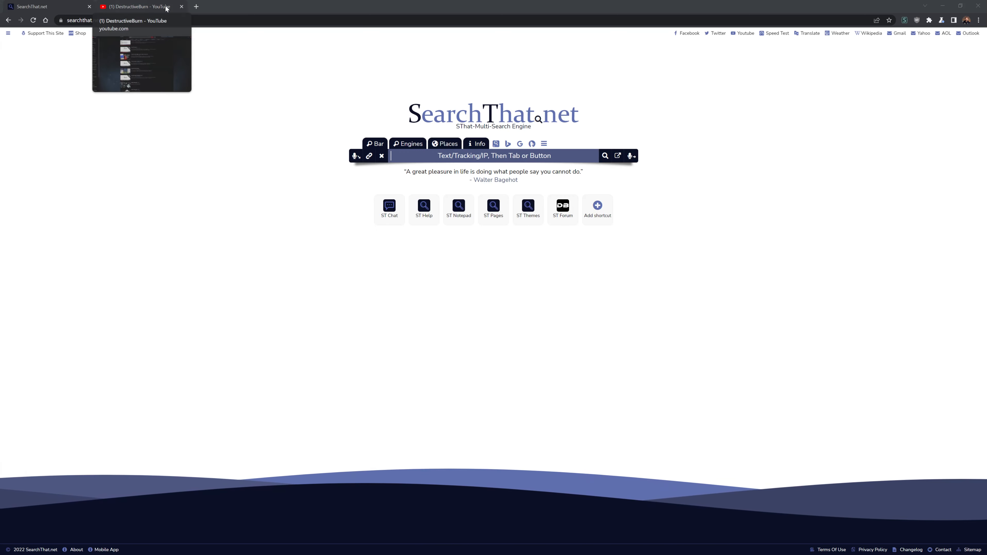
# Browse the channel's SearchThat videos and a partial 'He' search, then return to the home page
pyautogui.click(139, 6)
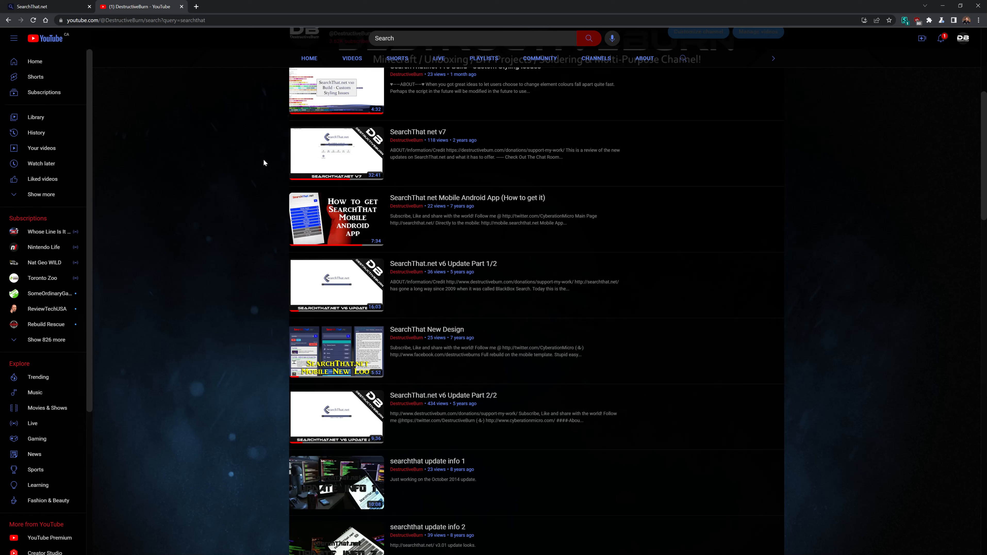
pyautogui.moveTo(181, 176)
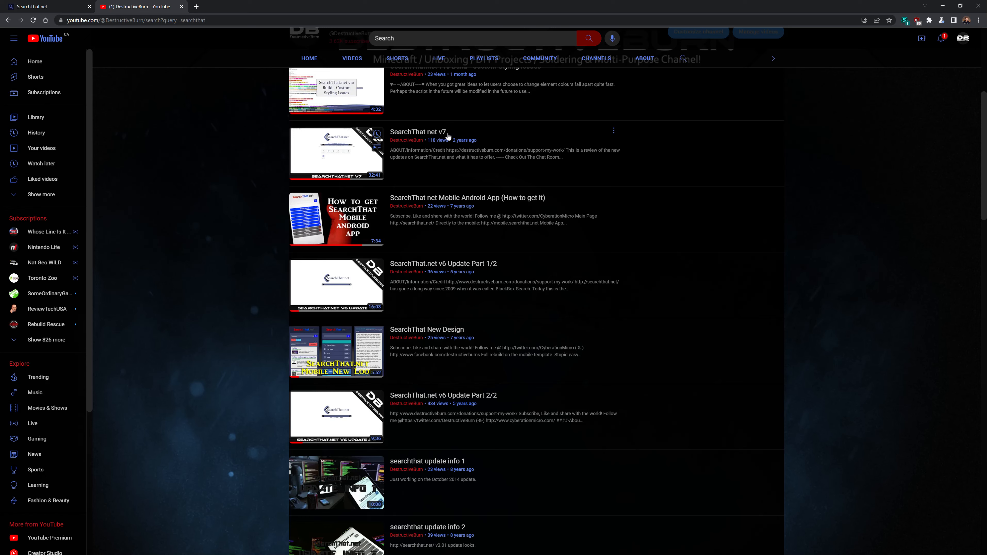
pyautogui.click(44, 6)
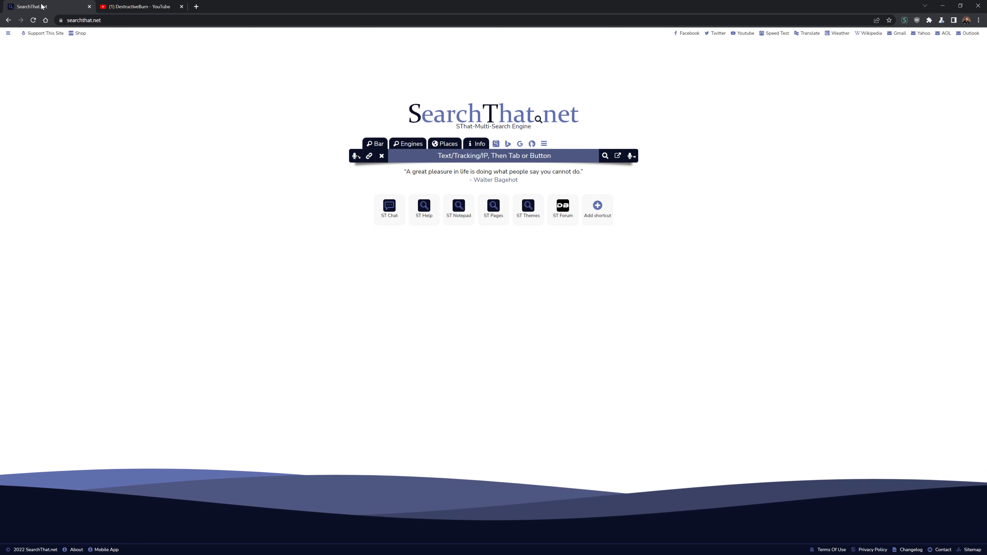
pyautogui.moveTo(497, 301)
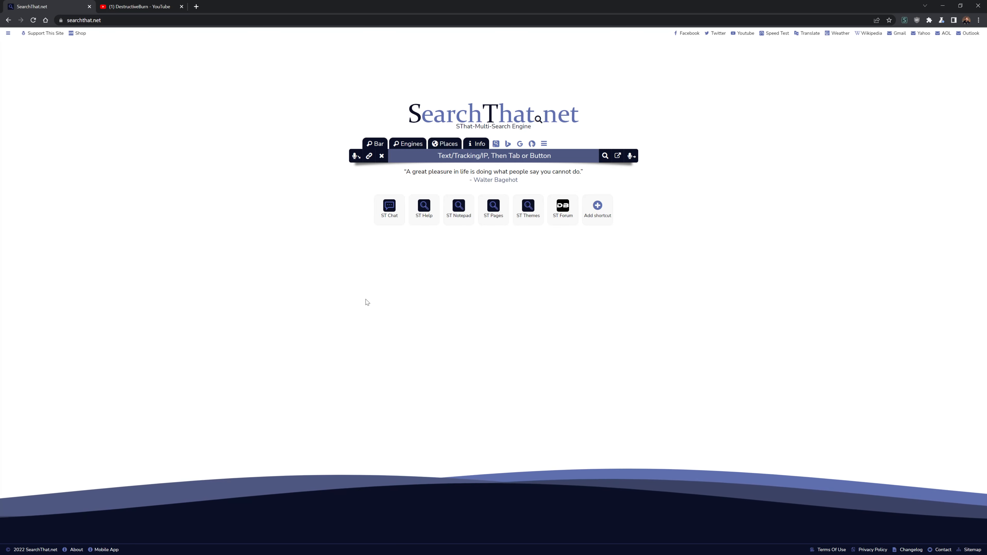
pyautogui.click(494, 156)
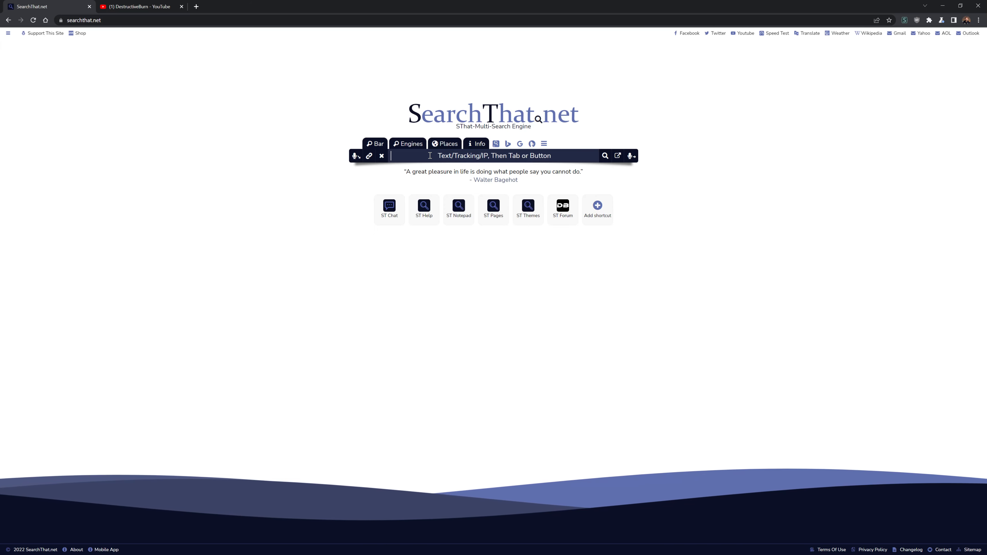
pyautogui.write('Hello World')
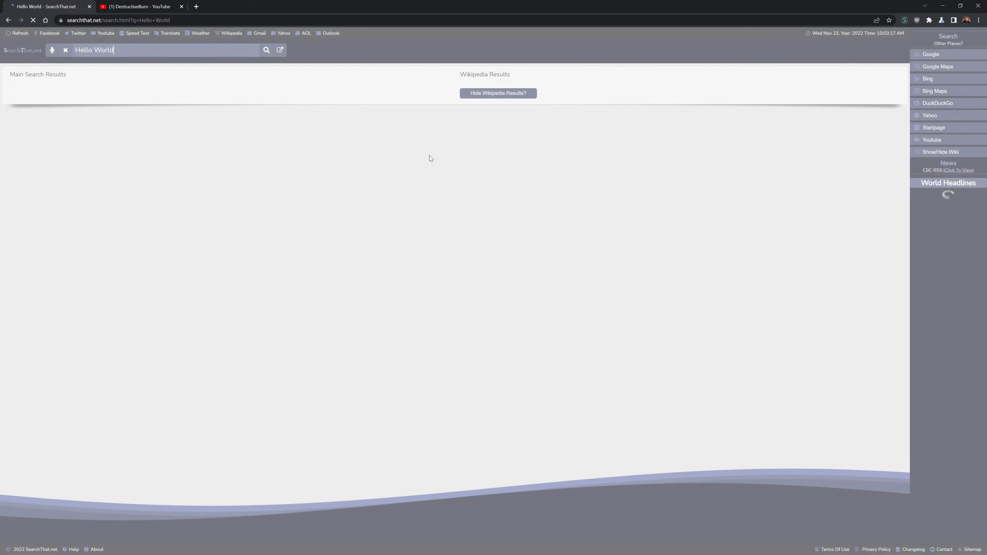
pyautogui.click(266, 50)
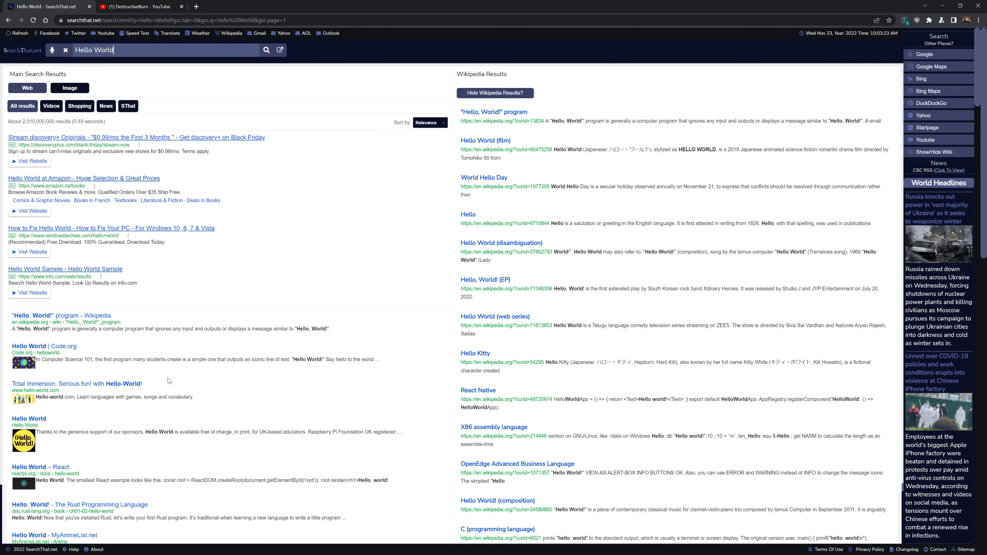
pyautogui.moveTo(203, 340)
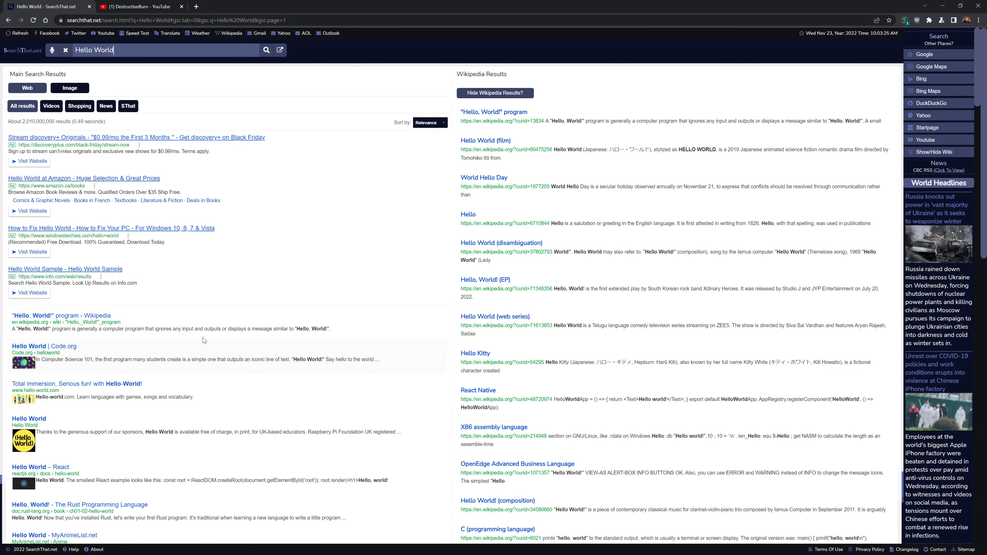
pyautogui.scroll(-3)
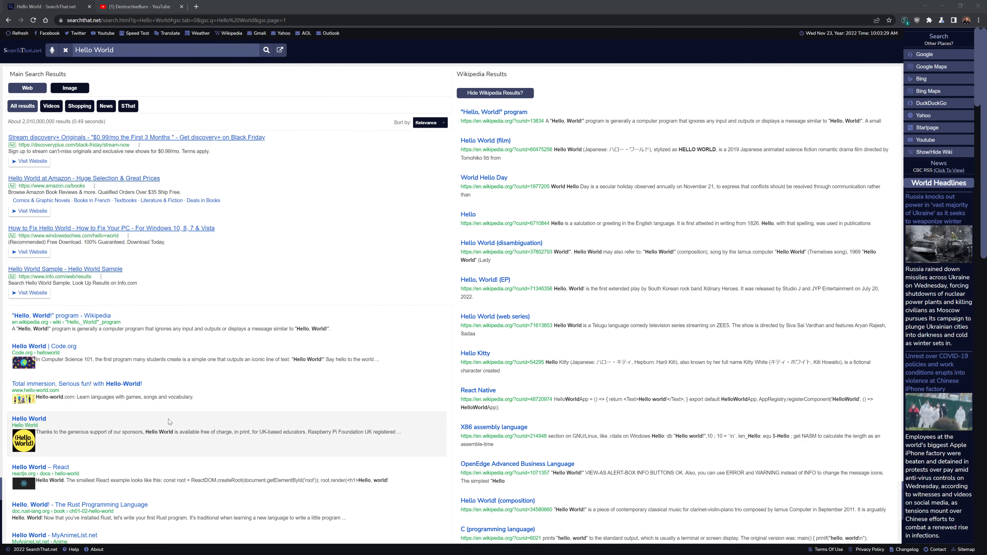
pyautogui.moveTo(624, 408)
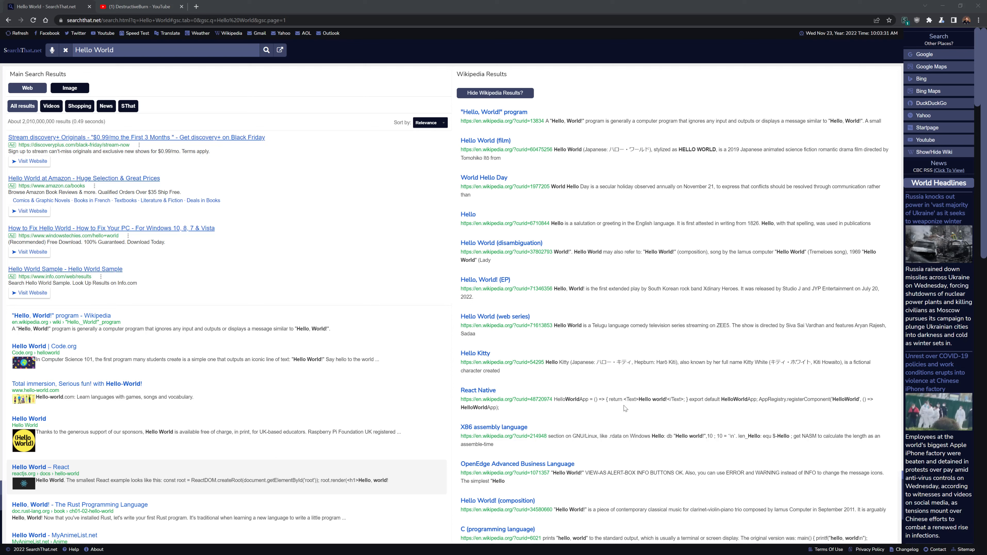
pyautogui.moveTo(939, 415)
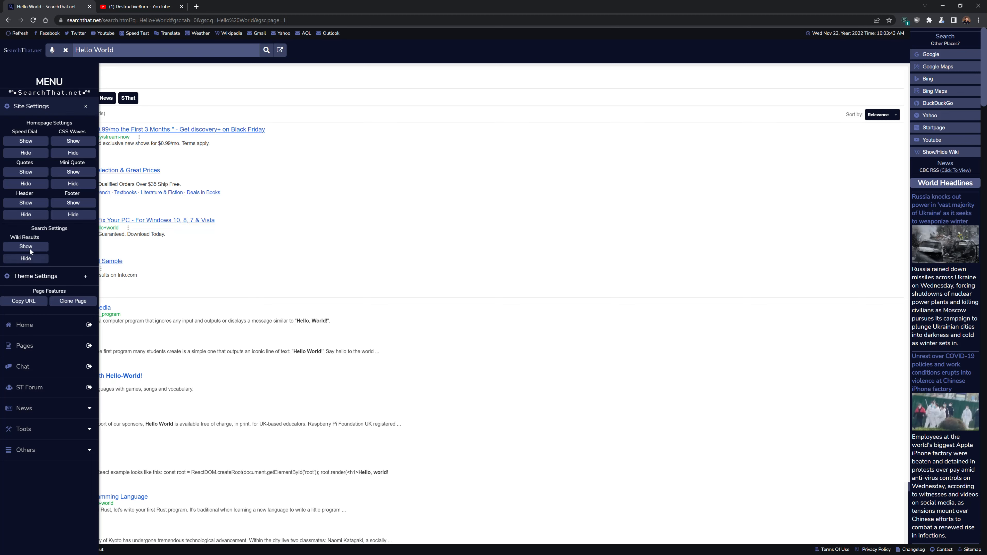
pyautogui.click(86, 106)
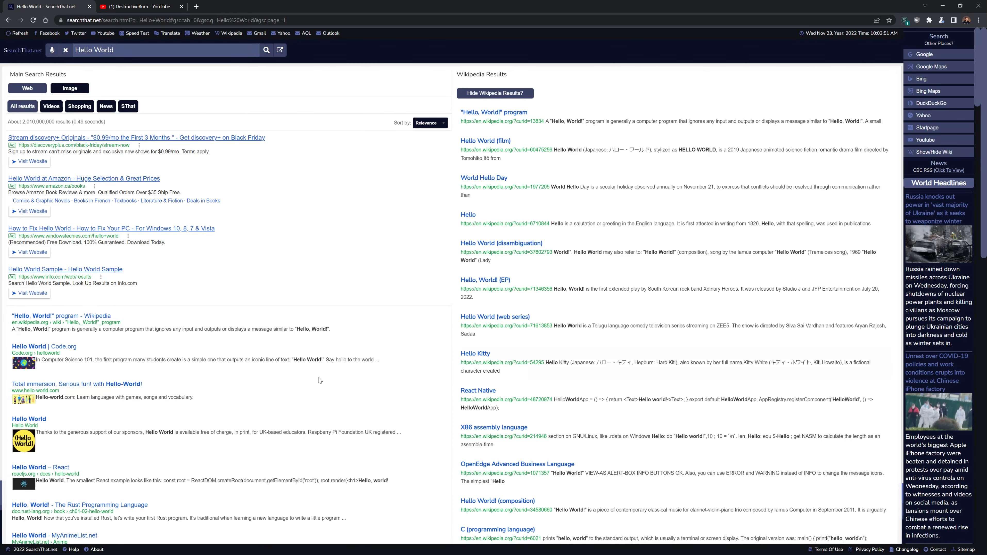
pyautogui.moveTo(8, 20)
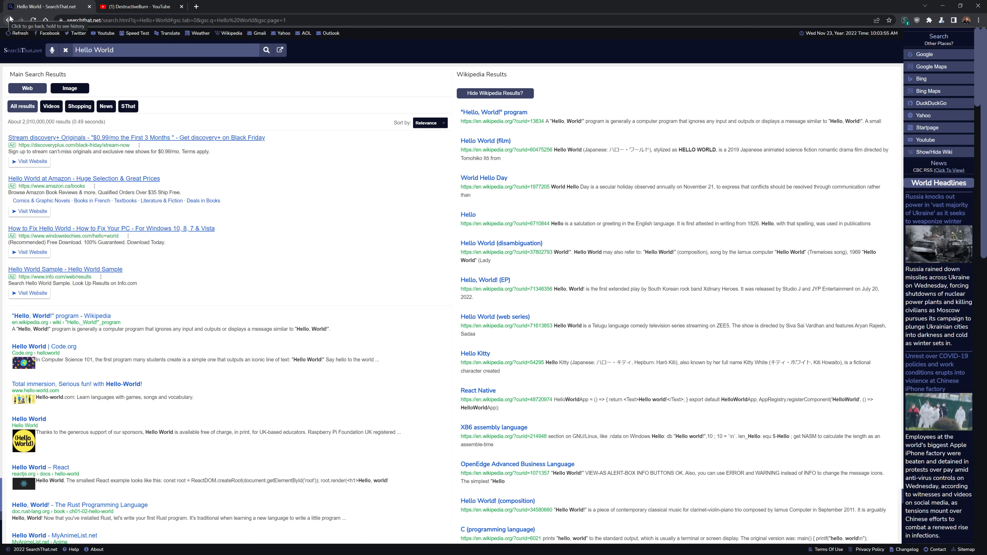
pyautogui.click(9, 21)
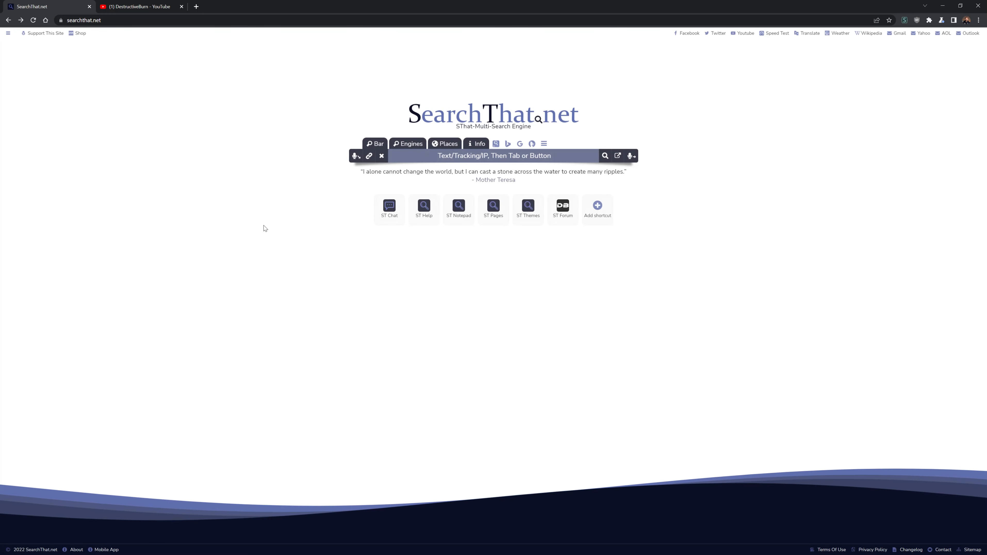
# Enter the question 'How does earth spin' and generate and copy its shareable search link
pyautogui.click(494, 156)
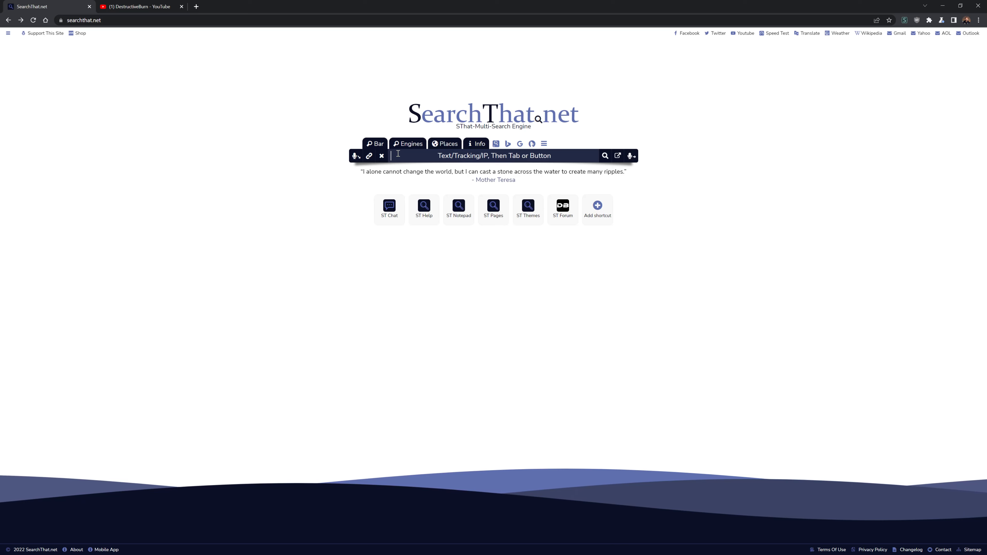
pyautogui.write('How does earth spin')
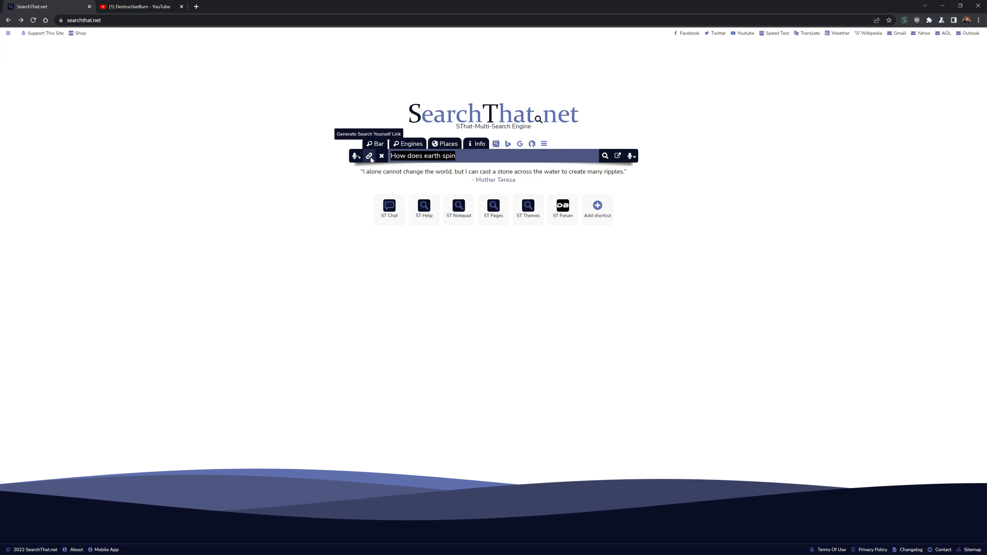
pyautogui.click(370, 156)
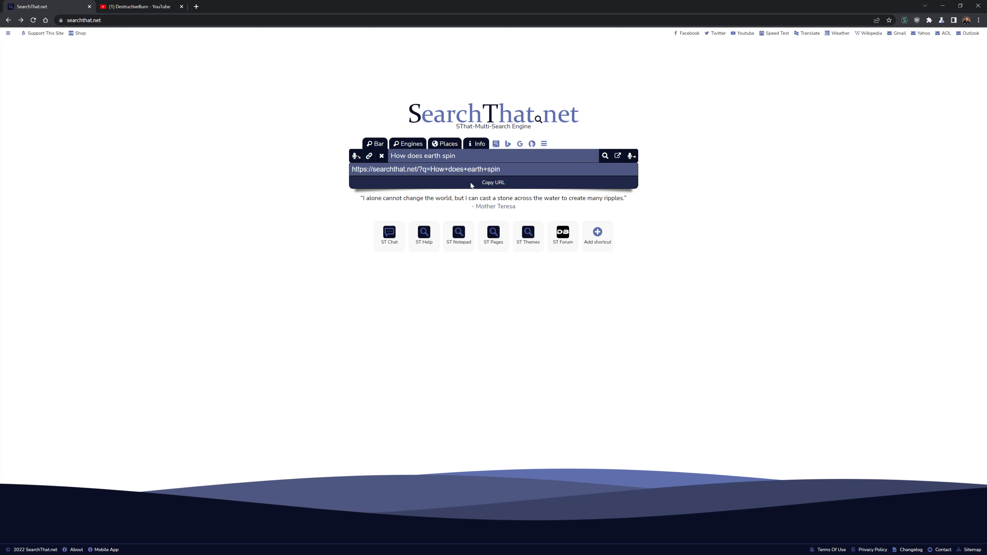
pyautogui.click(493, 182)
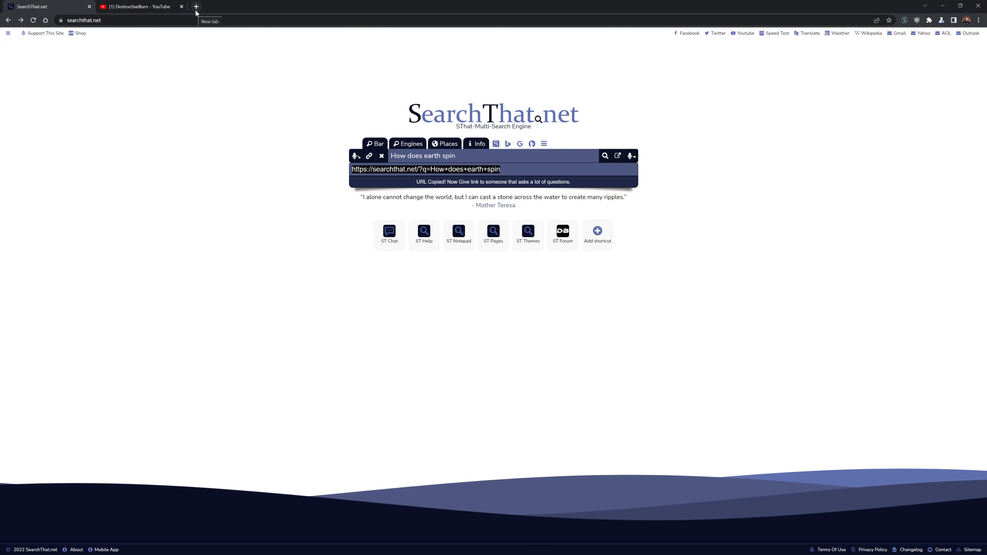
# Test the copied link in a new tab to get the 'How does earth spin' results, then return to the first tab
pyautogui.click(196, 6)
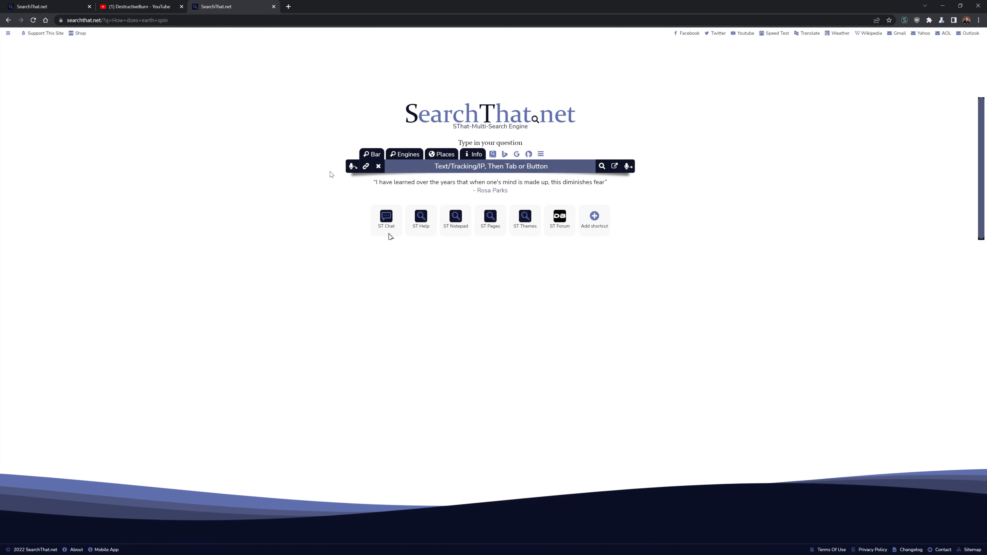
pyautogui.write('How does earth s')
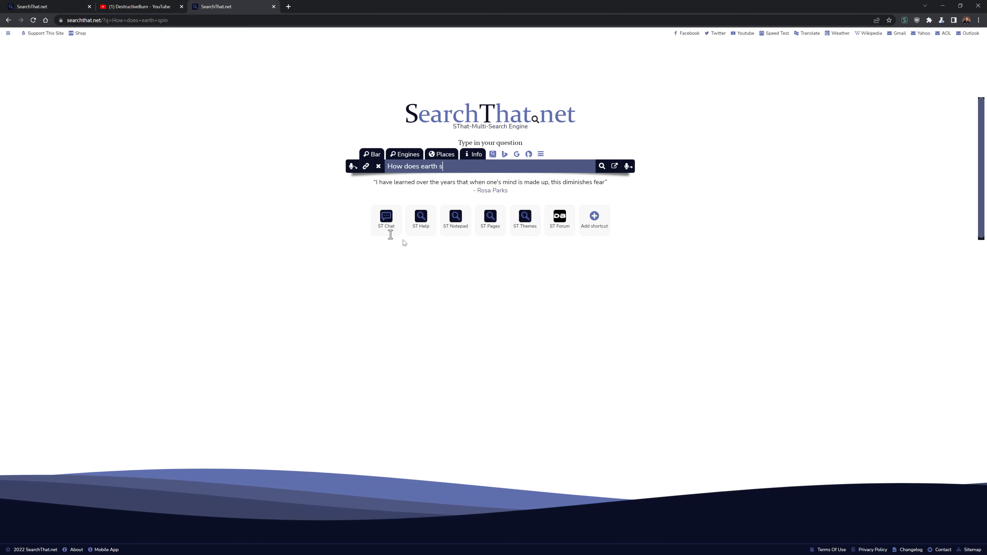
pyautogui.write('pin')
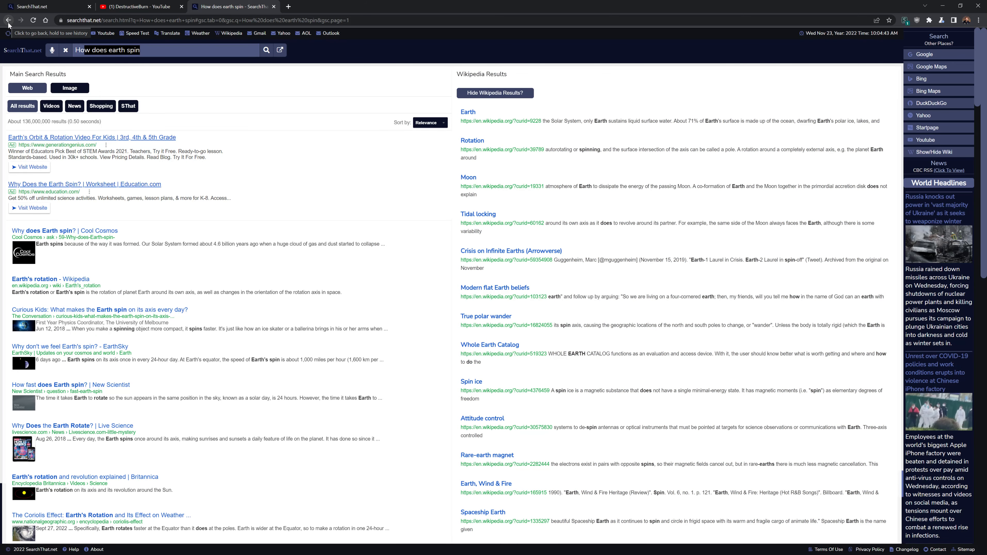
pyautogui.click(288, 7)
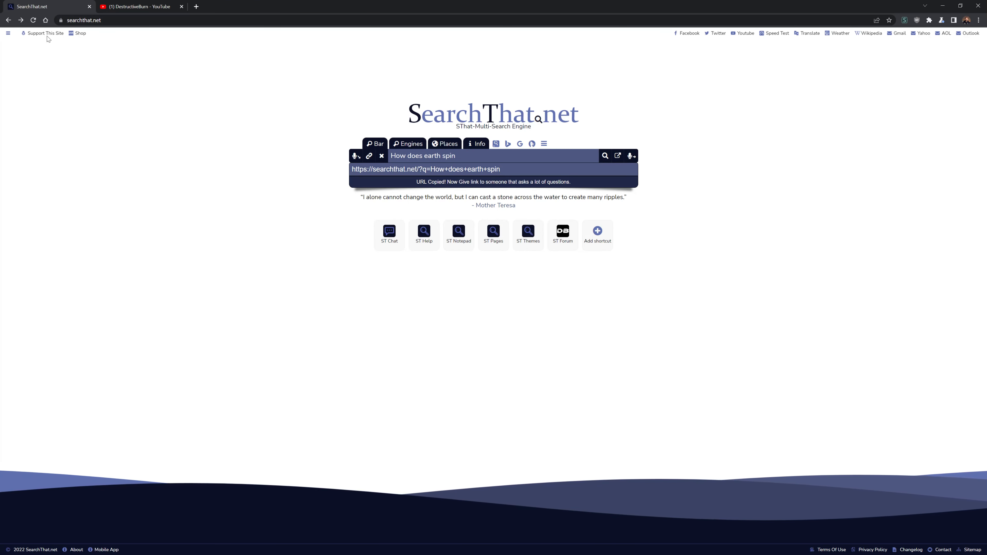
# Reset the home page, enter 'hello world' and look through the Places and search-engine lists
pyautogui.click(382, 155)
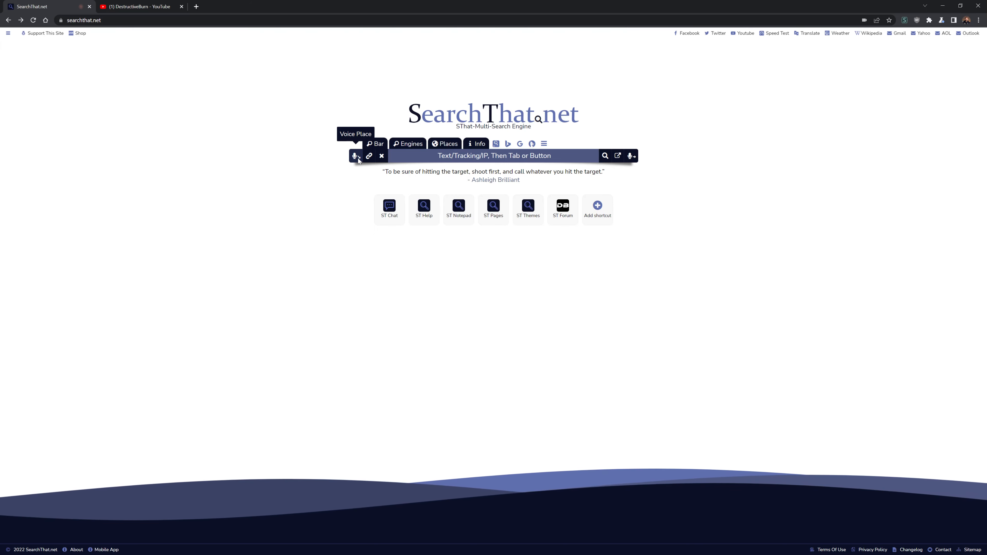
pyautogui.write('hello world')
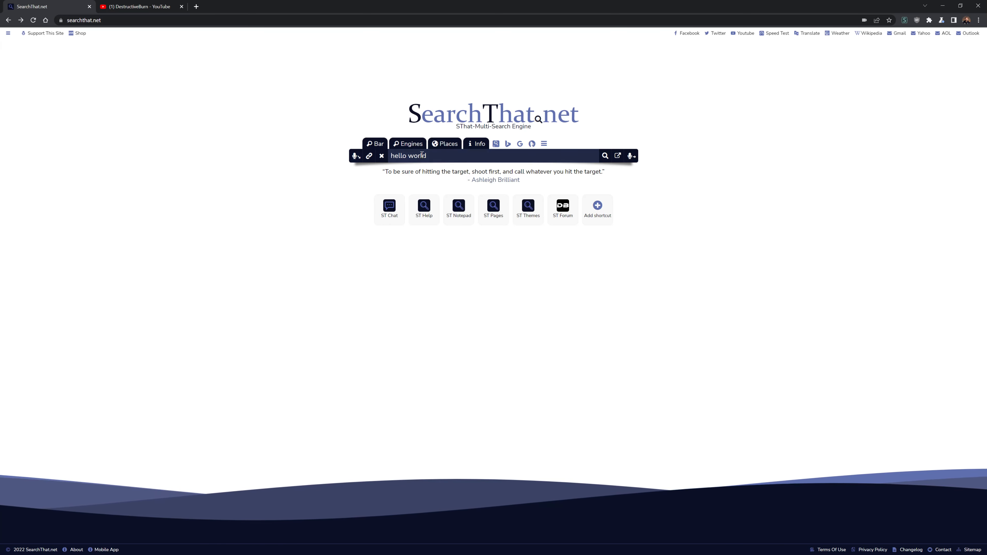
pyautogui.click(444, 143)
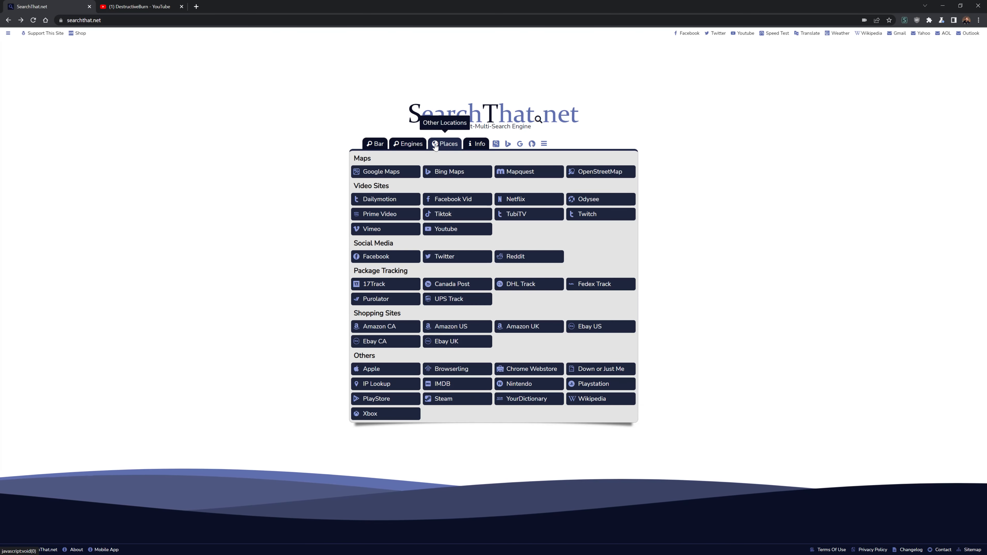
pyautogui.click(407, 143)
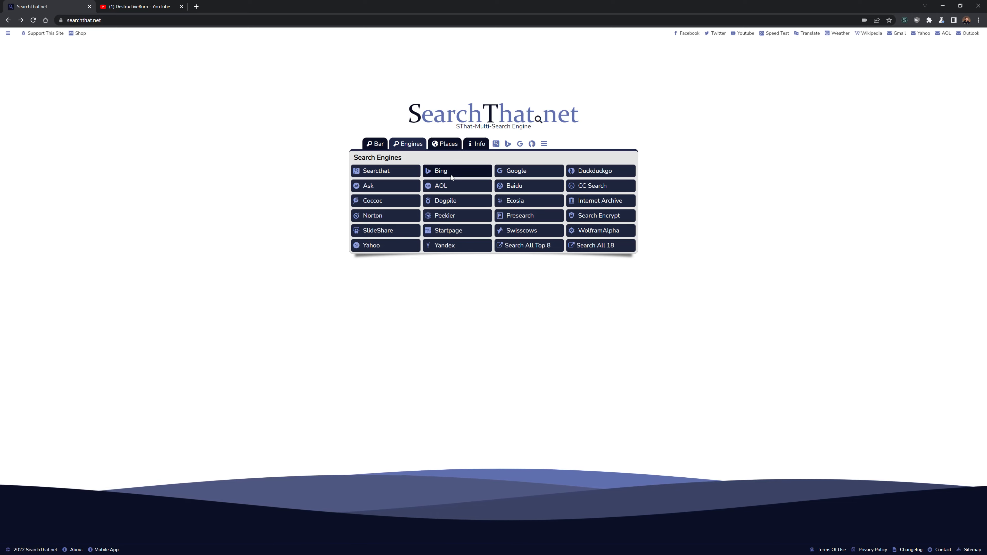
pyautogui.click(440, 171)
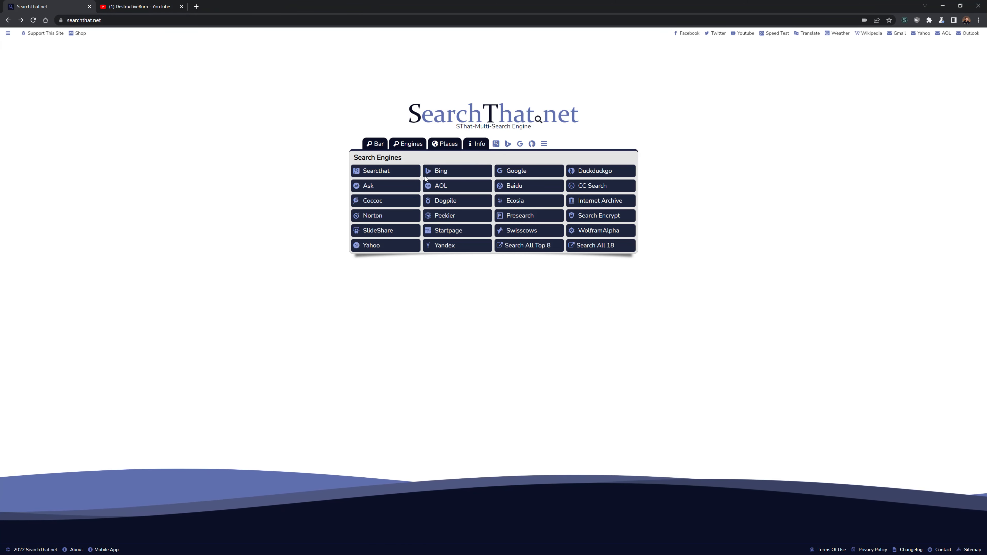
# Run 'hello world' on YouTube from the Places list, then close the YouTube results tab
pyautogui.click(447, 144)
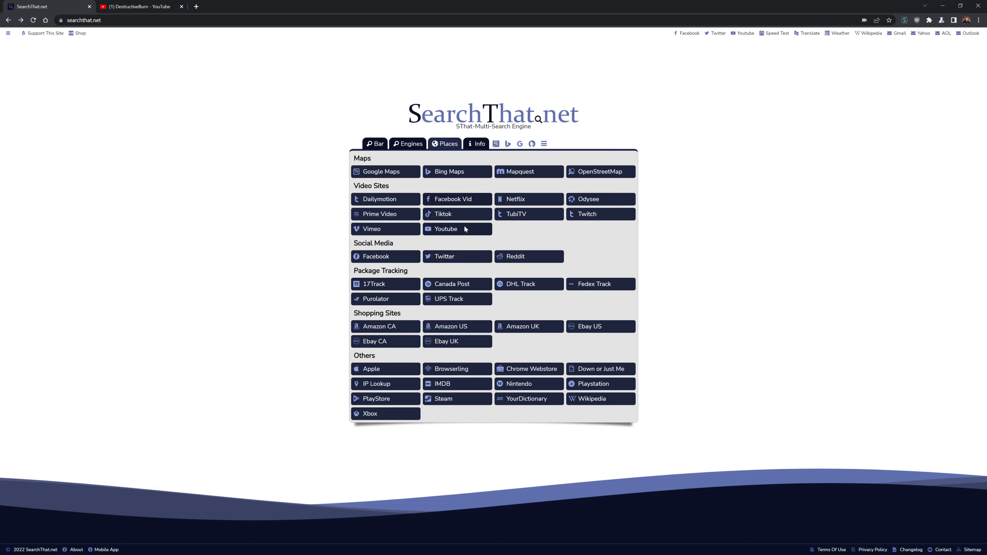
pyautogui.click(445, 229)
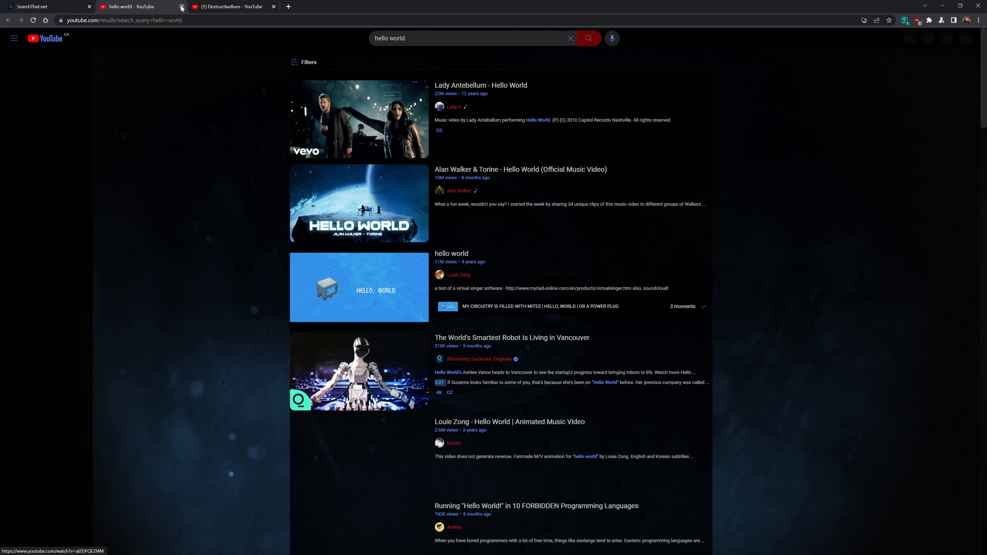
pyautogui.click(181, 6)
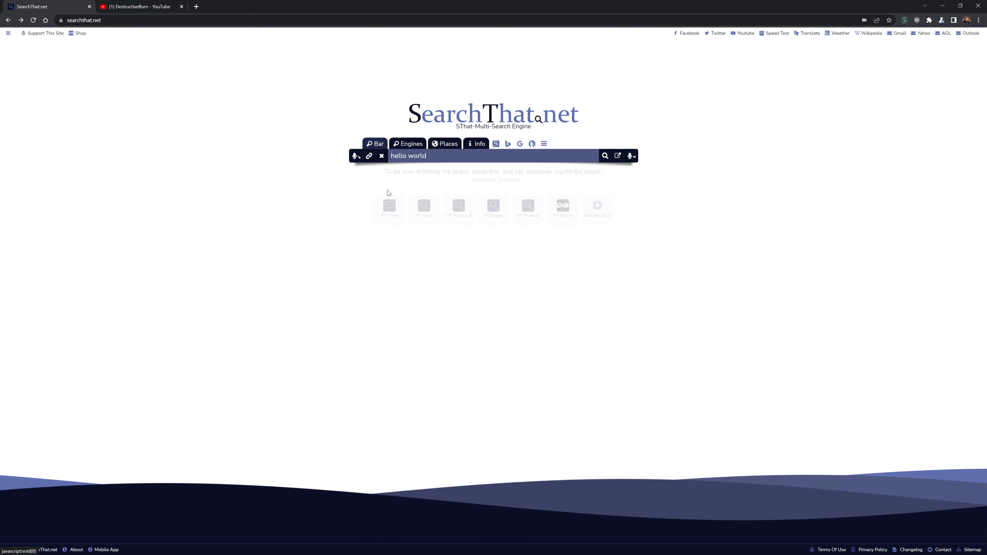
pyautogui.moveTo(382, 156)
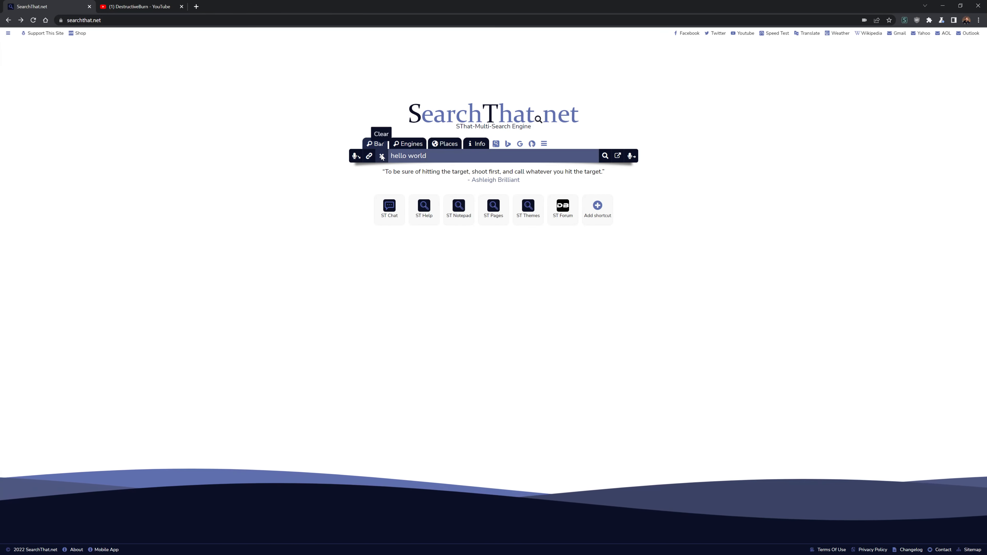
# Clear the 'hello world' text from the search field and return to the Bar view after the Places list
pyautogui.click(381, 156)
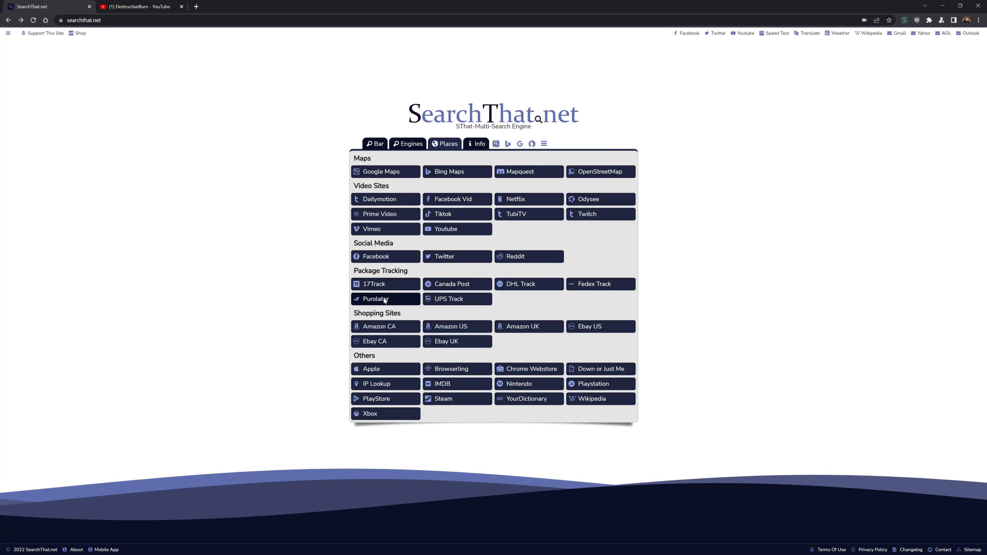
pyautogui.moveTo(374, 284)
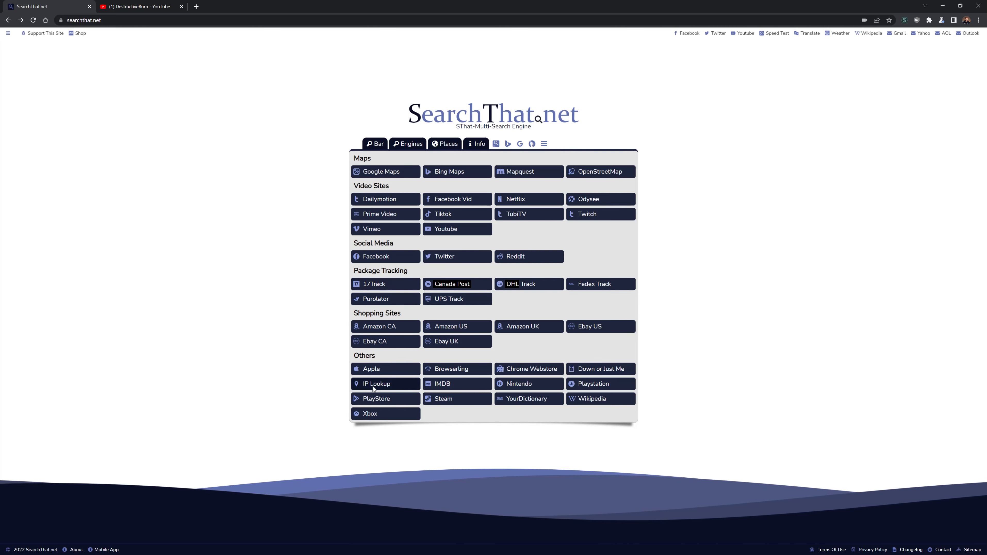
pyautogui.click(376, 142)
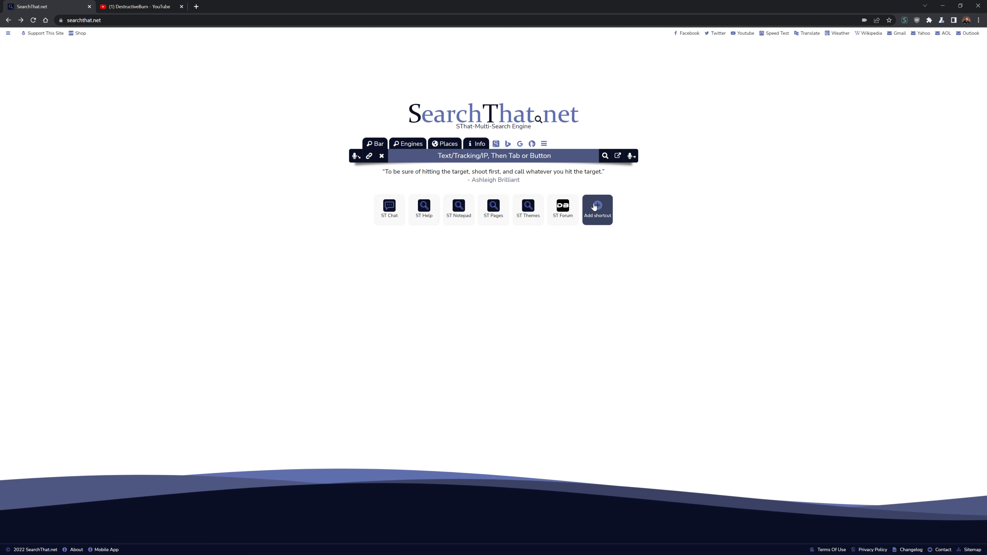
# Start a new speed-dial shortcut, grab the address from the YouTube tab and dismiss the missing-address warning
pyautogui.click(596, 210)
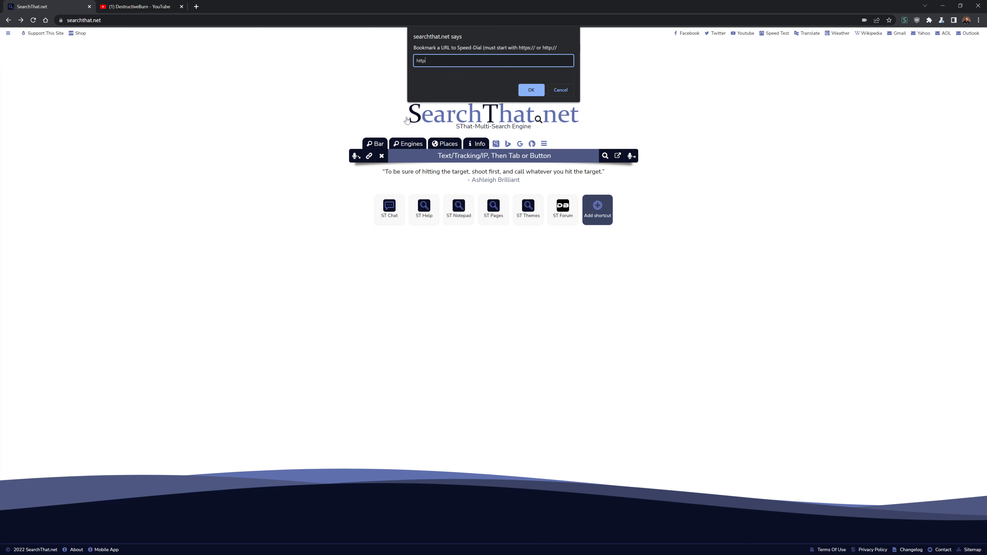
pyautogui.click(530, 89)
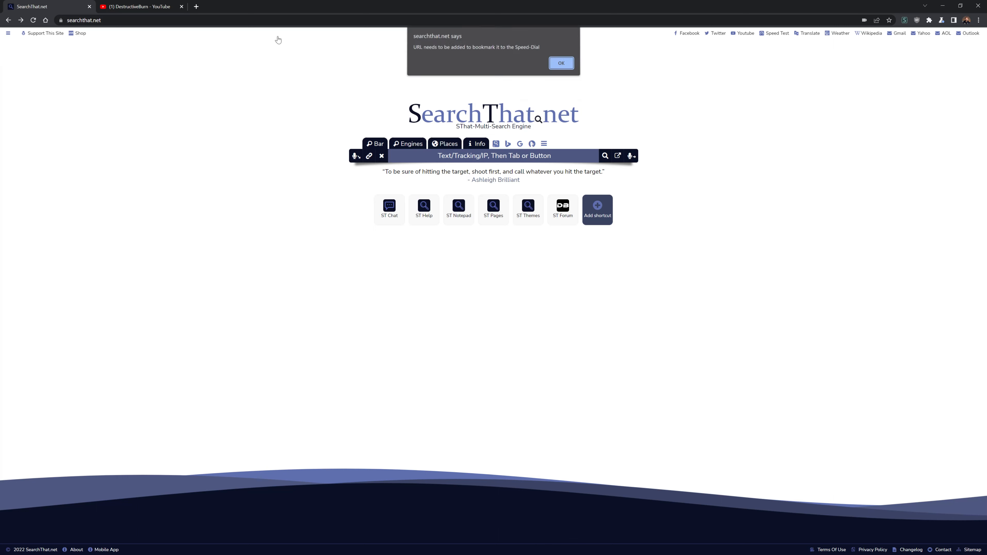
pyautogui.click(139, 7)
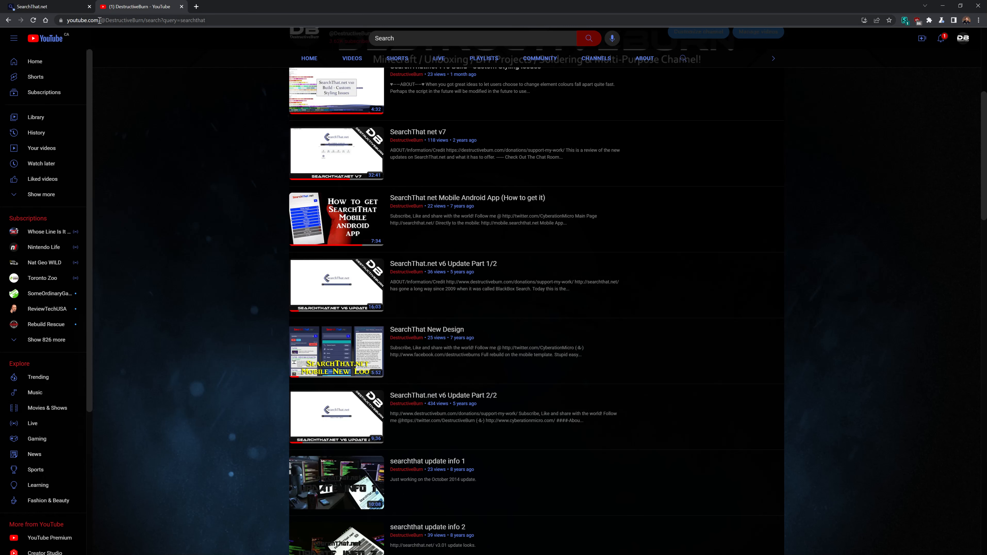
pyautogui.click(44, 6)
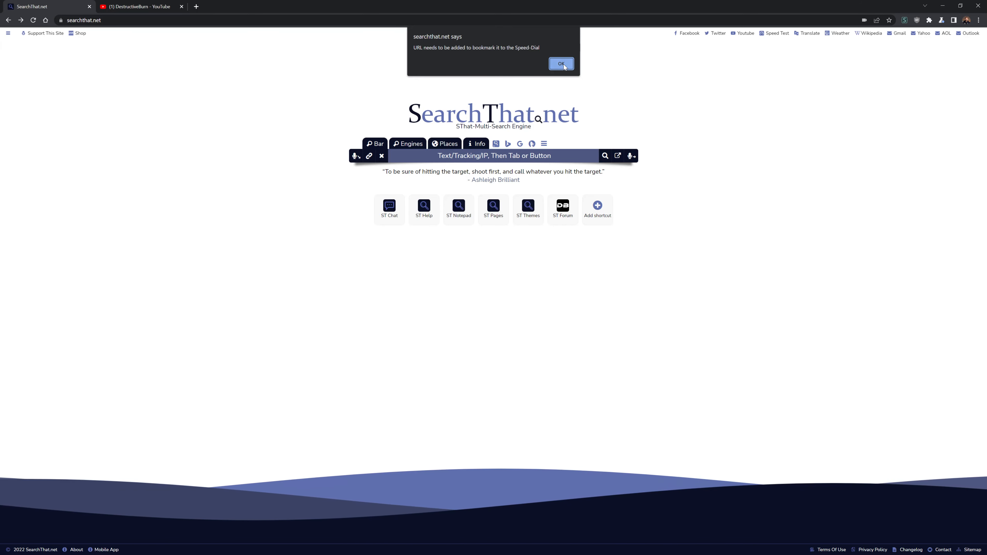
pyautogui.click(560, 63)
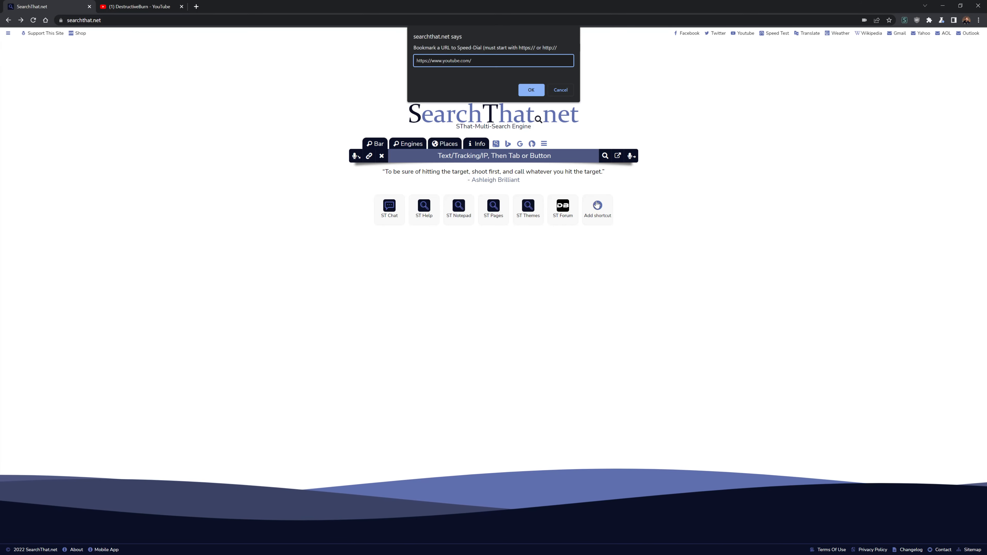
pyautogui.click(530, 89)
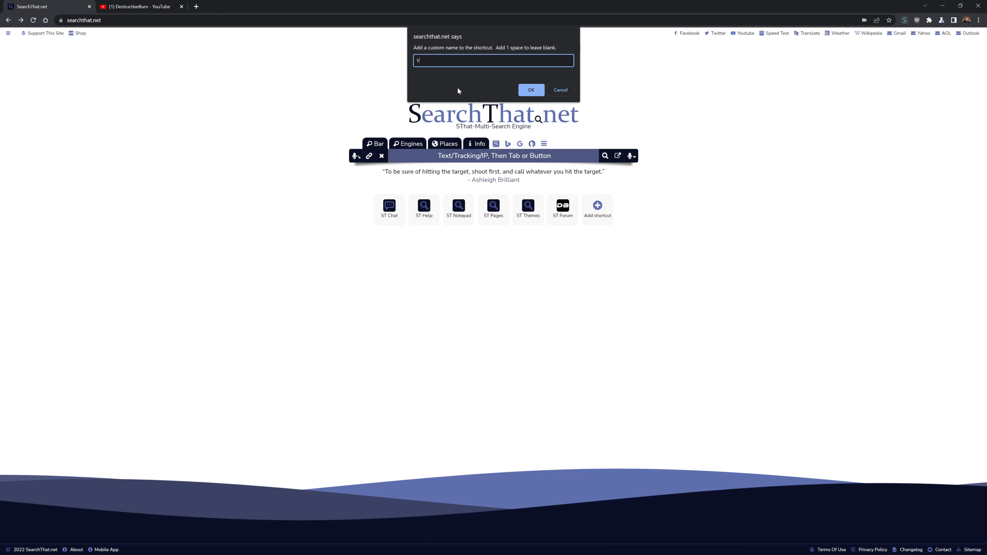
pyautogui.click(530, 89)
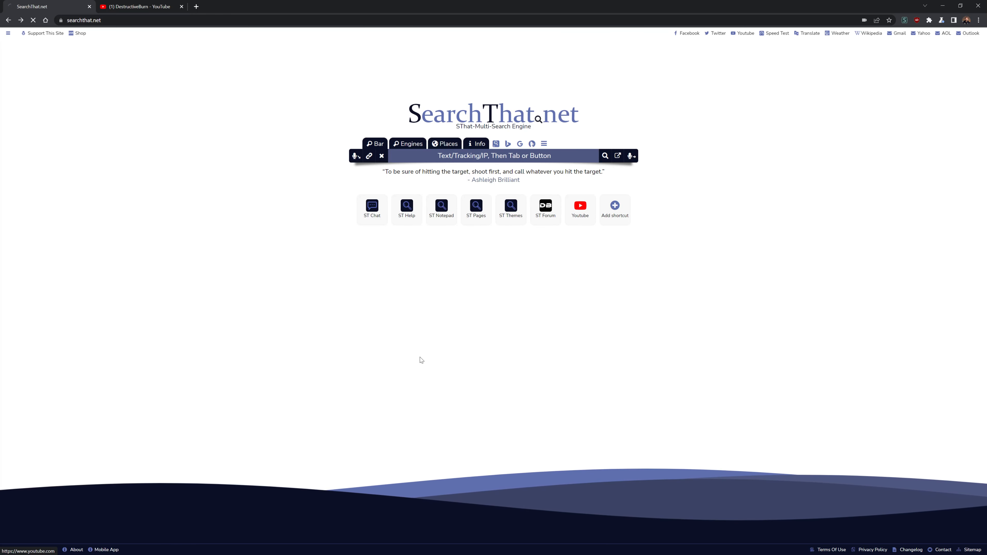
pyautogui.click(32, 20)
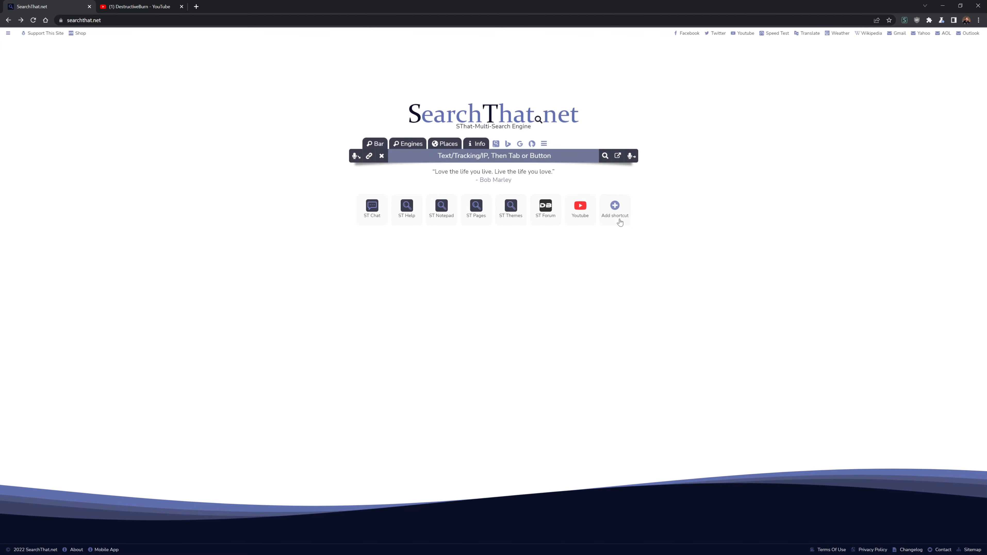
pyautogui.moveTo(592, 229)
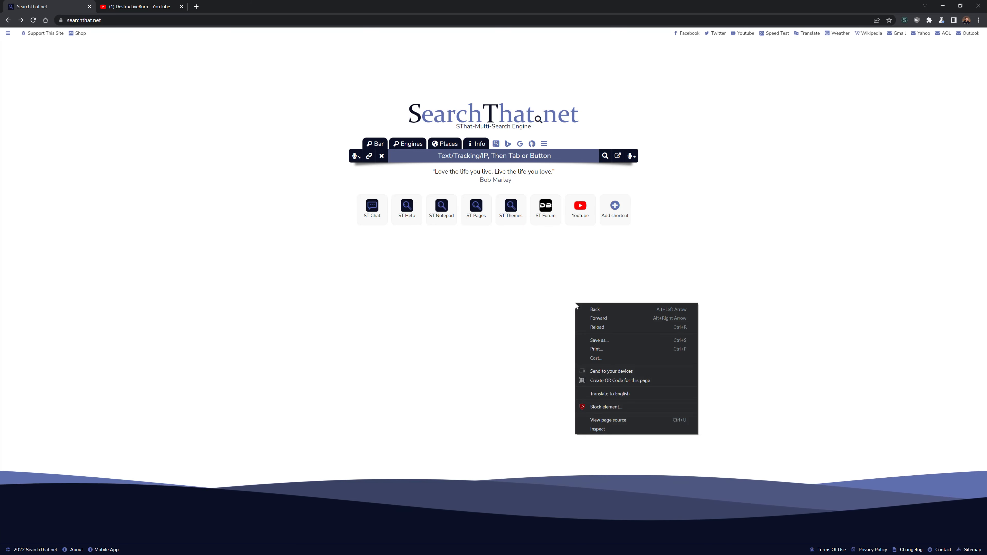
pyautogui.moveTo(630, 429)
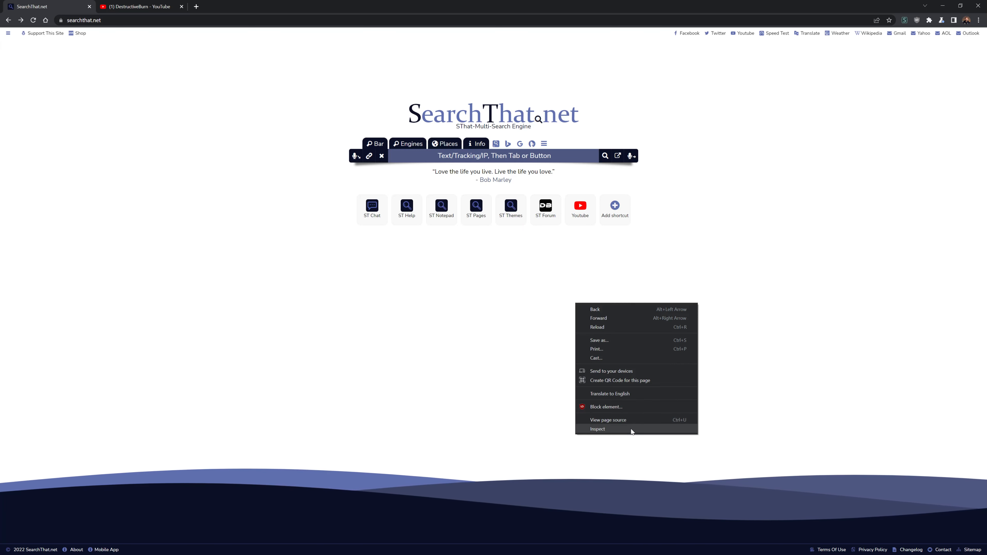
pyautogui.click(572, 273)
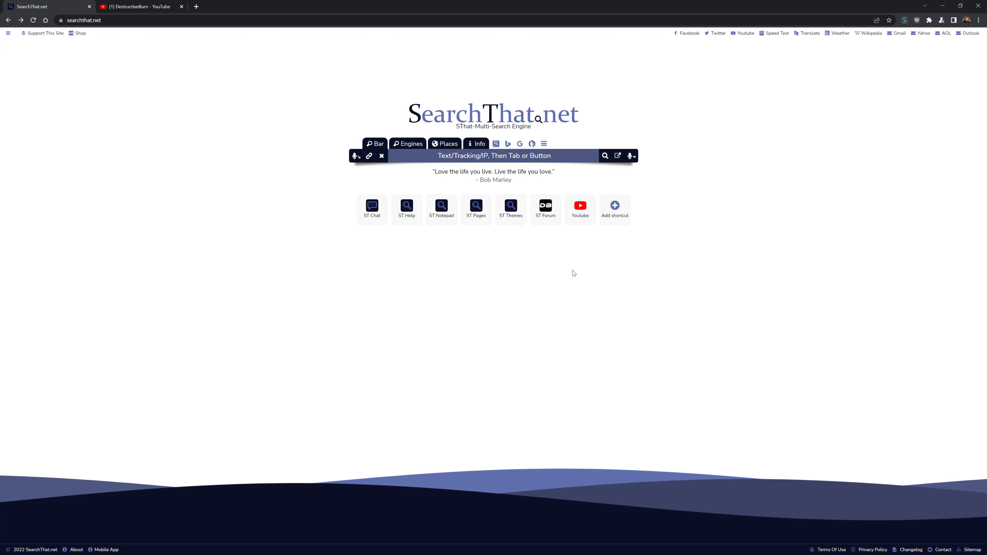
pyautogui.moveTo(585, 271)
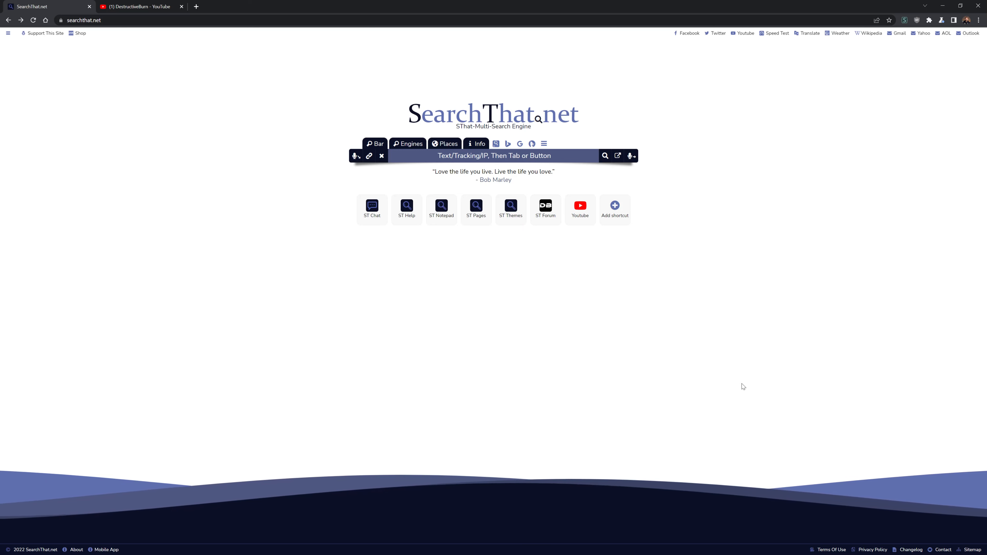
pyautogui.moveTo(613, 371)
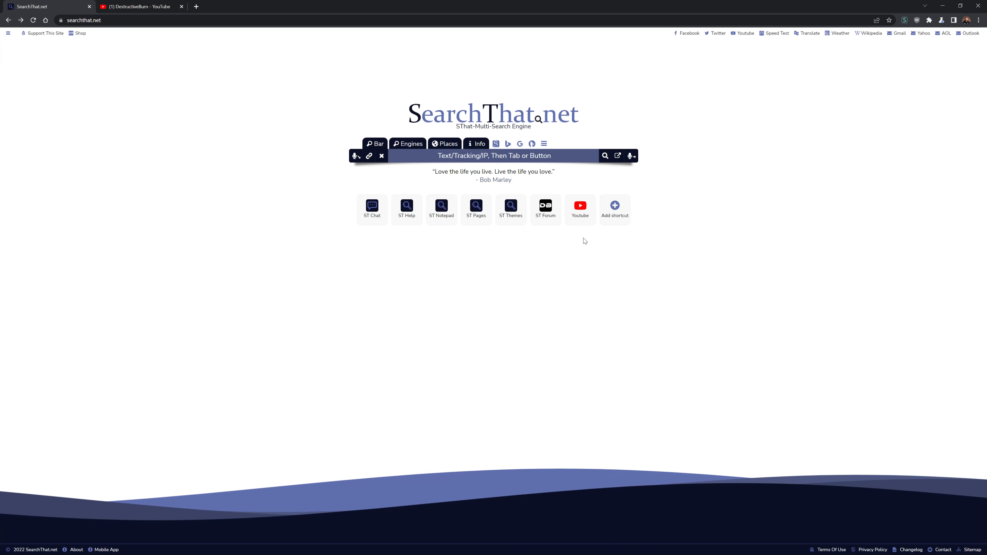
pyautogui.moveTo(579, 209)
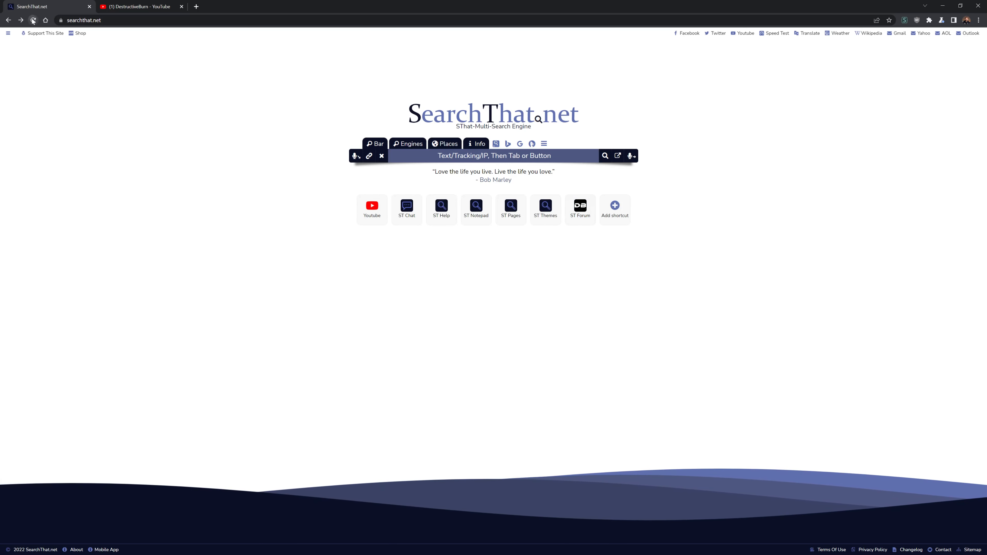
# Reload the home page and remove the ST Chat shortcut from the speed dial
pyautogui.click(32, 20)
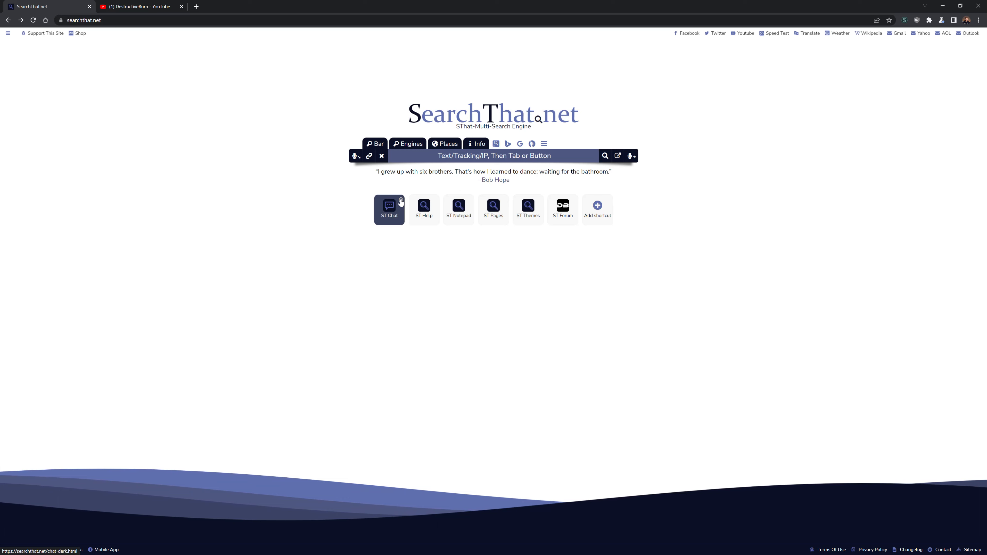
pyautogui.click(389, 205)
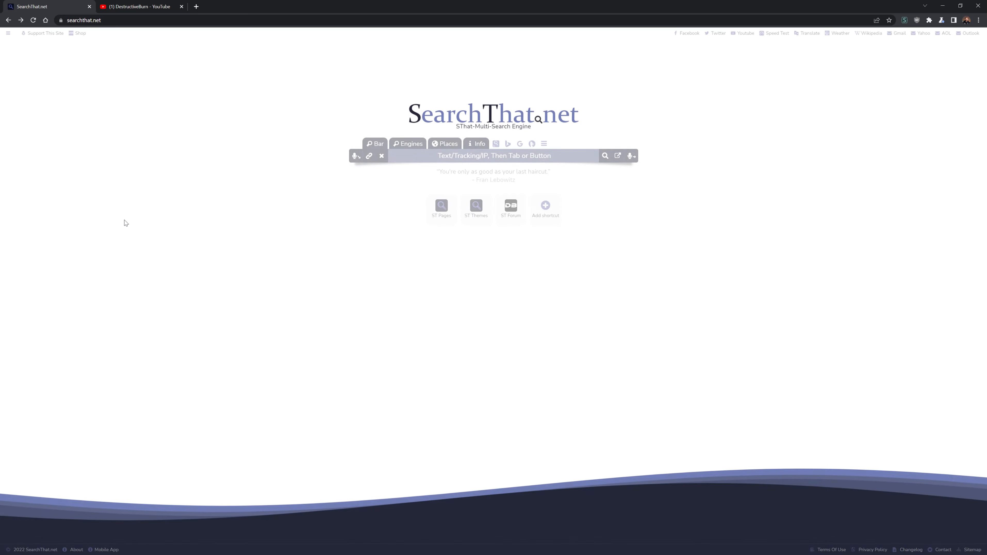
pyautogui.click(7, 33)
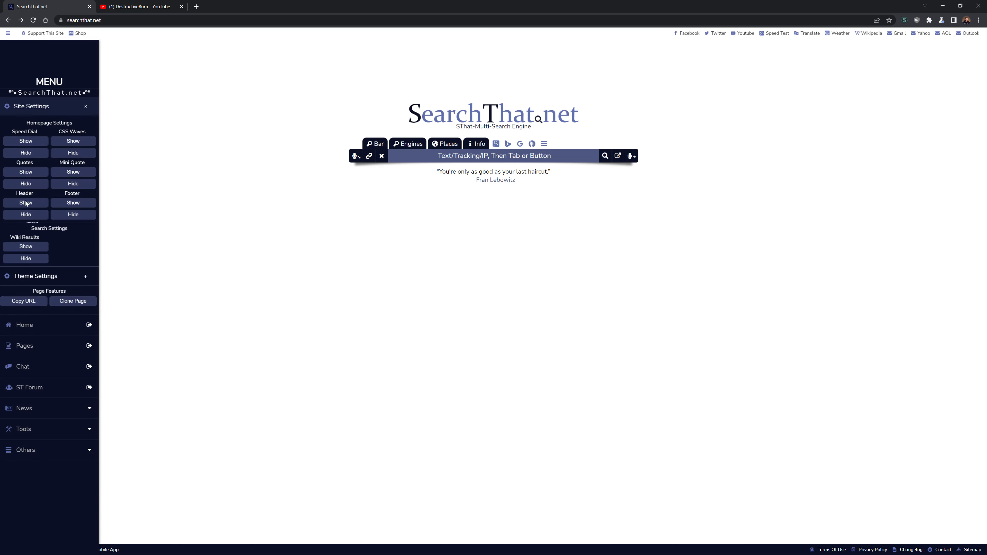
# Hide the header, apply the Black theme from the menu's Theme Settings and go to the themes gallery
pyautogui.click(26, 214)
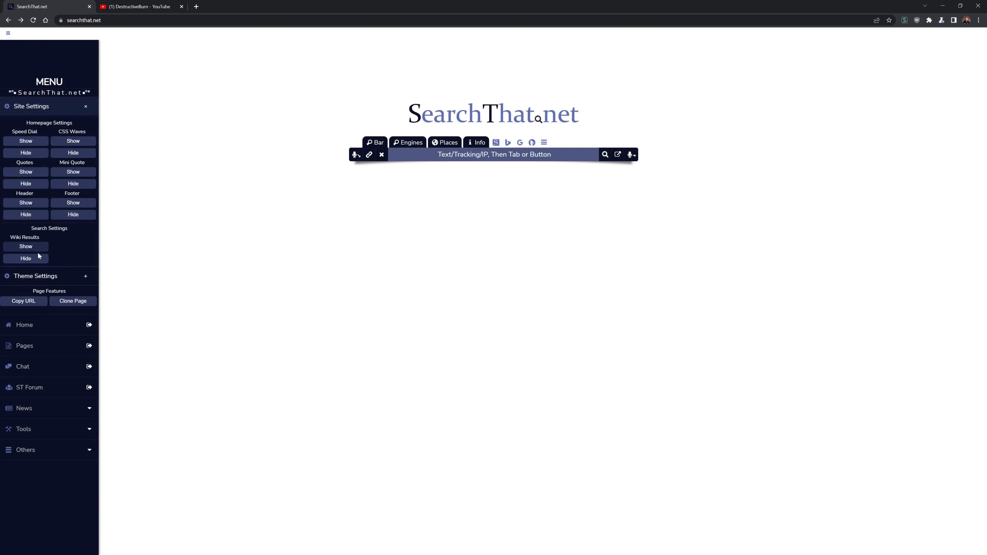
pyautogui.moveTo(171, 333)
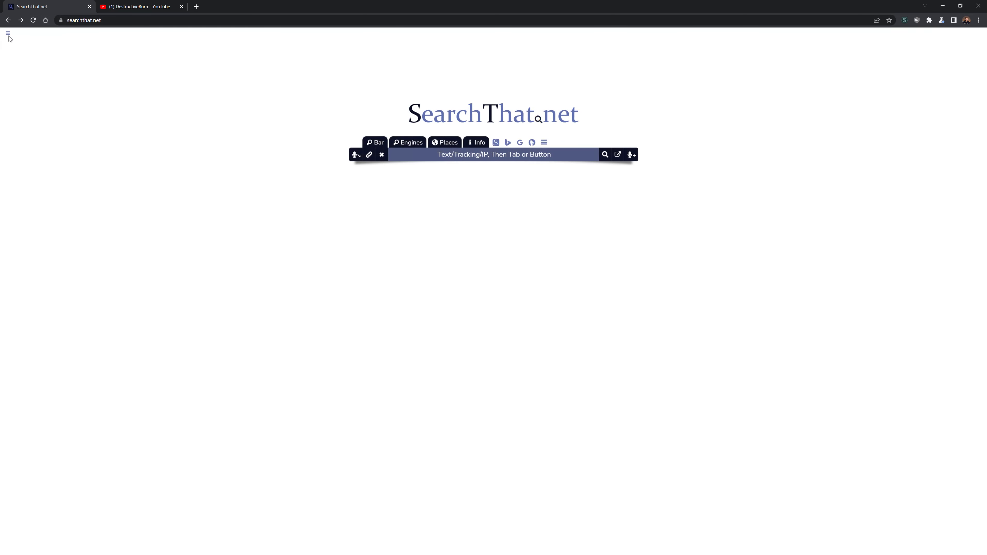
pyautogui.click(8, 33)
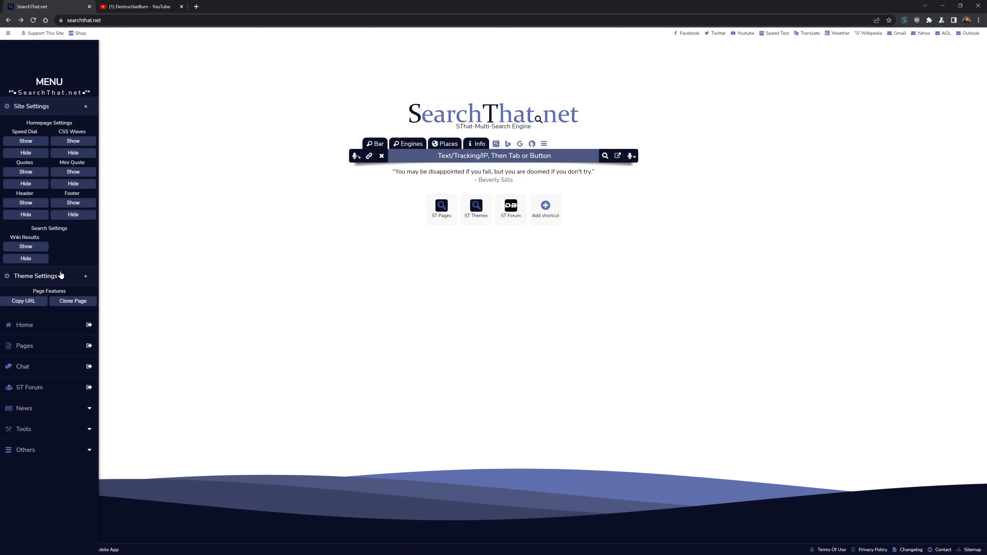
pyautogui.click(85, 276)
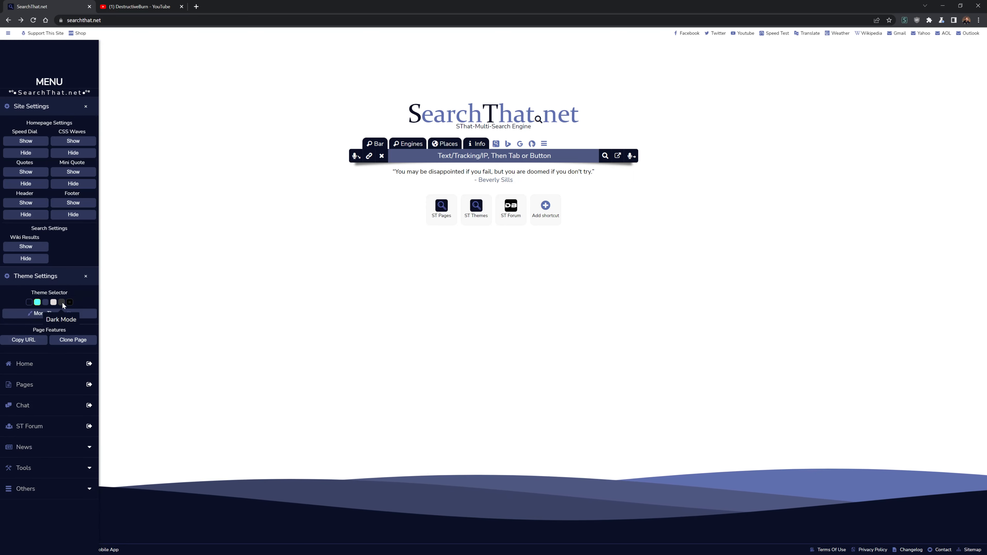
pyautogui.click(70, 302)
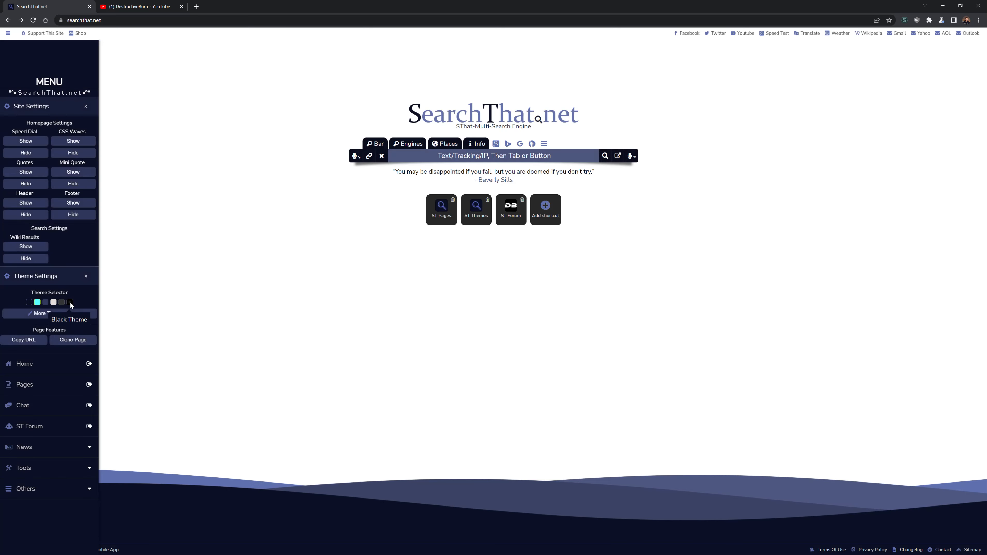
pyautogui.click(70, 301)
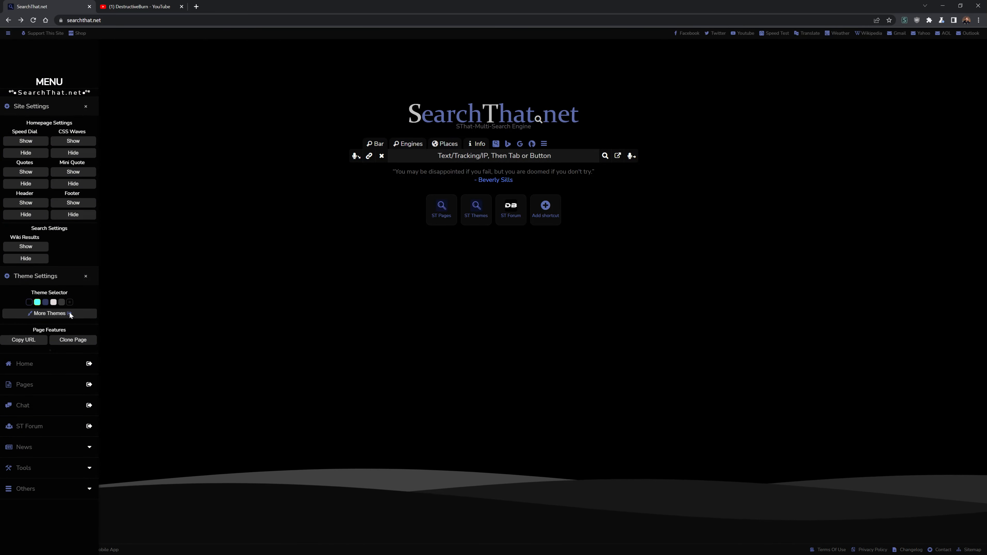
pyautogui.click(49, 313)
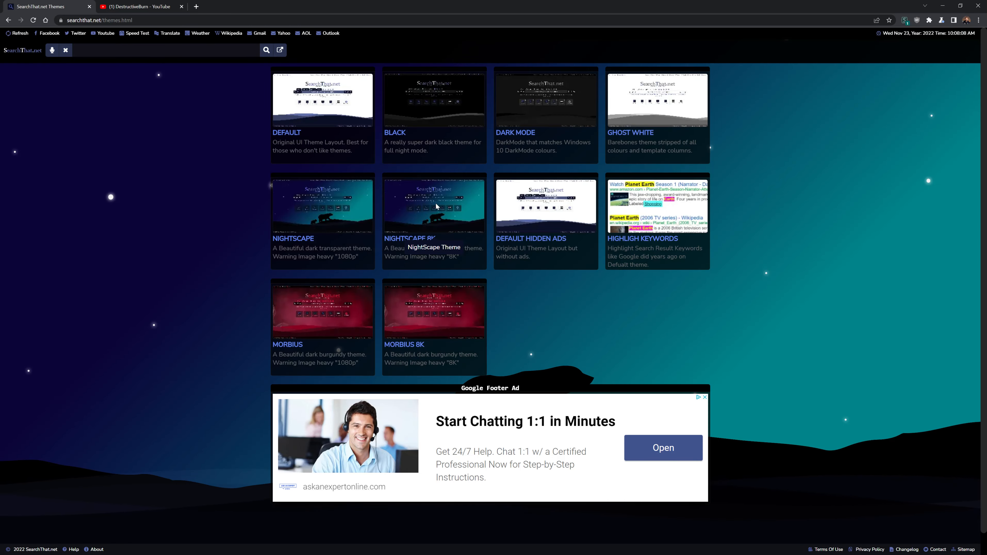
pyautogui.moveTo(449, 392)
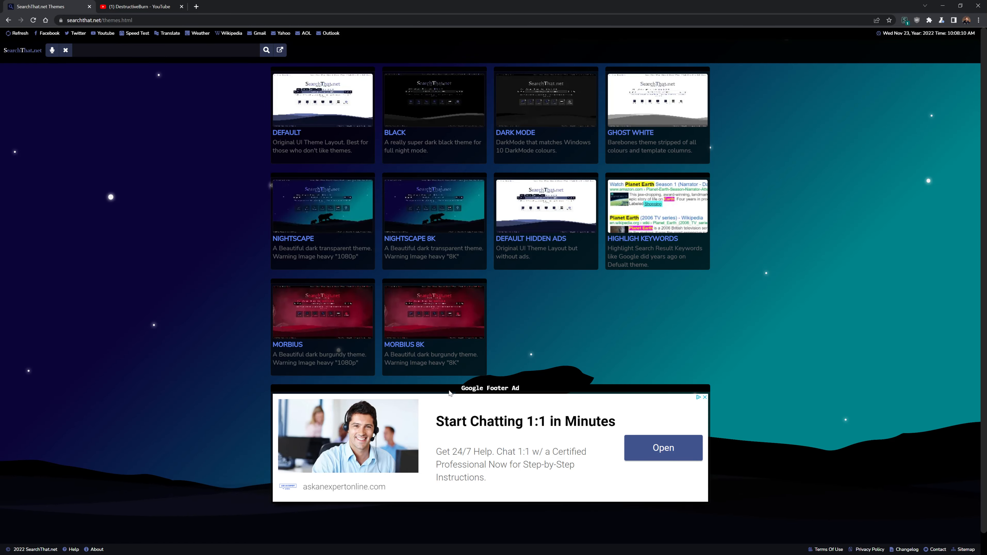
pyautogui.moveTo(572, 385)
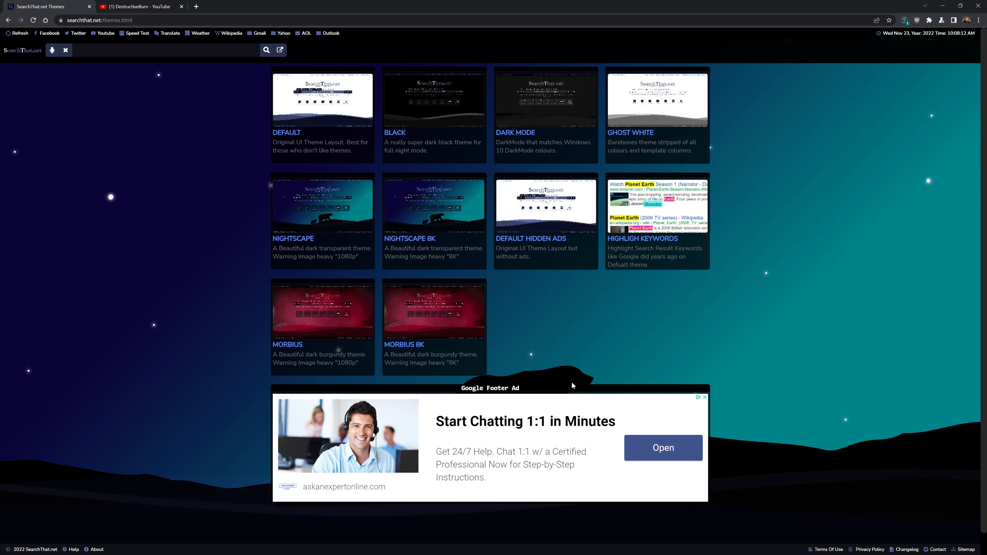
pyautogui.moveTo(469, 246)
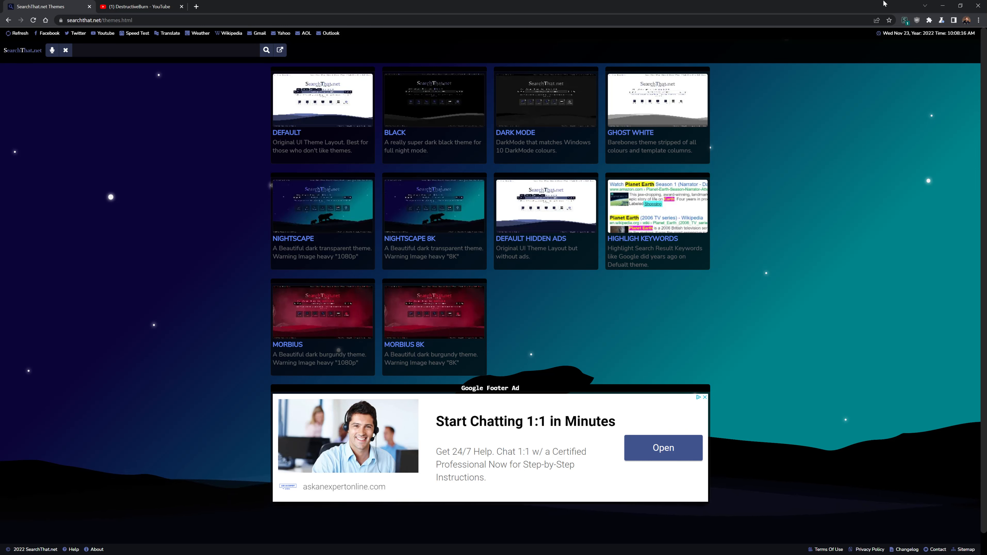
# Pick the NightScape theme on the themes page and return to the home page via the menu
pyautogui.click(904, 20)
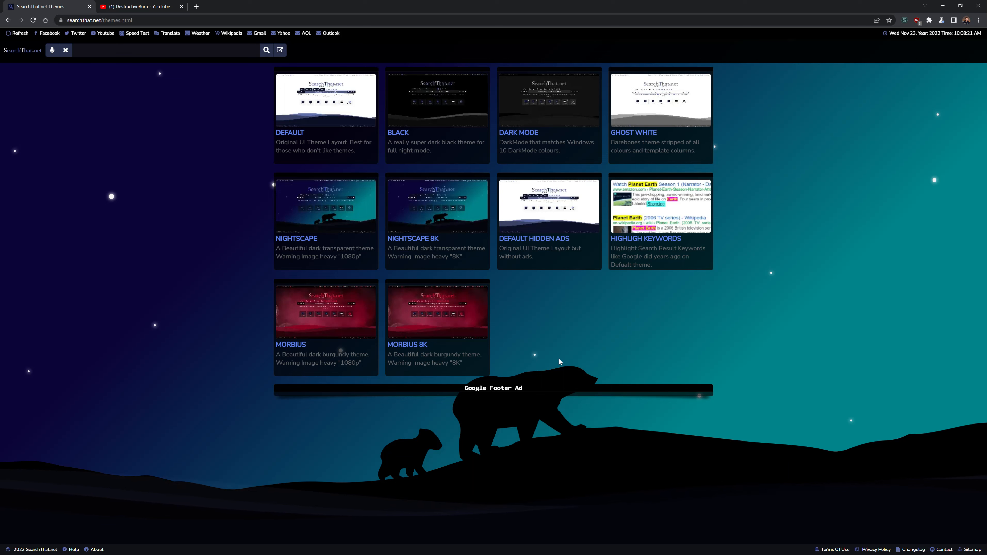
pyautogui.moveTo(114, 95)
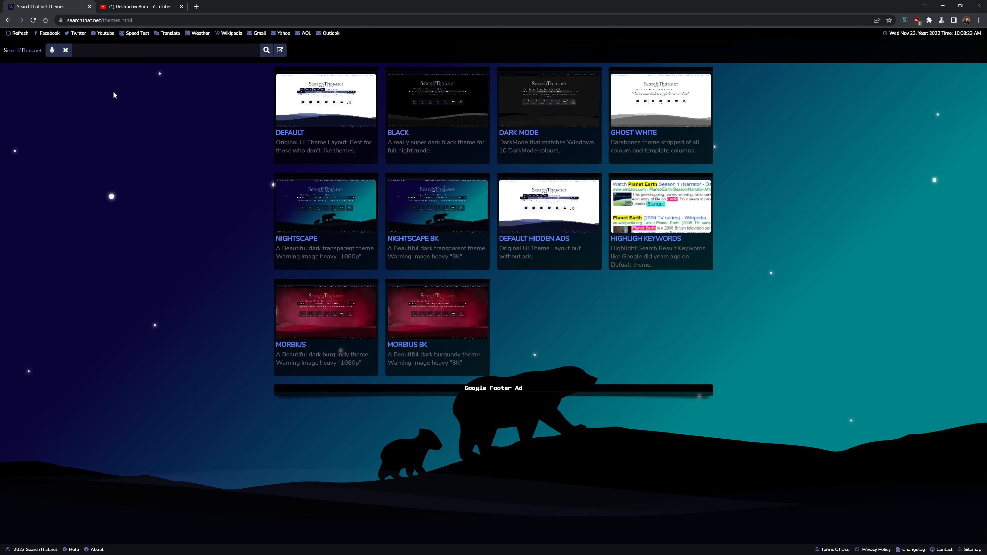
pyautogui.click(22, 49)
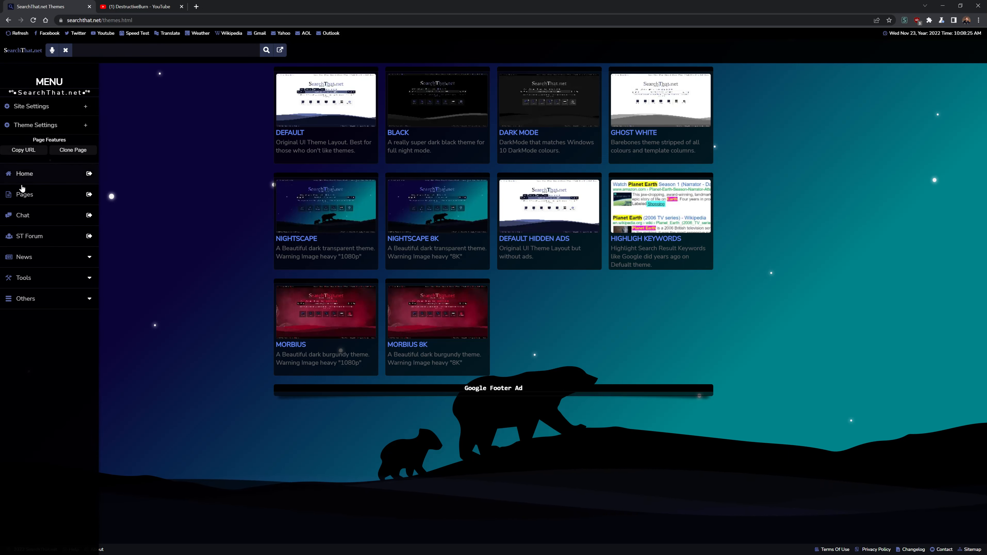
pyautogui.click(25, 173)
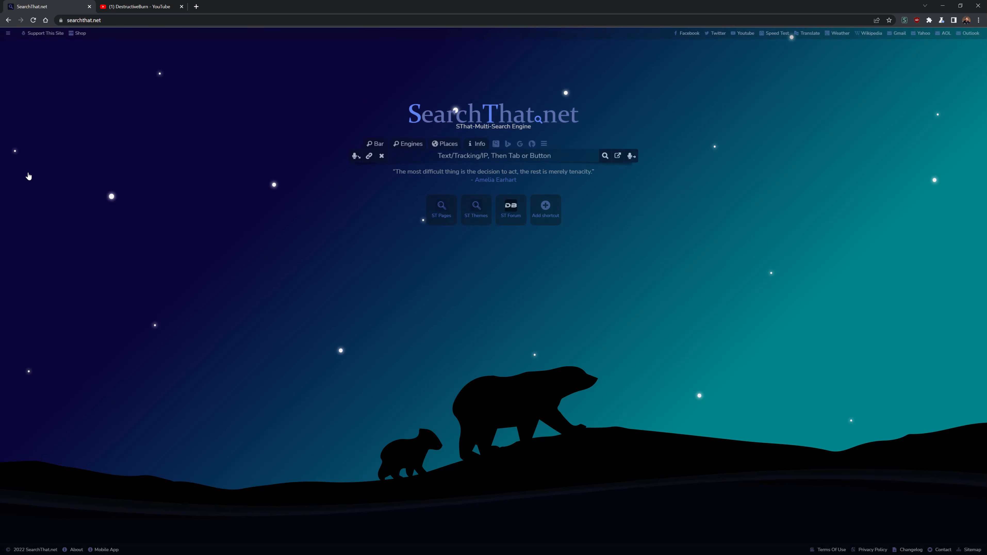
# Open the US and Canada news page from the sidebar menu's News section
pyautogui.click(8, 33)
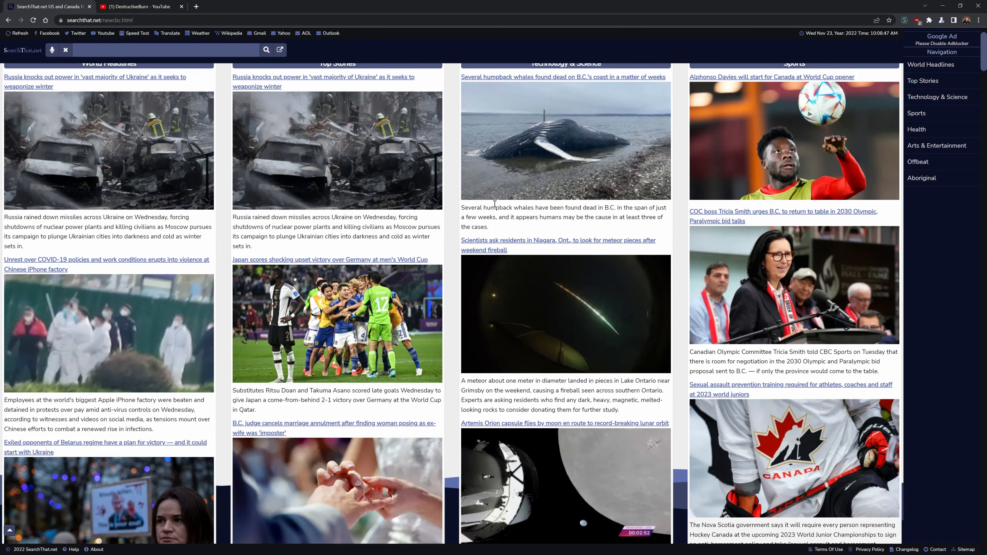
# Preview the news page in DevTools mobile device mode and return to the home page from the hamburger menu
pyautogui.press('F12')
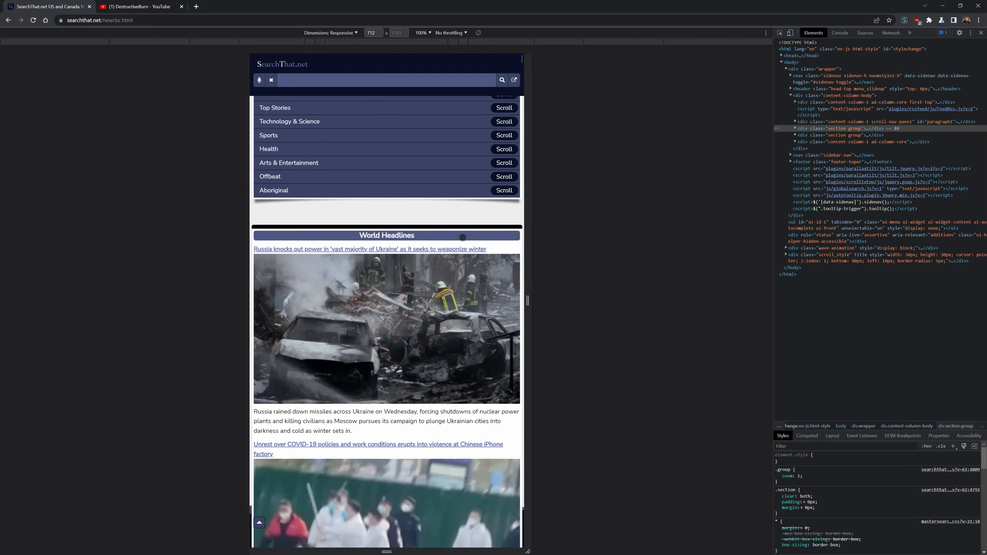
pyautogui.scroll(-3)
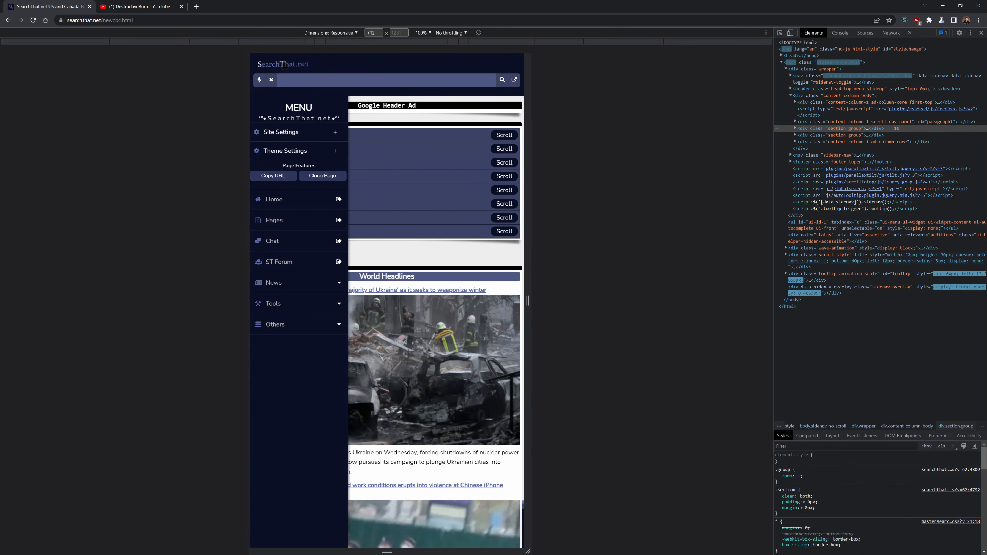
pyautogui.click(272, 302)
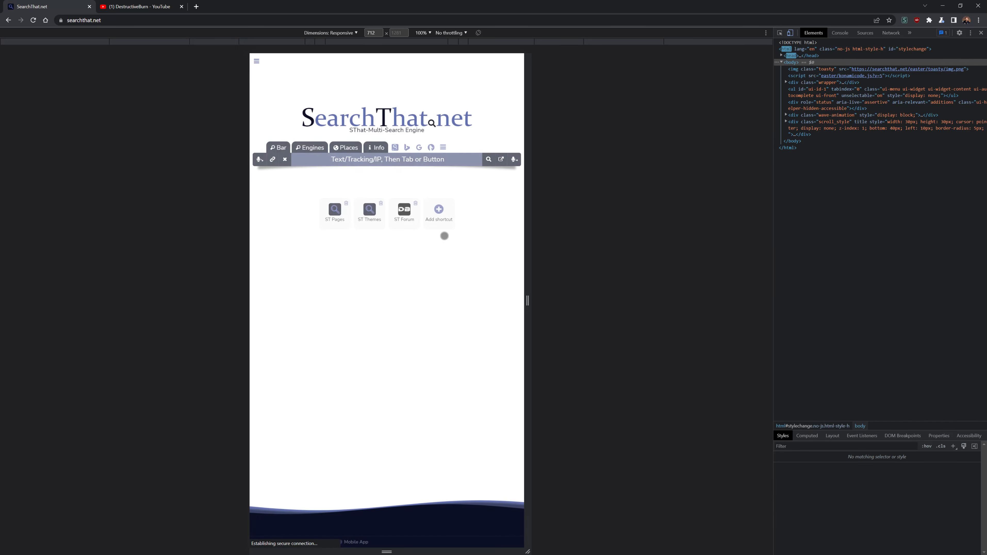
# Narrow the simulated screen to 401 pixels wide and toggle the hamburger menu open and closed
pyautogui.moveTo(526, 301); pyautogui.dragTo(503, 300)
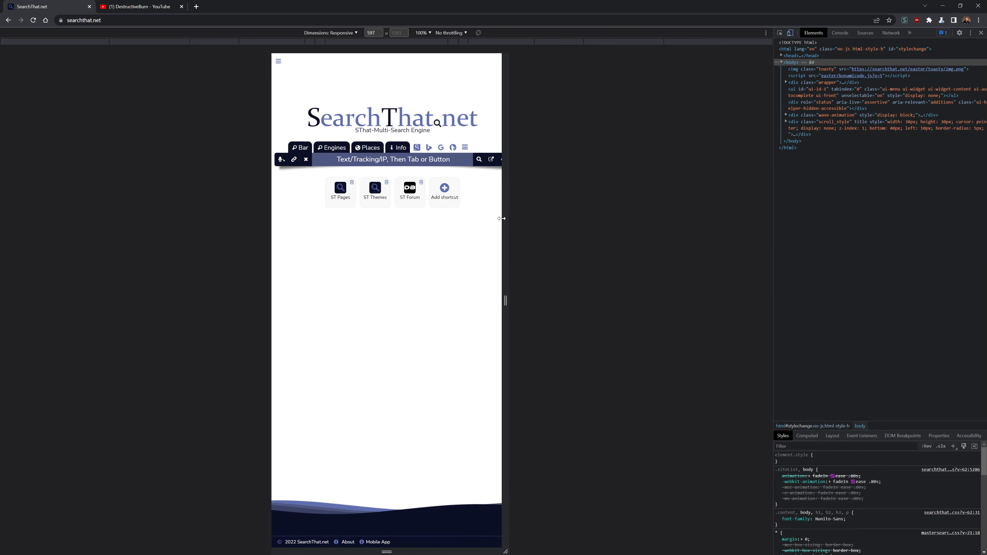
pyautogui.moveTo(502, 218); pyautogui.dragTo(467, 230)
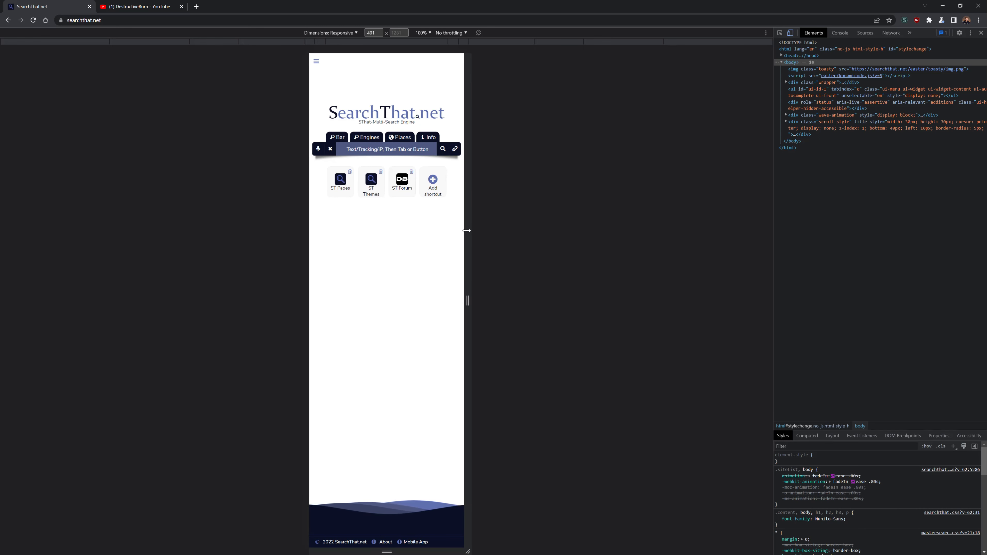
pyautogui.click(316, 61)
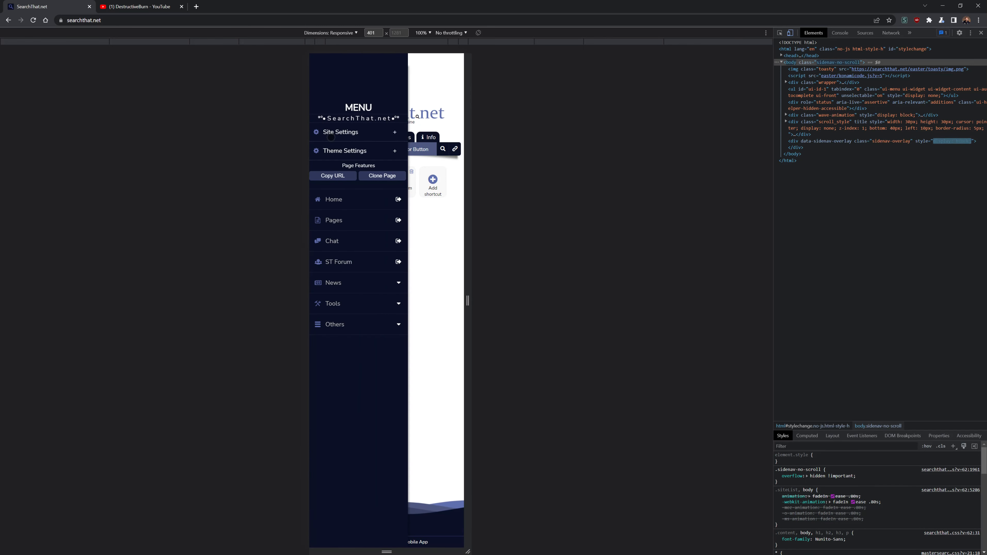
pyautogui.click(315, 60)
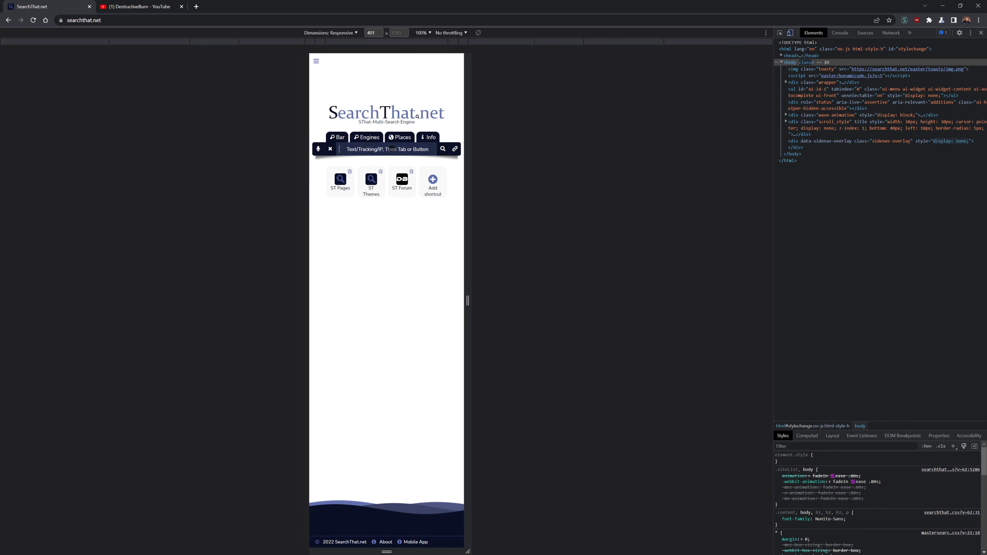
# Search 'earth' in the narrow mobile preview, then go back to the home page
pyautogui.write('h')
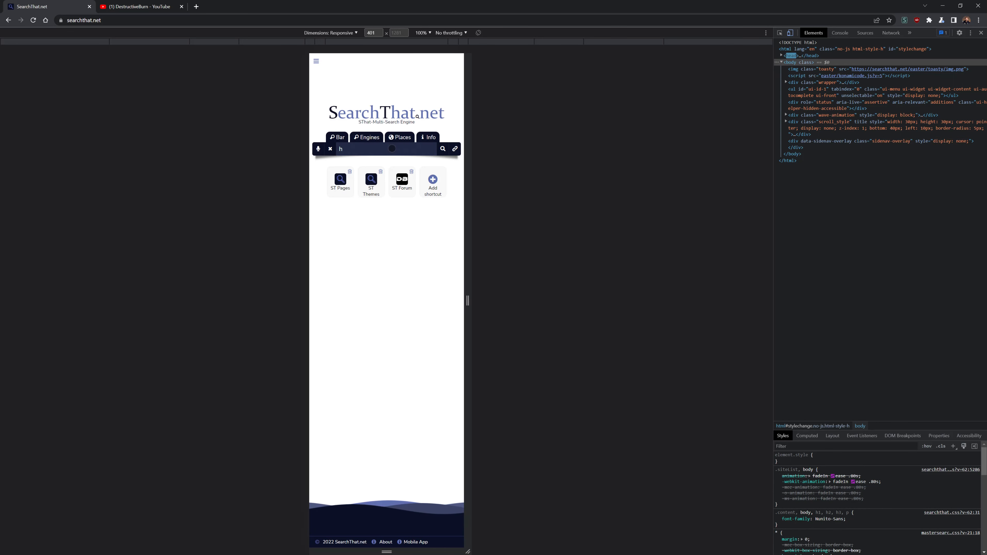
pyautogui.write('earth')
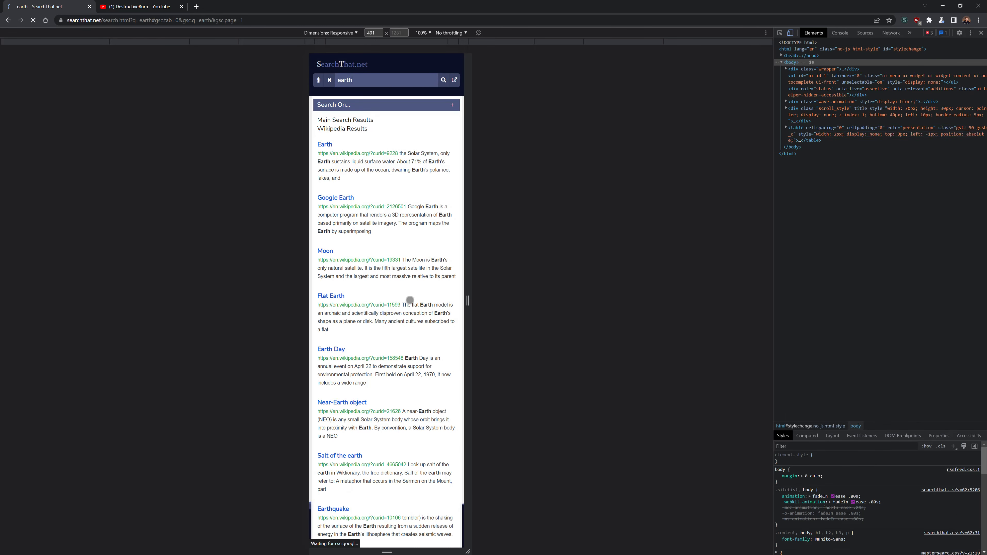
pyautogui.click(444, 79)
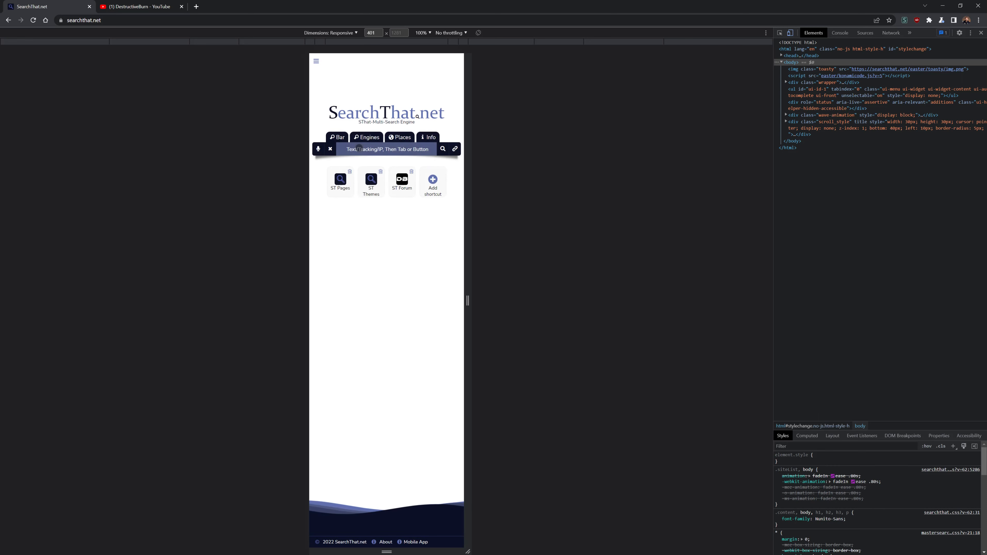
# Check the 'hello' search suggestion, then widen the responsive preview to 1757 pixels
pyautogui.write('hello')
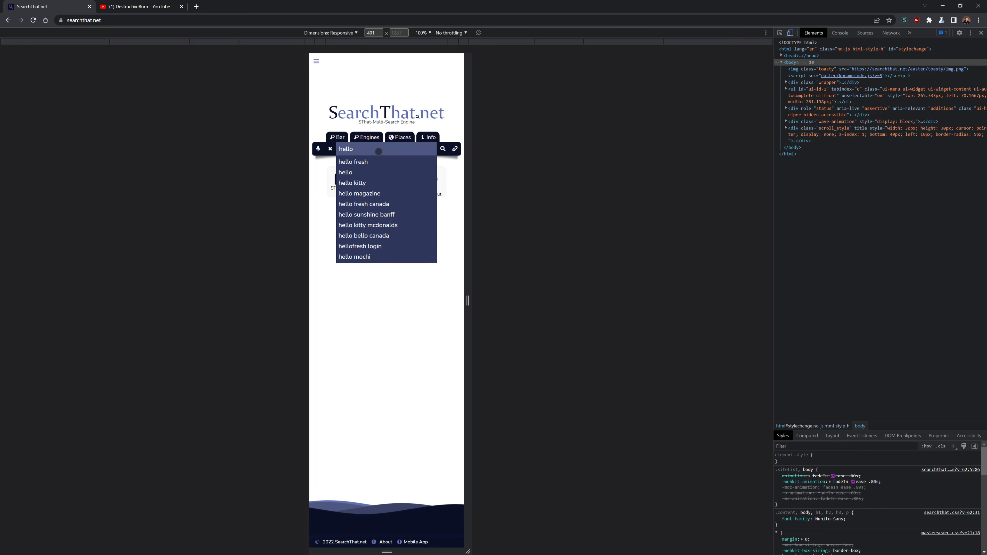
pyautogui.click(330, 149)
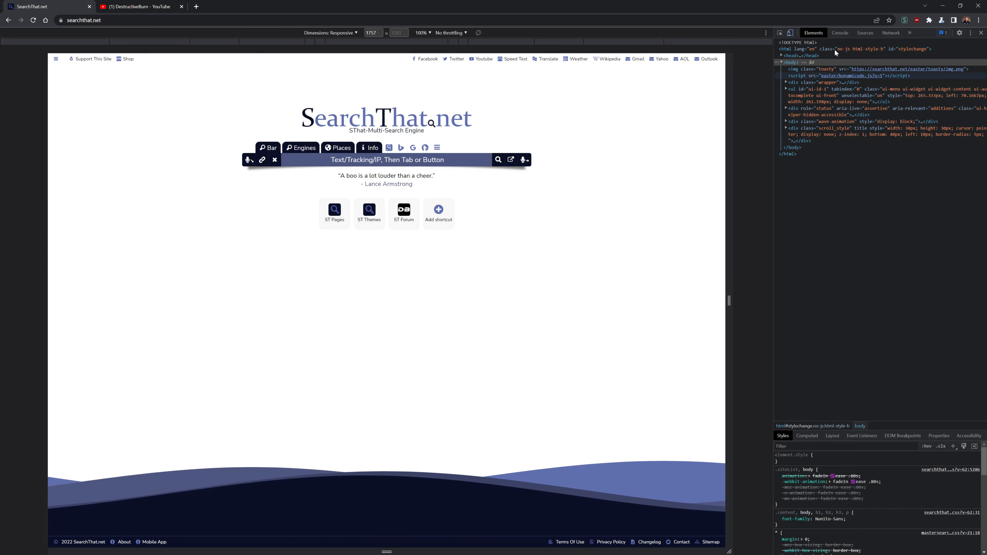
# Close the developer tools so the homepage fills the whole window
pyautogui.click(980, 33)
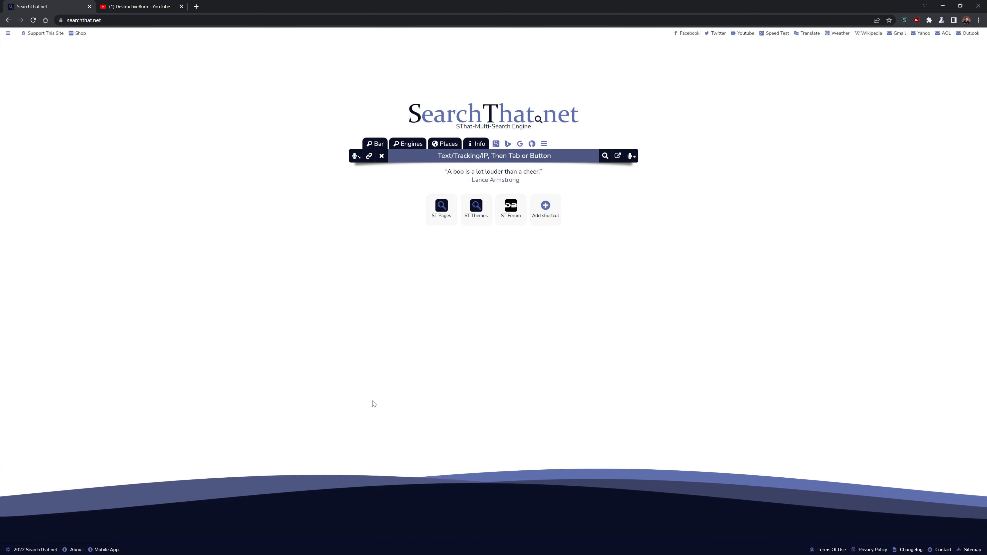
pyautogui.moveTo(351, 412)
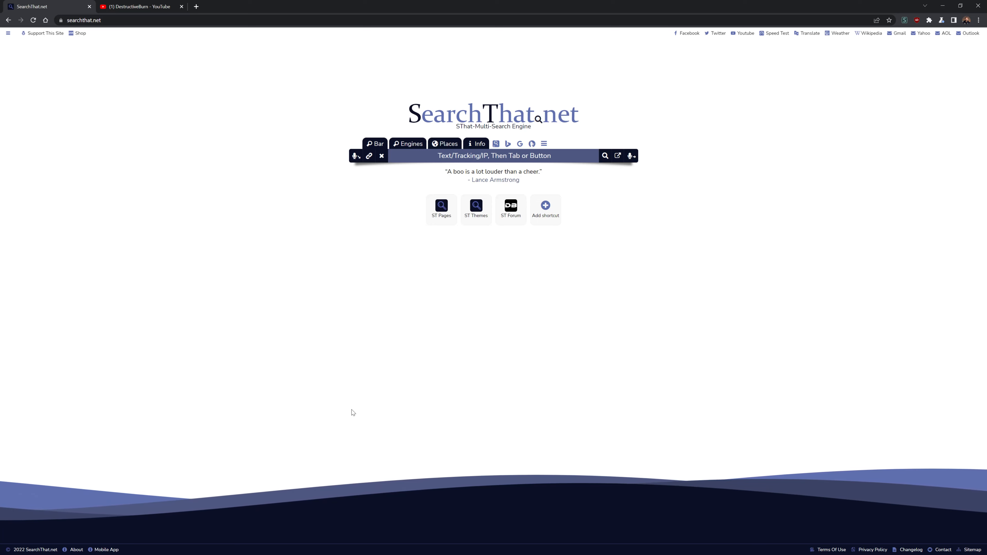
# Open the 10MB File Encrypter from the MENU sidebar's Tools section
pyautogui.click(7, 33)
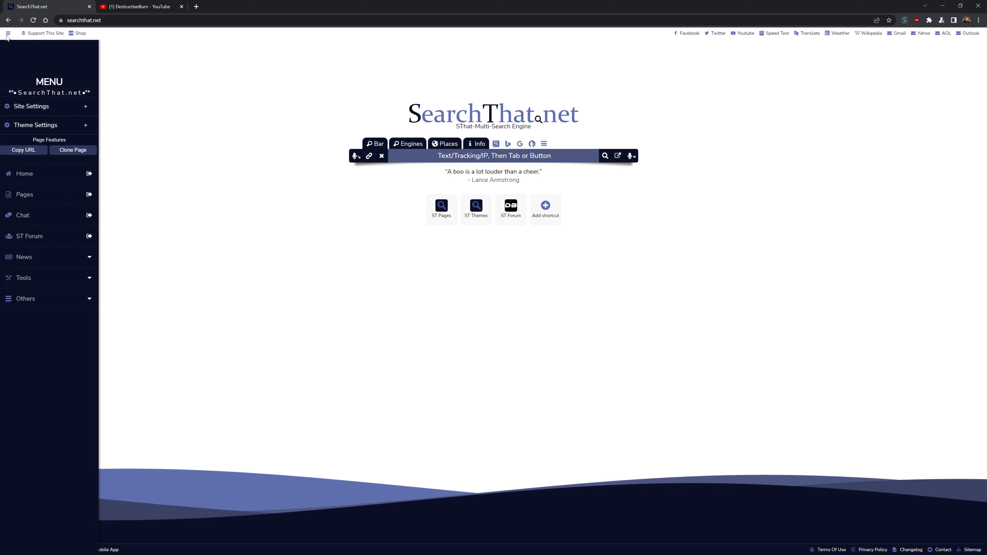
pyautogui.click(23, 276)
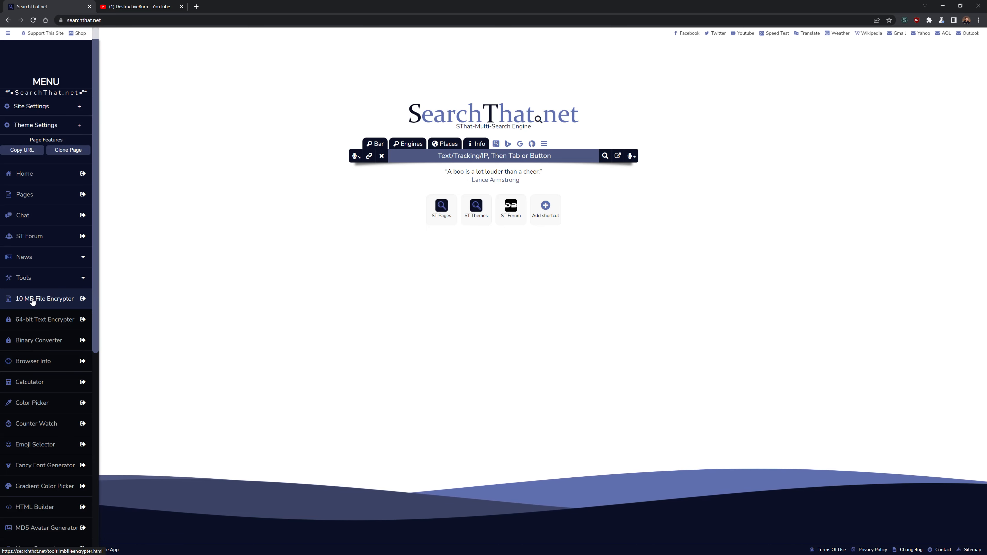
pyautogui.click(44, 298)
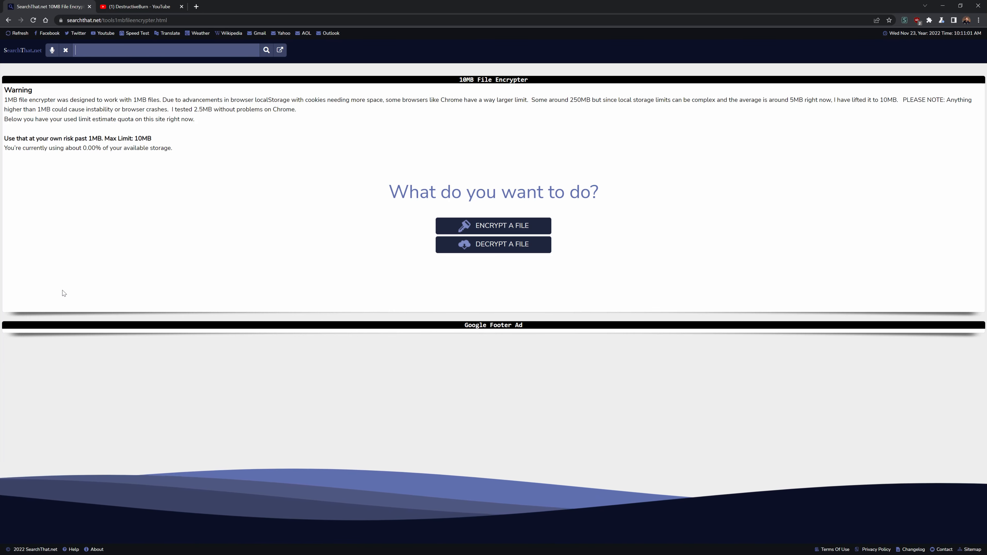
pyautogui.moveTo(131, 90)
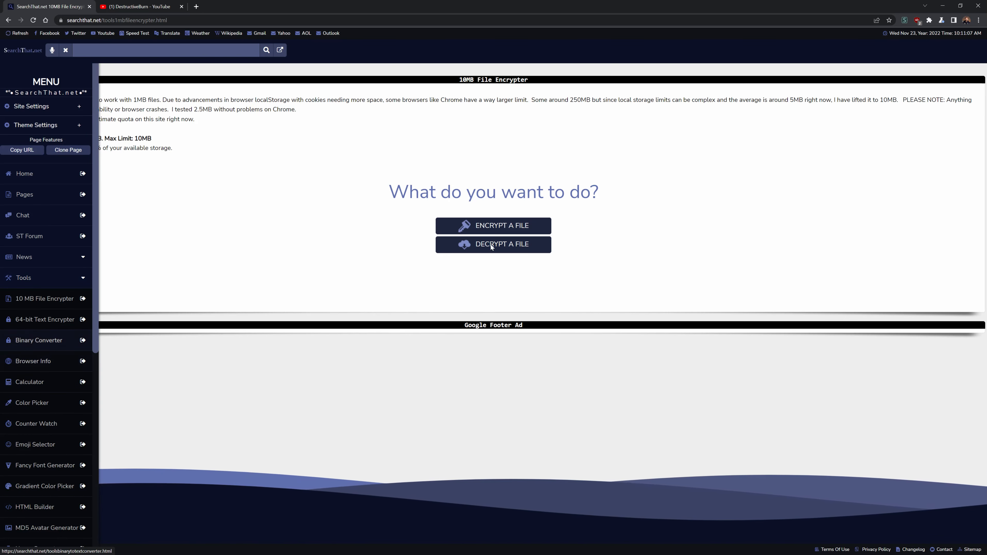
pyautogui.moveTo(44, 323)
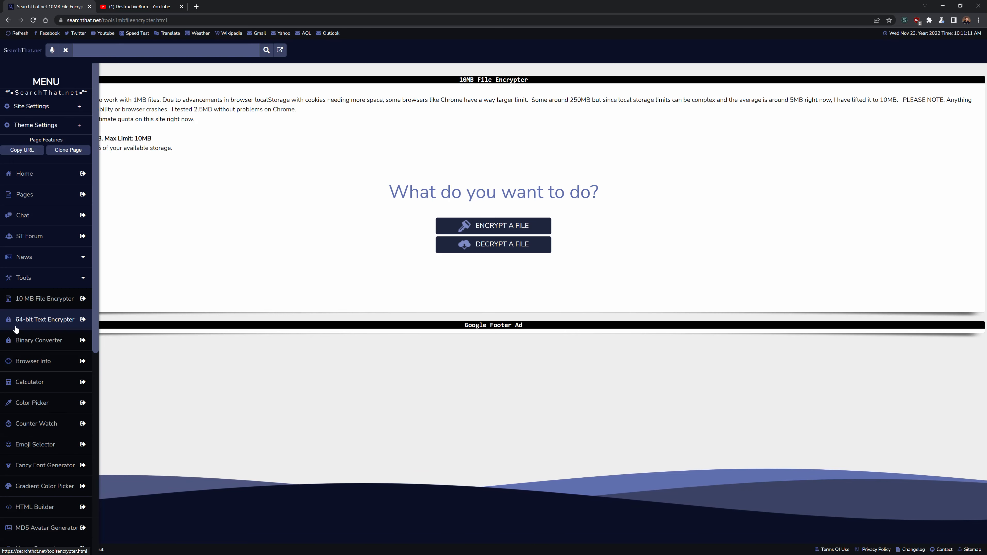
pyautogui.moveTo(38, 340)
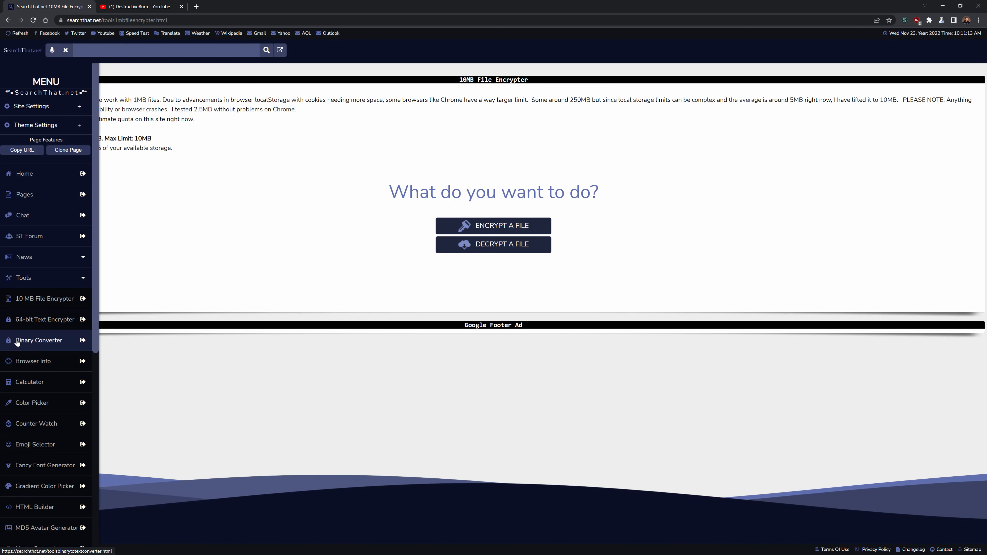
# Open the Binary Converter and convert the text 'jkjh' into binary
pyautogui.click(38, 340)
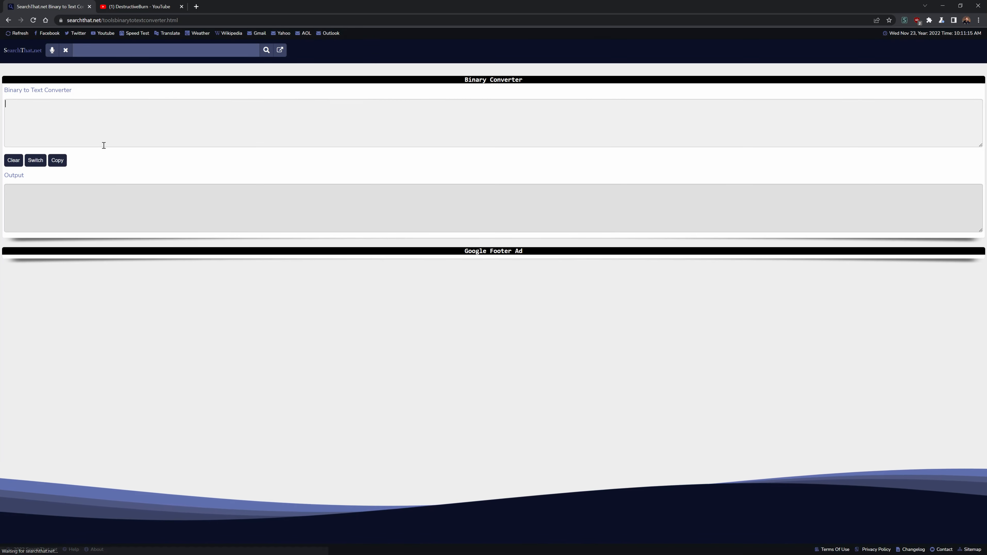
pyautogui.write('jhjh')
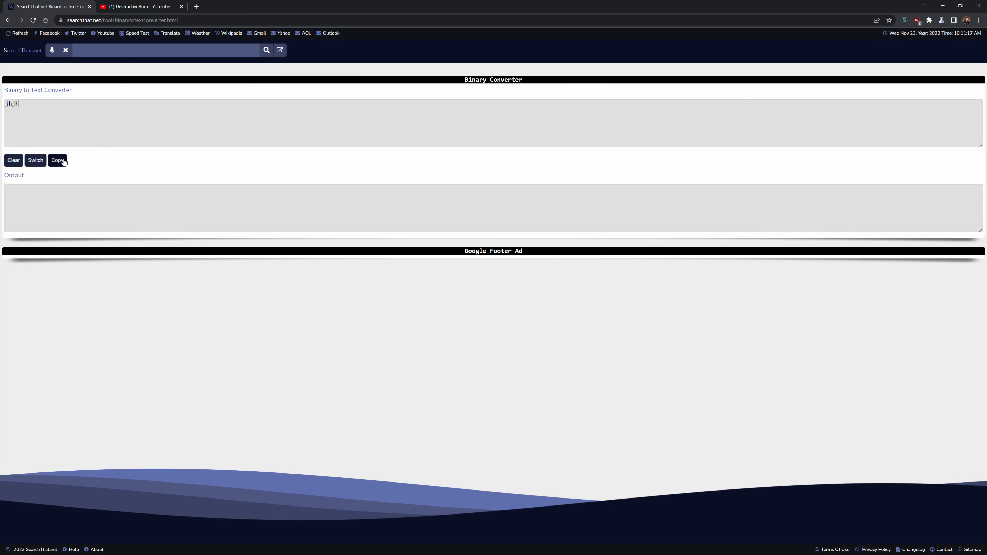
pyautogui.click(35, 160)
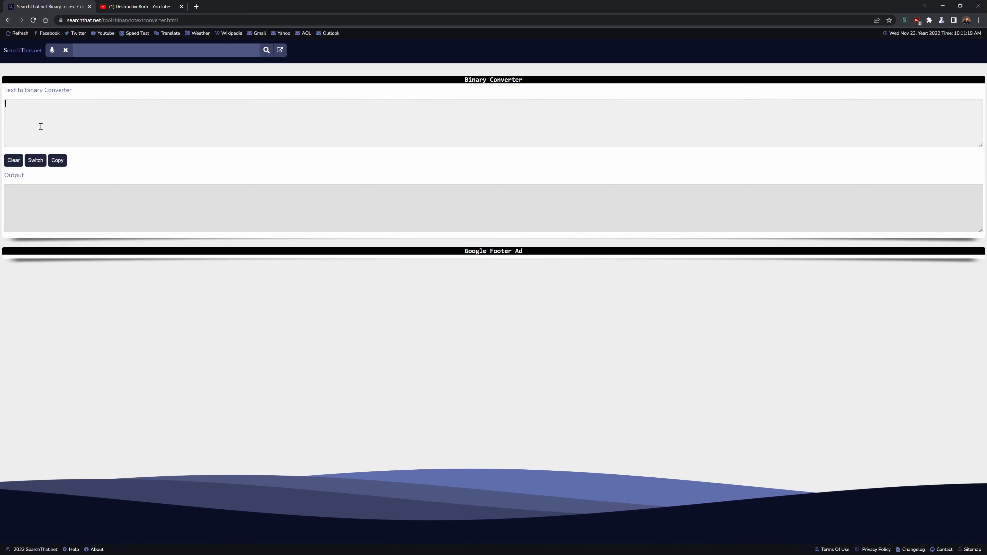
pyautogui.write('jkjh')
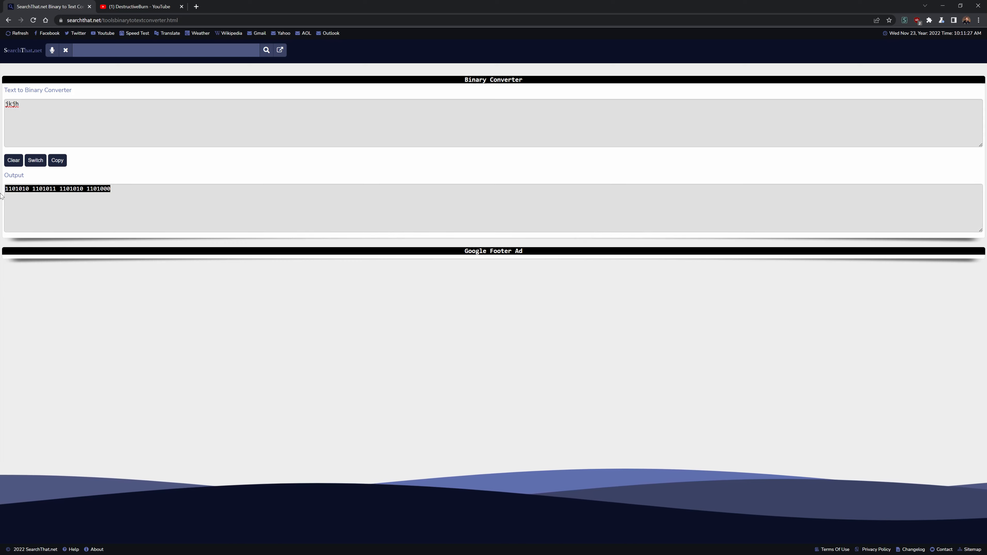
pyautogui.click(12, 160)
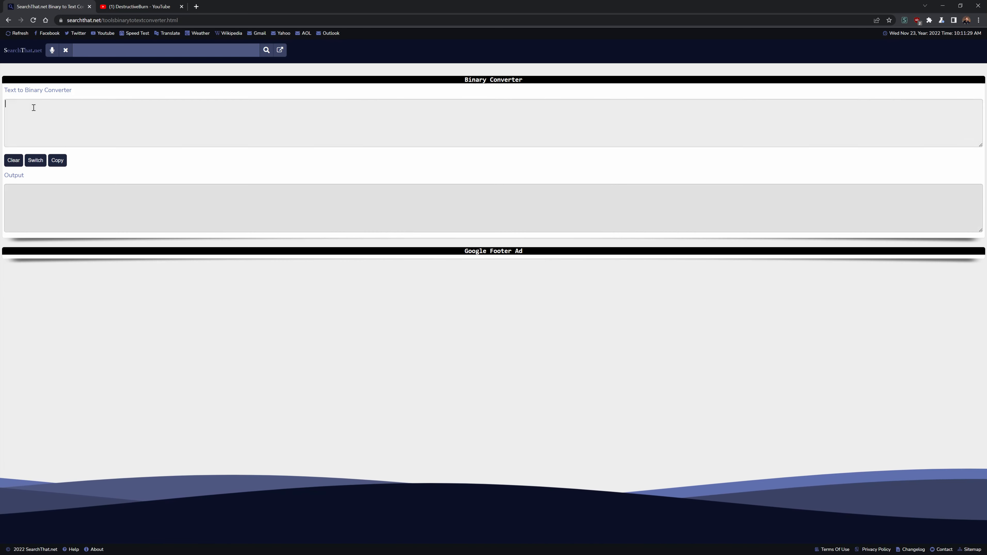
pyautogui.click(35, 160)
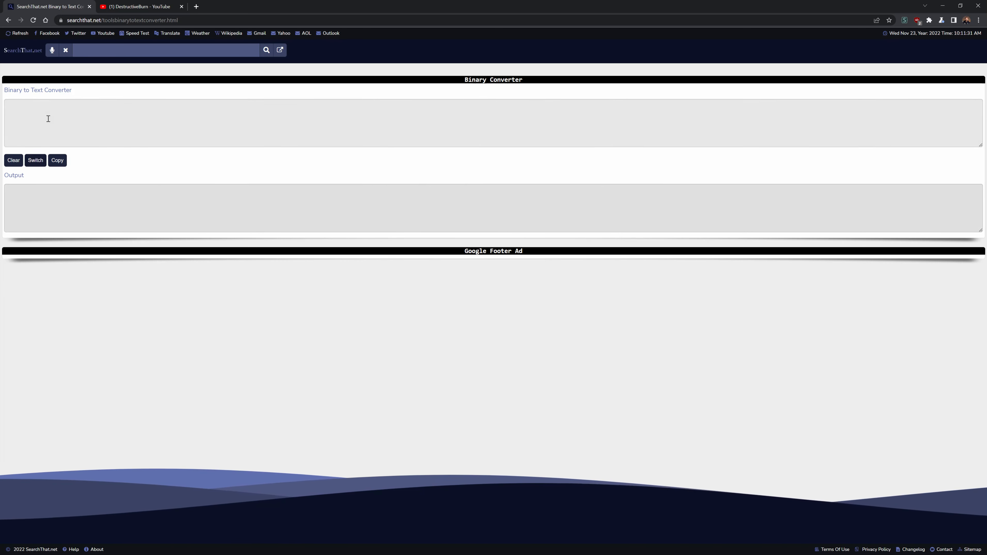
pyautogui.write('1101010 1101011 1101010 1101000')
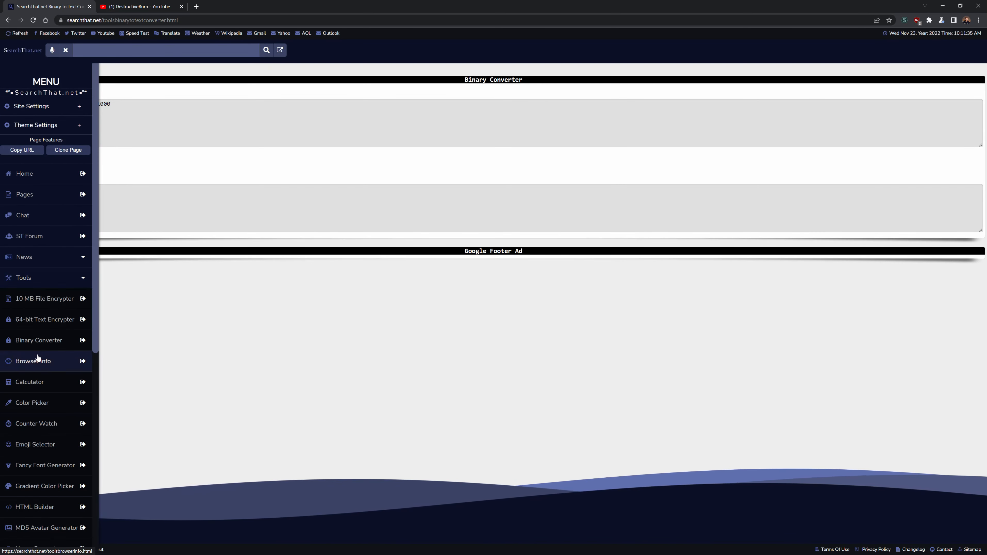
# Open the 64-bit Text Encrypter, then reopen the MENU with the Tools section expanded
pyautogui.click(45, 319)
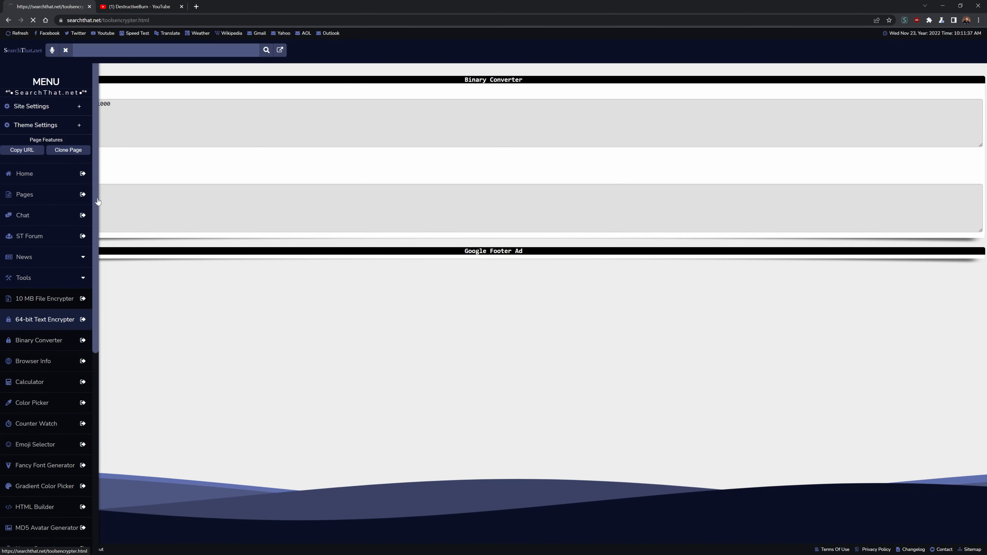
pyautogui.click(44, 319)
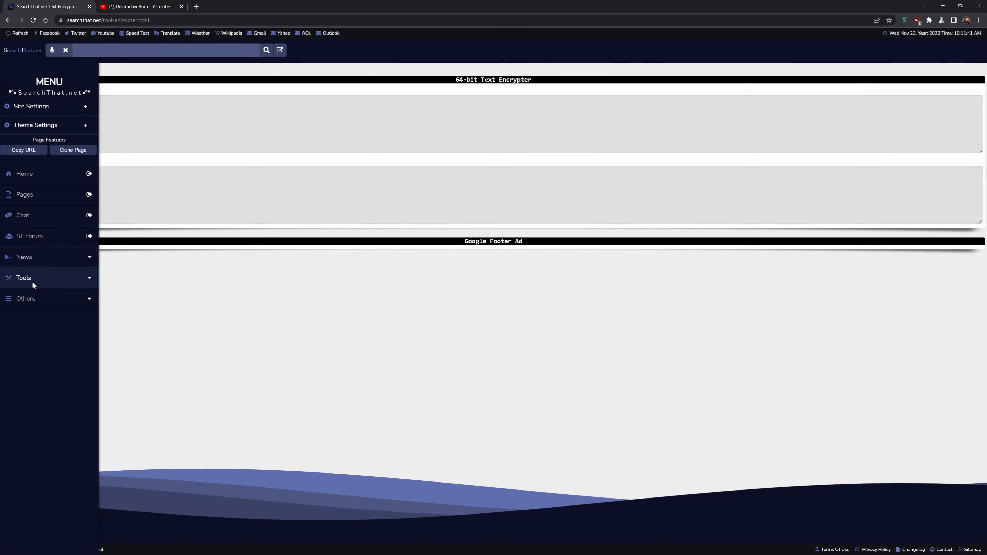
pyautogui.click(23, 278)
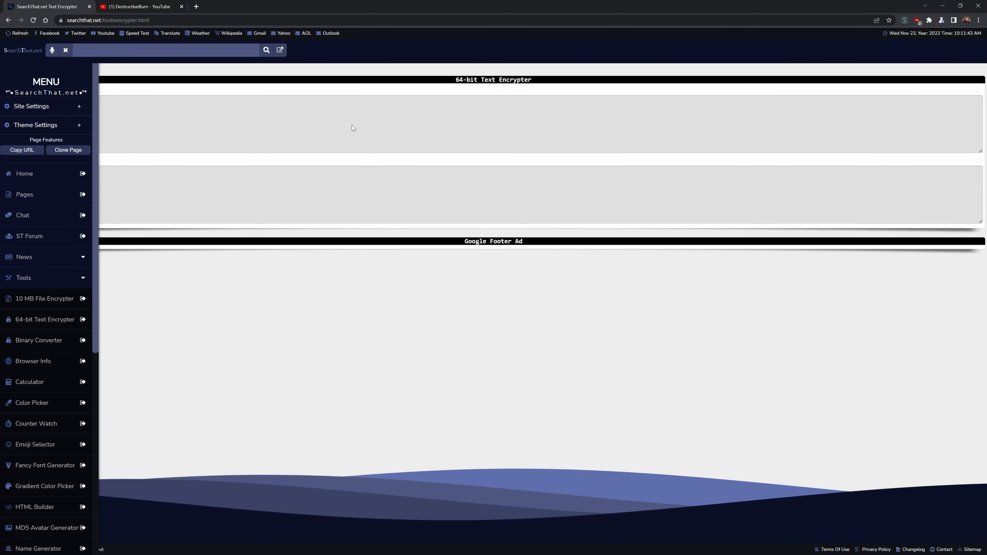
pyautogui.moveTo(349, 209)
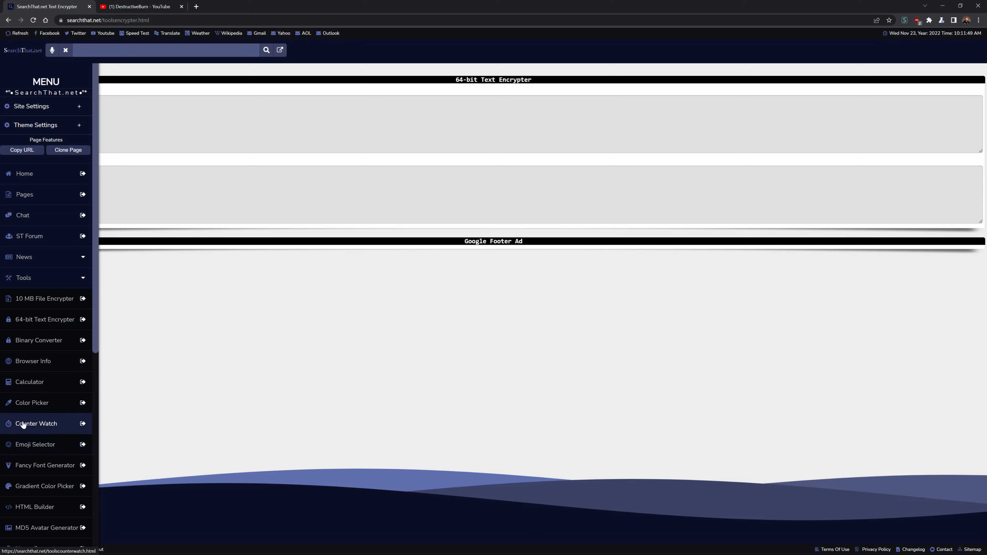
# Start the Counter Watch stopwatch, then move to the Stop Watch tool and reopen the menu
pyautogui.click(36, 424)
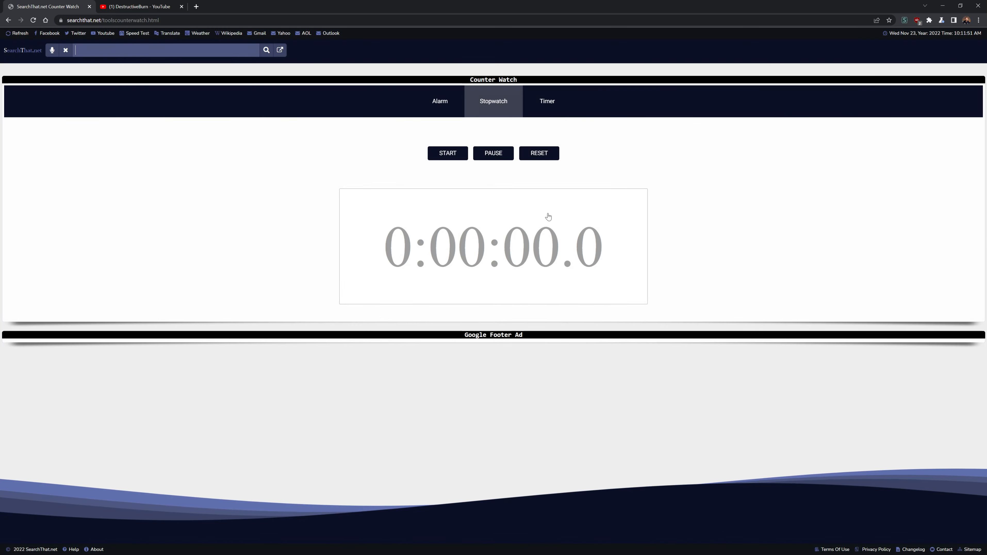
pyautogui.click(447, 153)
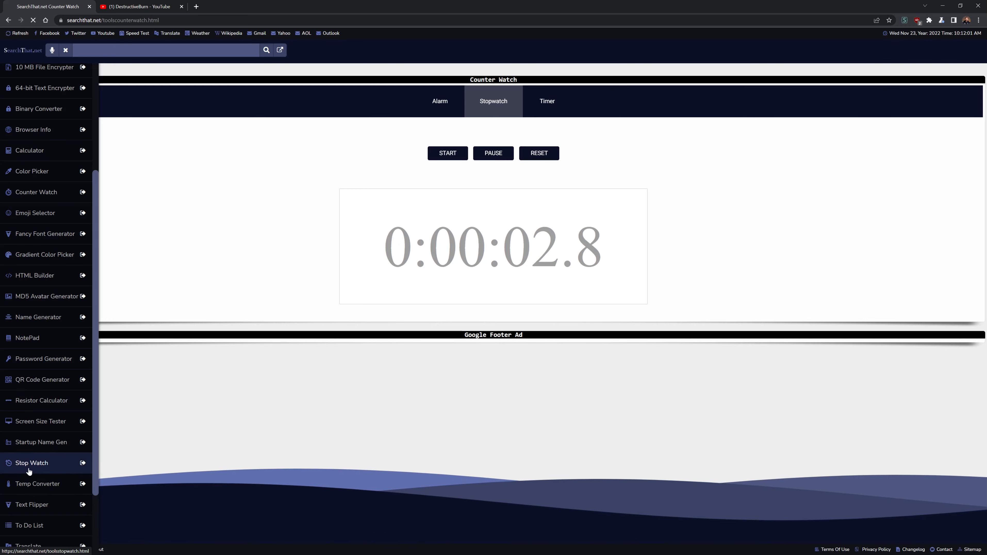
pyautogui.click(31, 462)
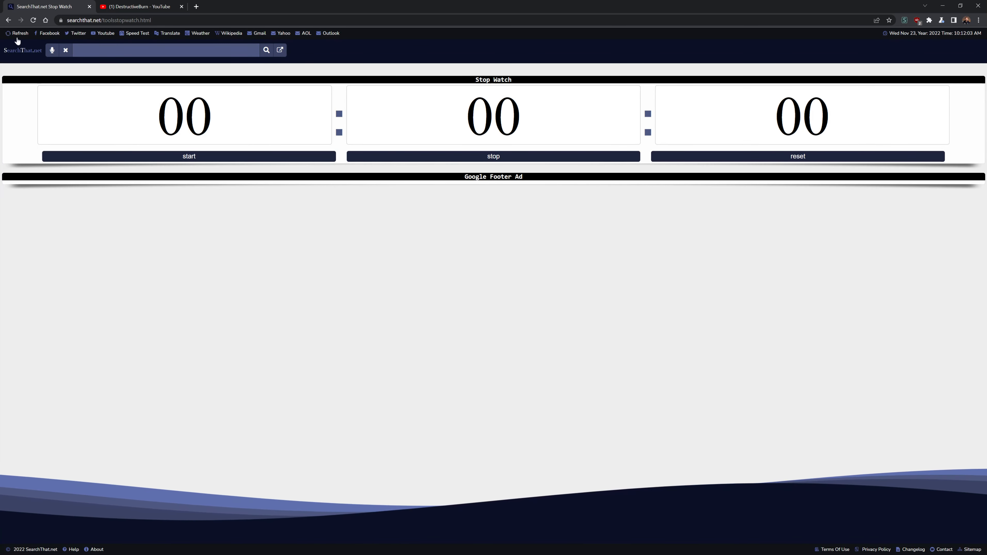
pyautogui.click(23, 50)
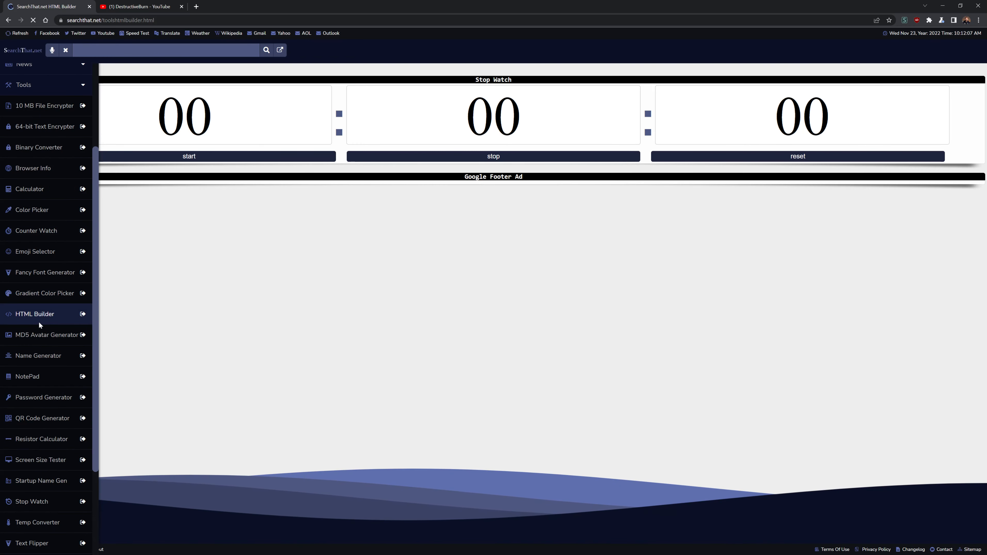
# Open the HTML Builder, browse the Format menu and show the empty document's source code
pyautogui.click(35, 314)
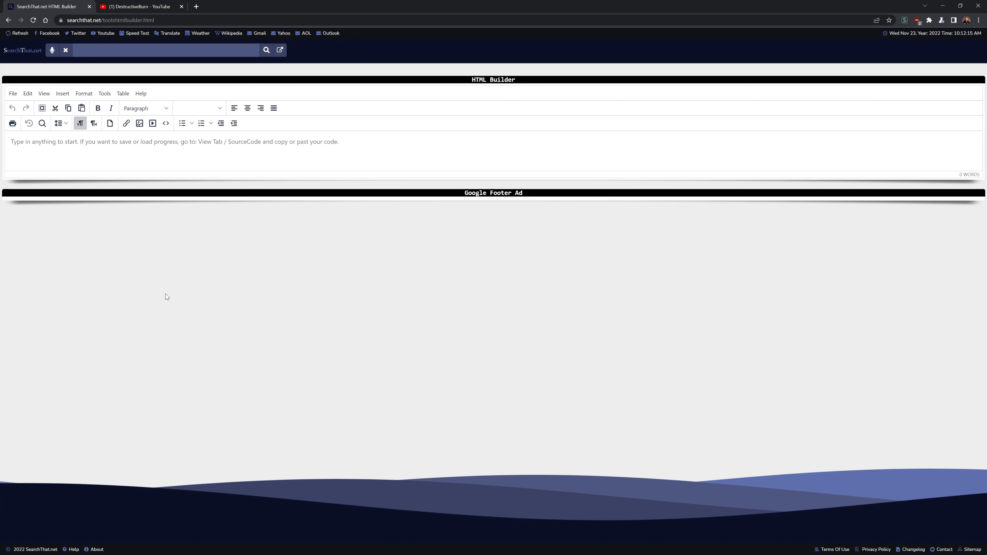
pyautogui.click(188, 141)
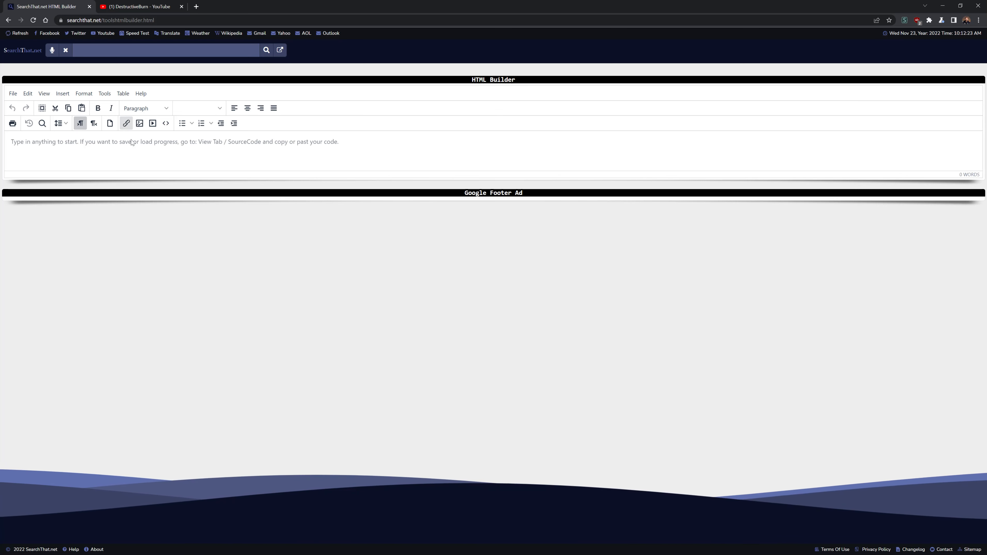
pyautogui.moveTo(129, 140)
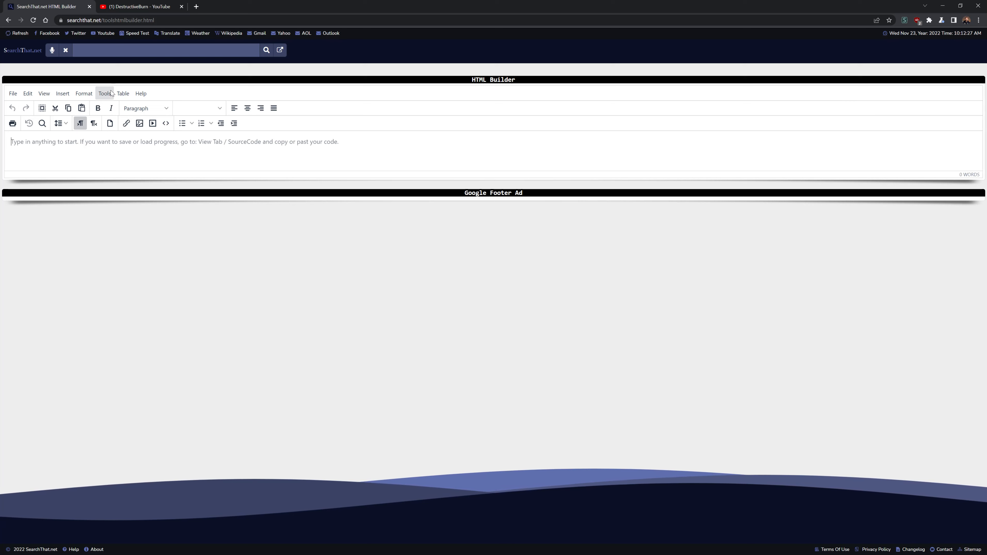
pyautogui.click(84, 93)
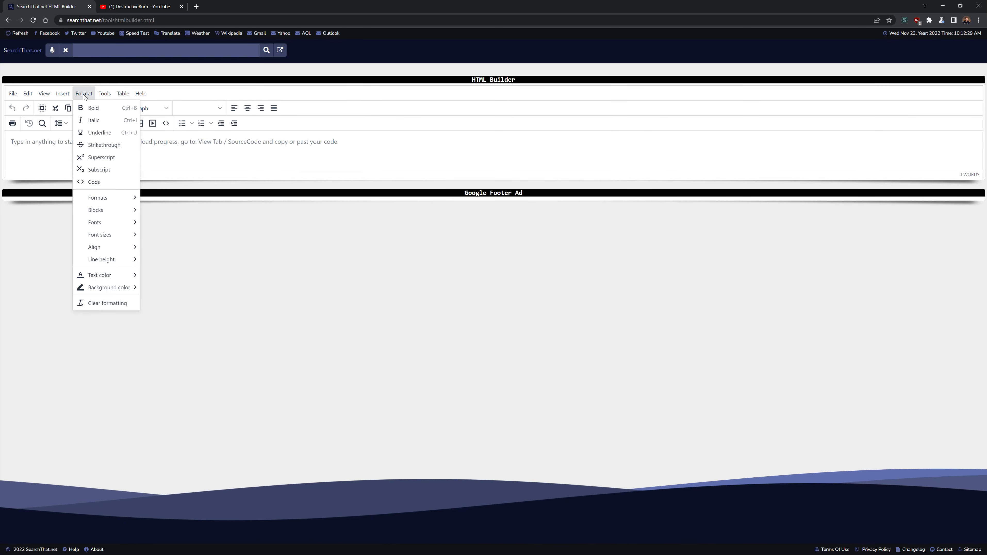
pyautogui.click(44, 93)
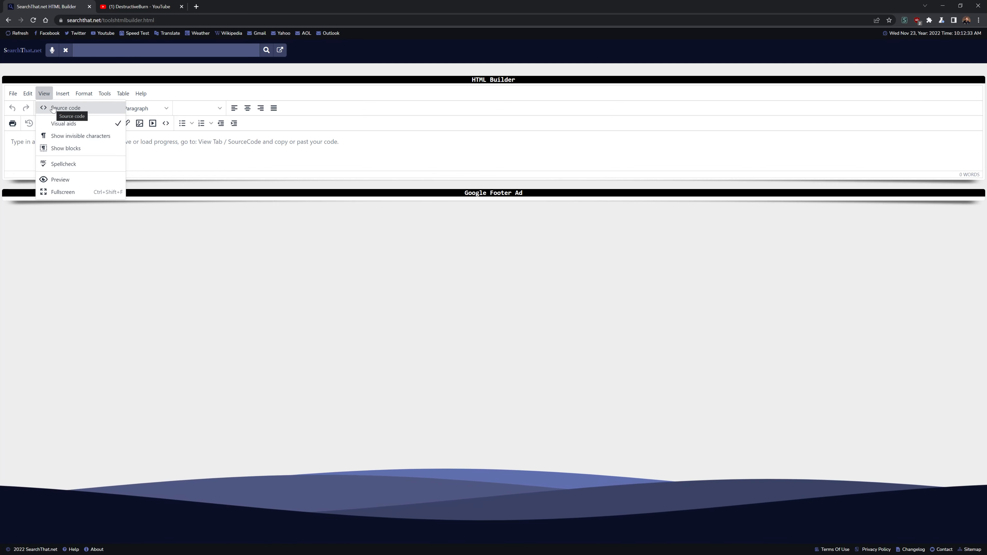
pyautogui.click(66, 108)
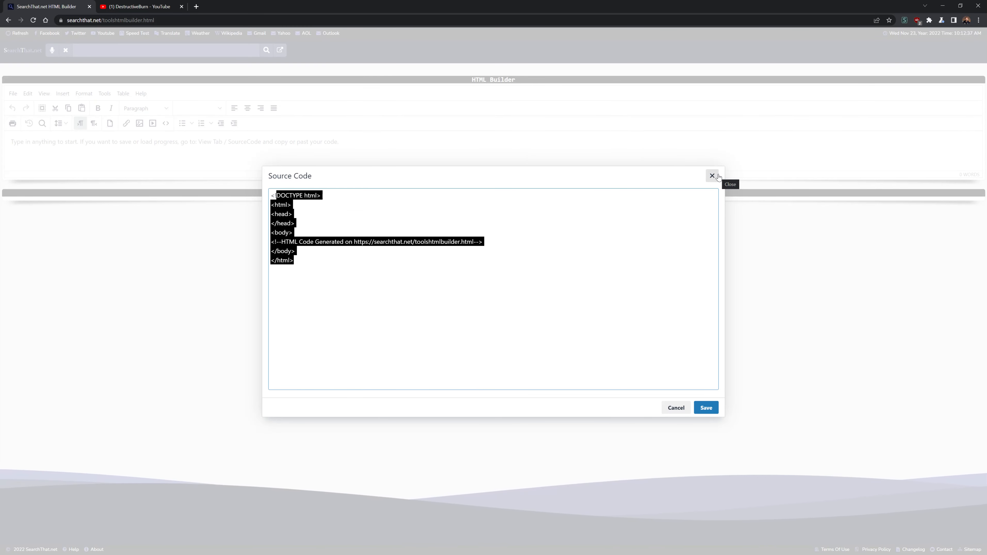
# Enter 'hgkljhjfdjoijrtjk' in the editor, then reload the page, confirming despite unsaved changes
pyautogui.click(712, 175)
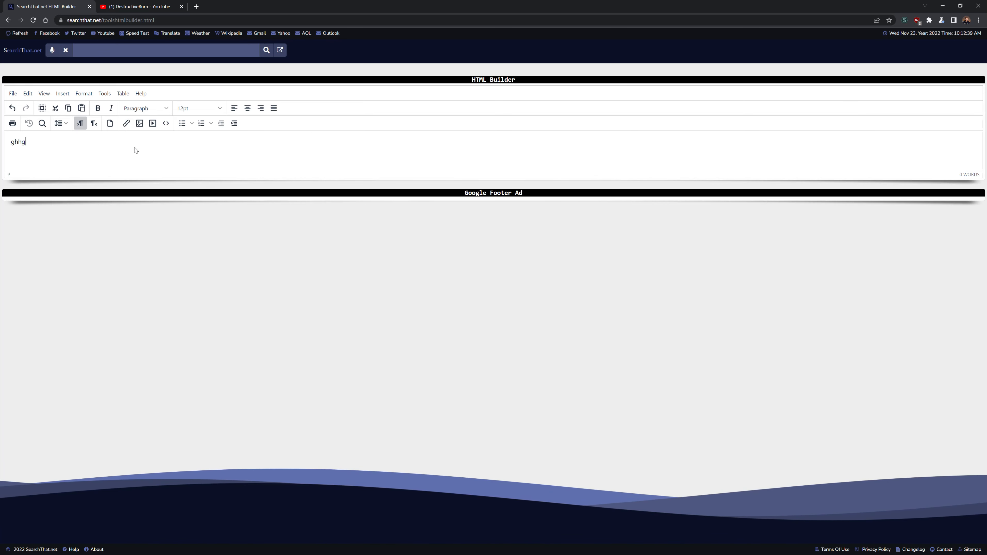
pyautogui.write('hgkljhjfdjoijrtjk')
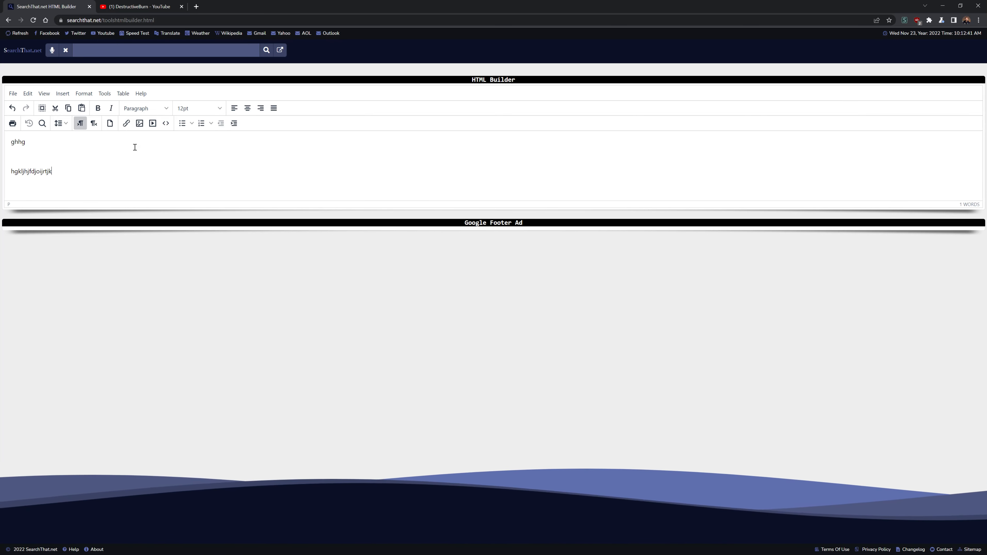
pyautogui.click(44, 93)
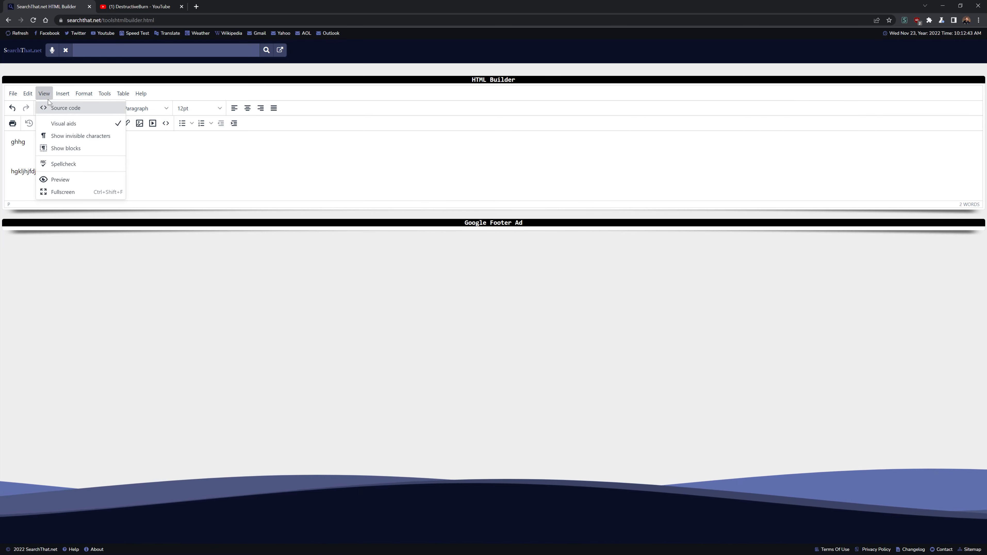
pyautogui.click(65, 108)
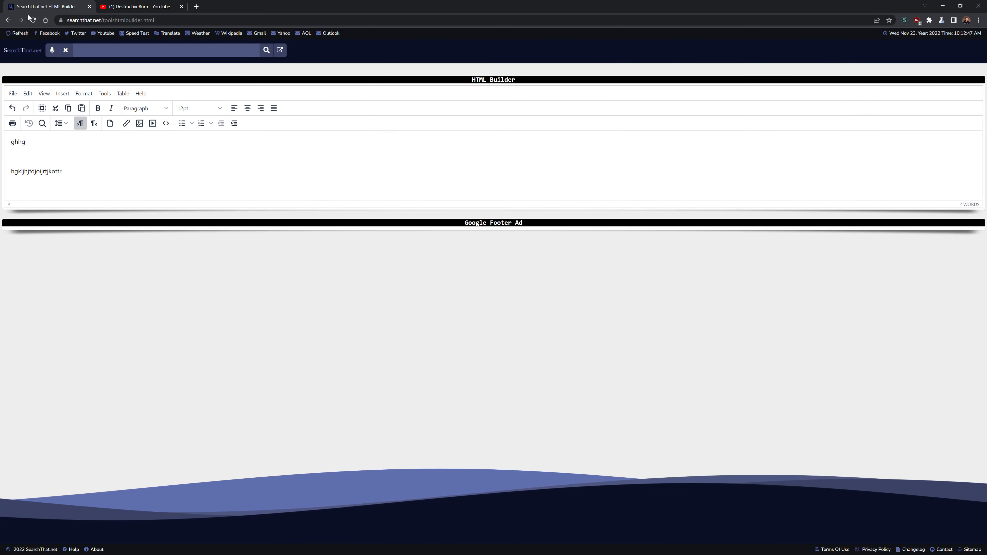
pyautogui.click(20, 33)
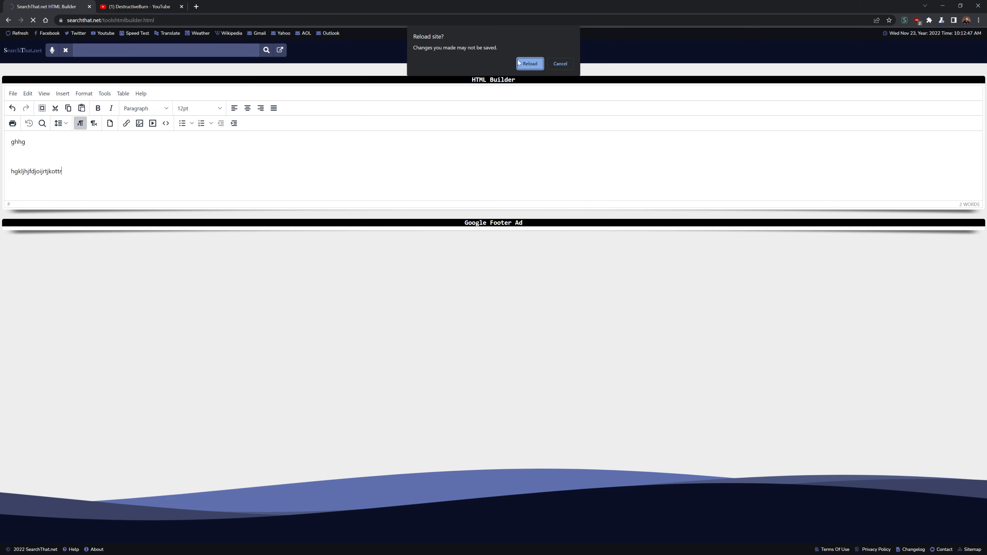
pyautogui.click(528, 63)
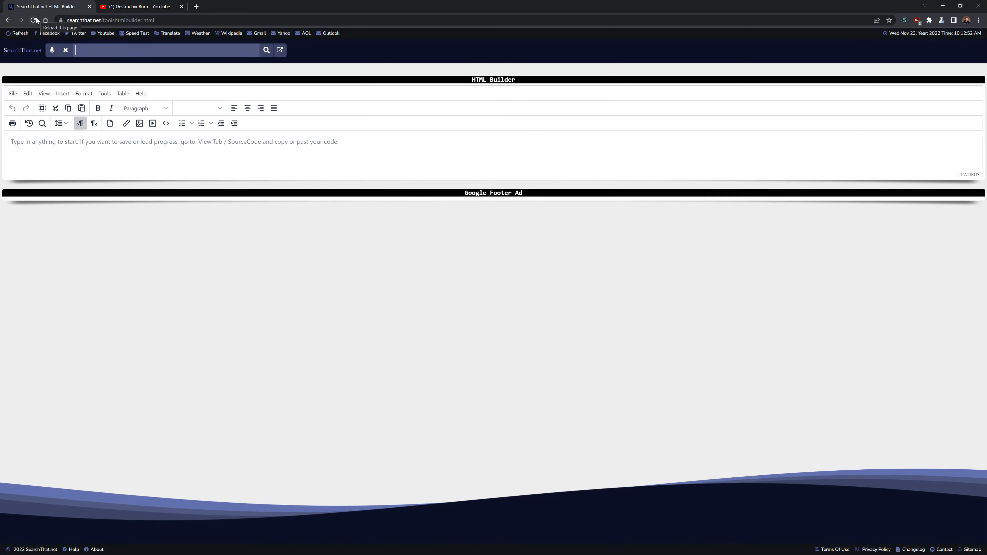
# Restore the document by pasting the saved HTML into the source code window and saving it
pyautogui.click(43, 94)
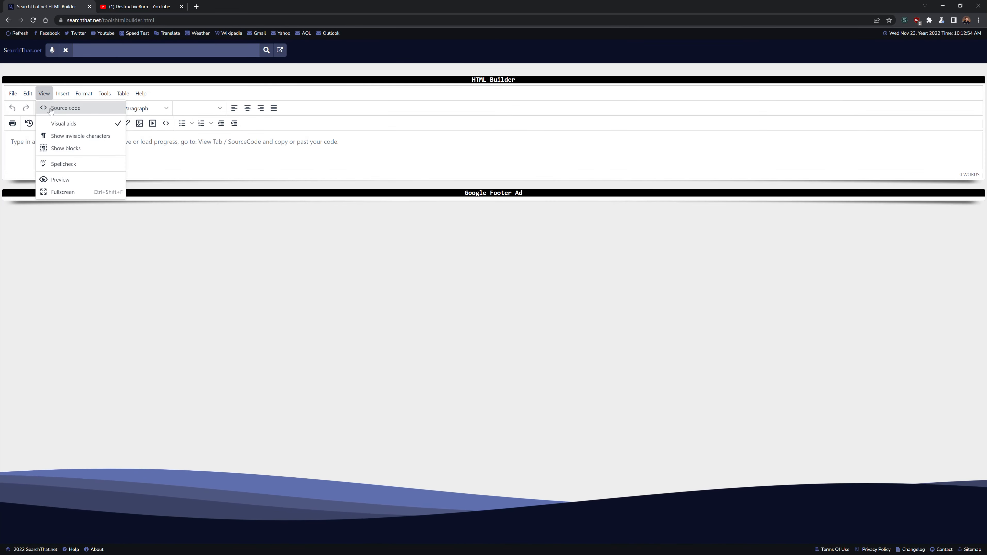
pyautogui.click(65, 107)
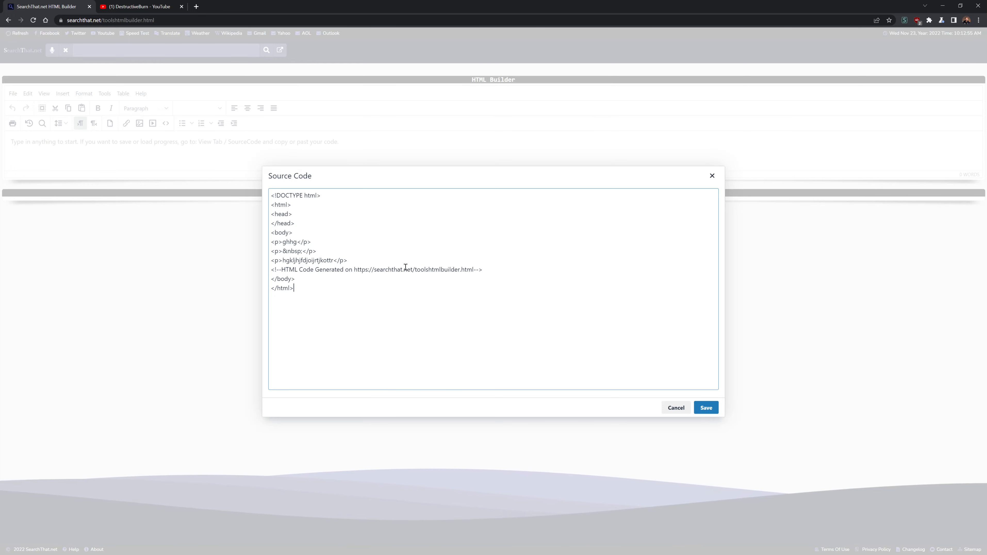
pyautogui.click(705, 407)
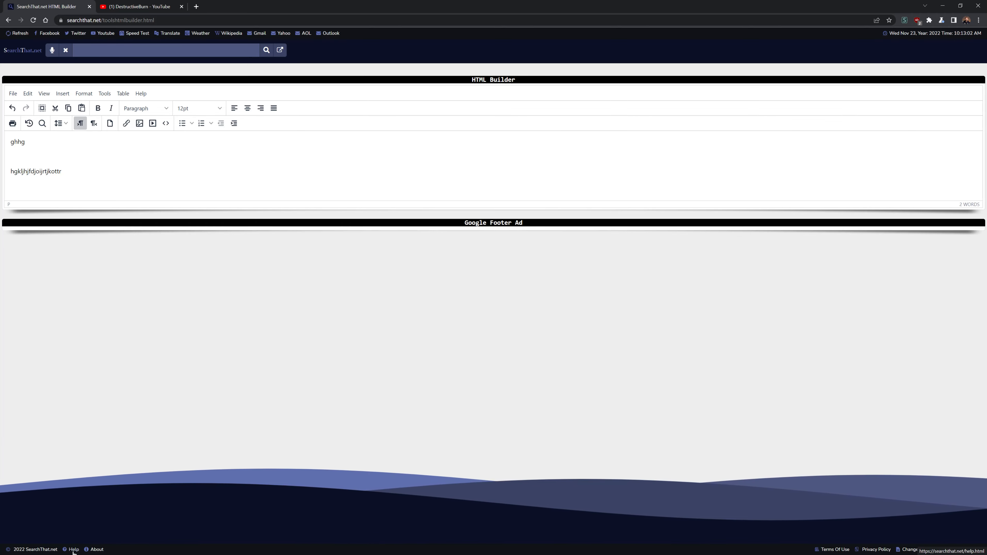
# Open the Help page and expand '1. How to make ST your default homepage'
pyautogui.click(74, 549)
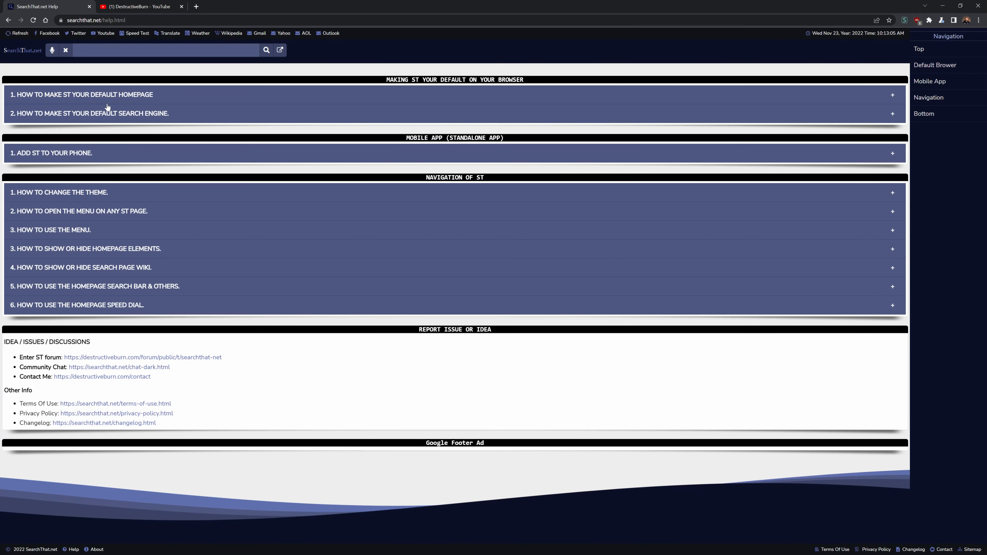
pyautogui.click(82, 94)
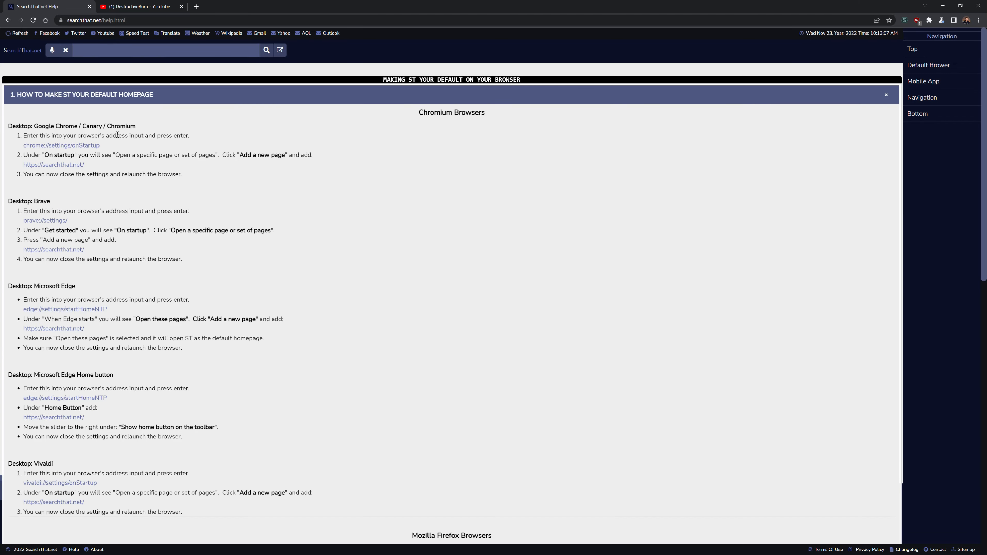
pyautogui.scroll(-3)
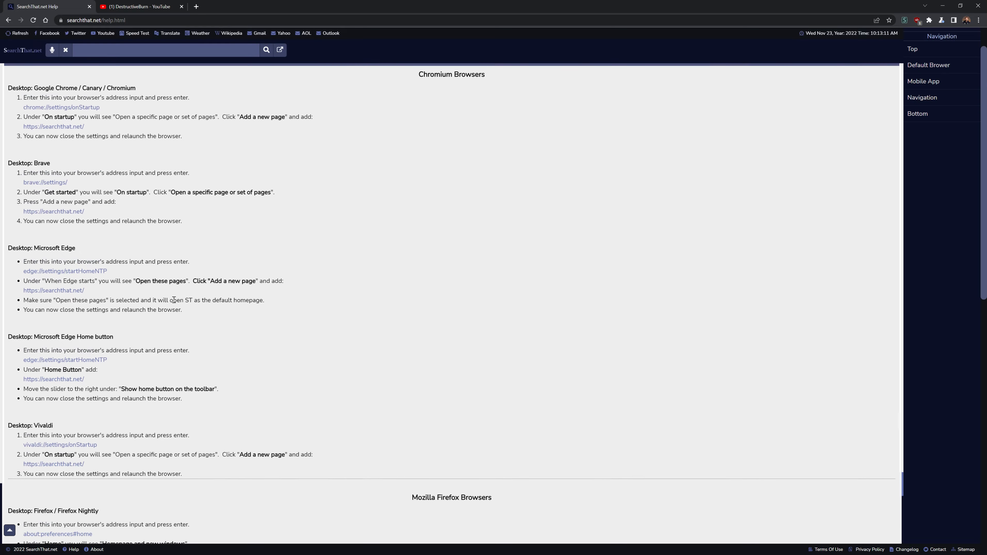
# Inspect the Chromium heading and undock DevTools into a separate window
pyautogui.rightClick(101, 132)
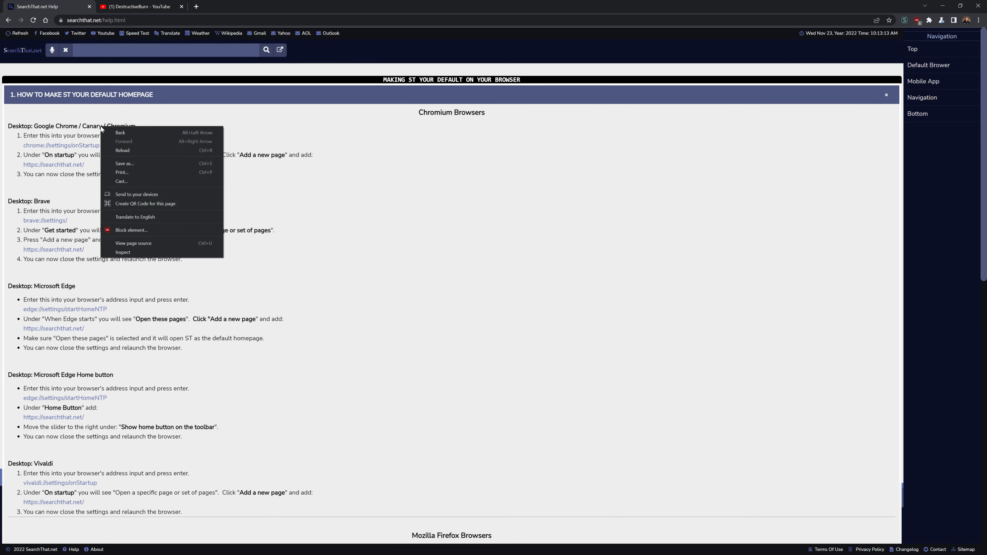
pyautogui.click(272, 263)
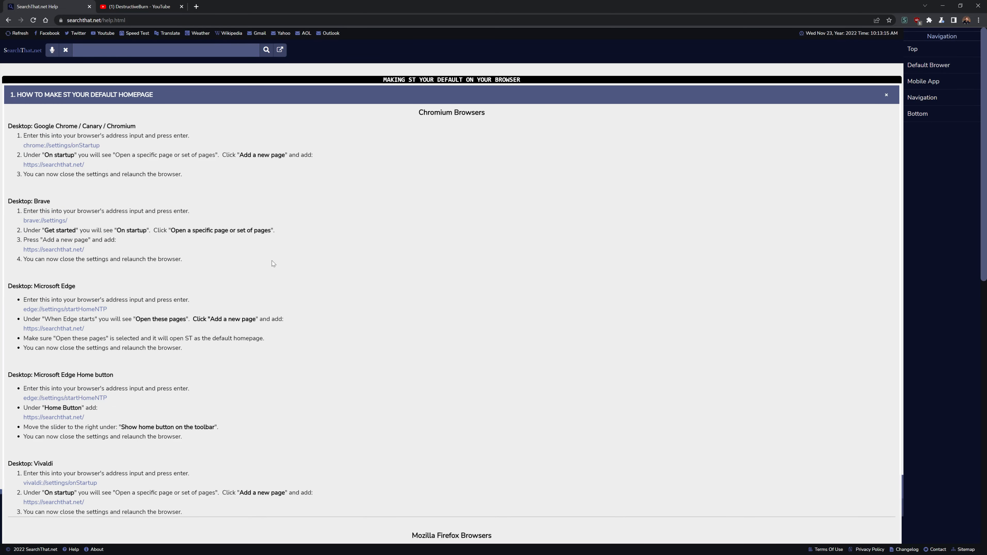
pyautogui.press('F12')
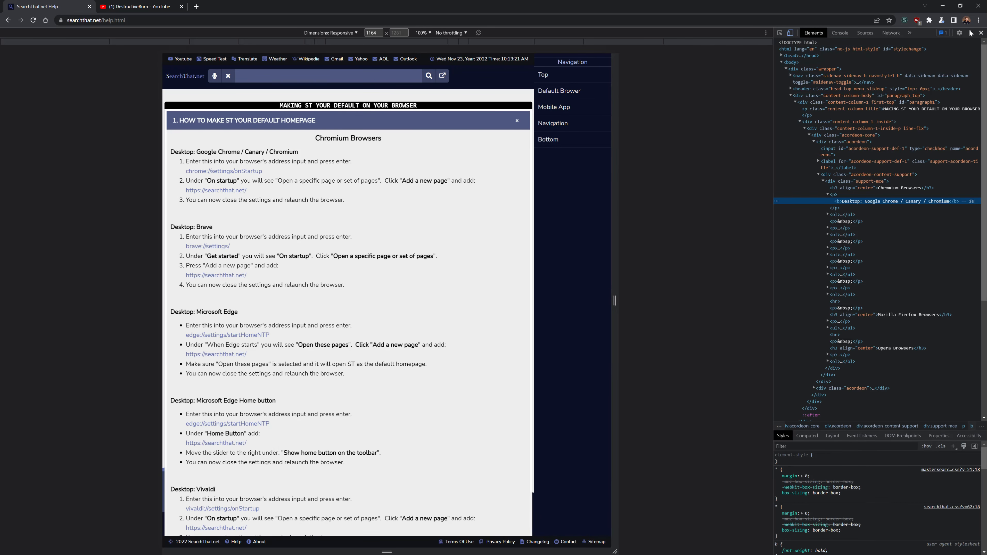
pyautogui.click(959, 33)
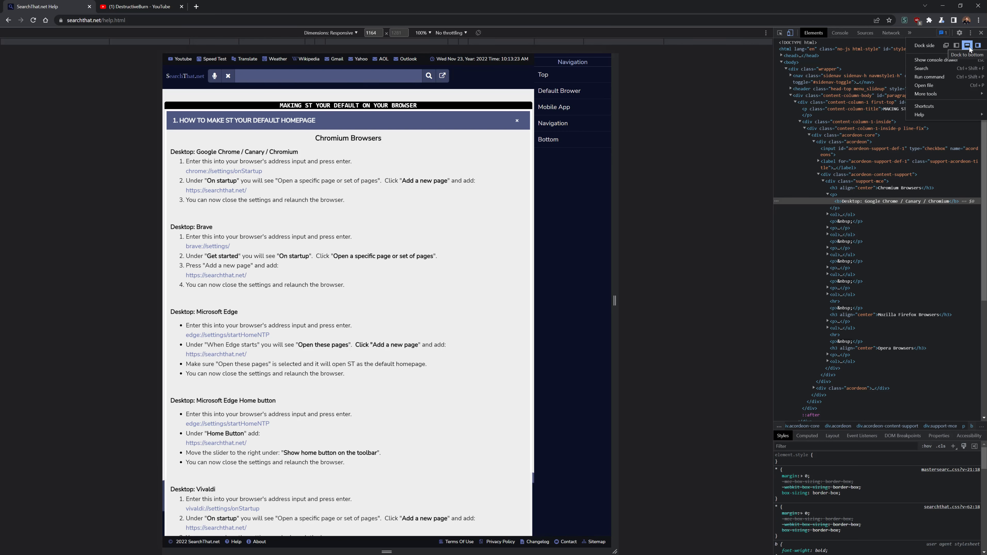
pyautogui.click(967, 45)
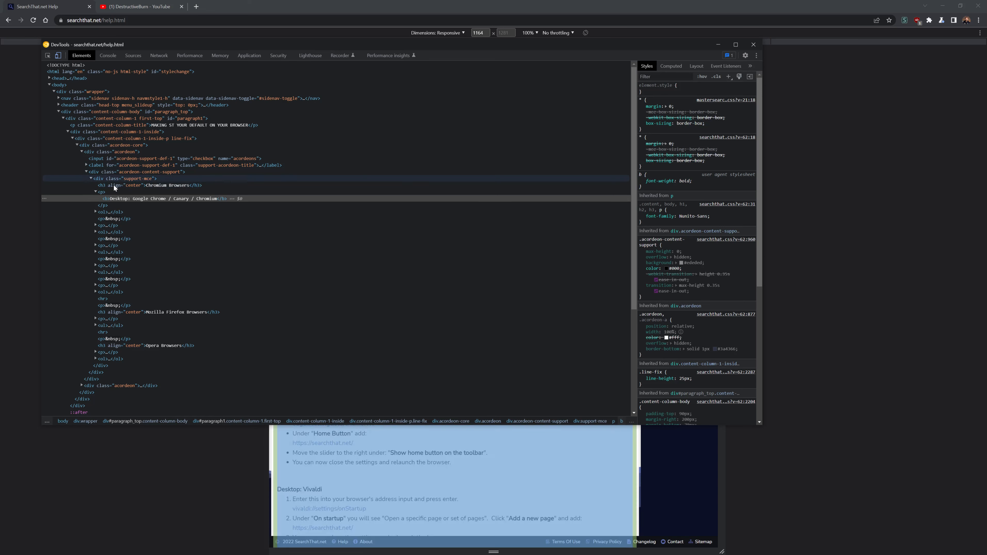
# Select the support-mce div wrapping the browser instructions in Elements
pyautogui.click(151, 184)
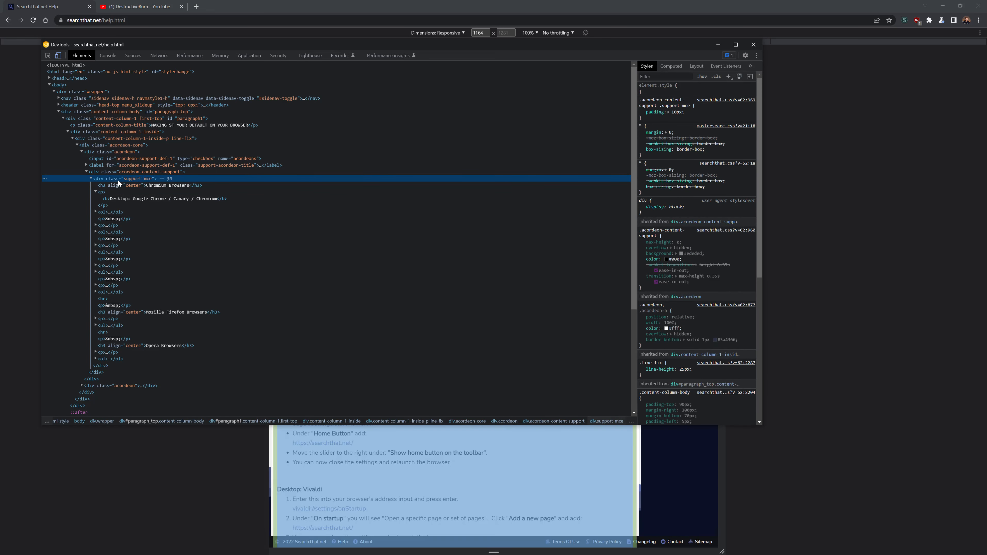
pyautogui.click(752, 45)
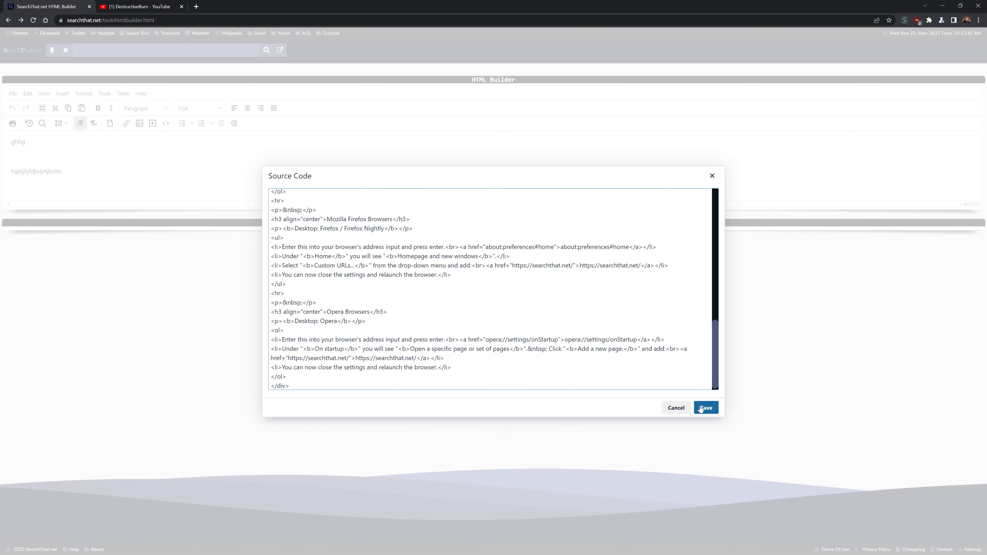
# Apply the pasted help-page markup so the document shows the browser setup instructions
pyautogui.click(705, 407)
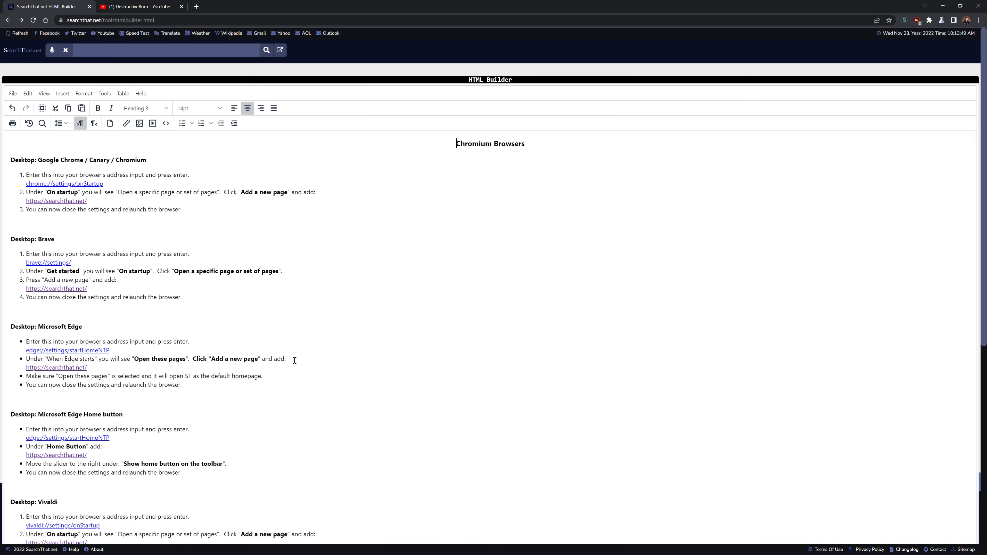
pyautogui.scroll(-3)
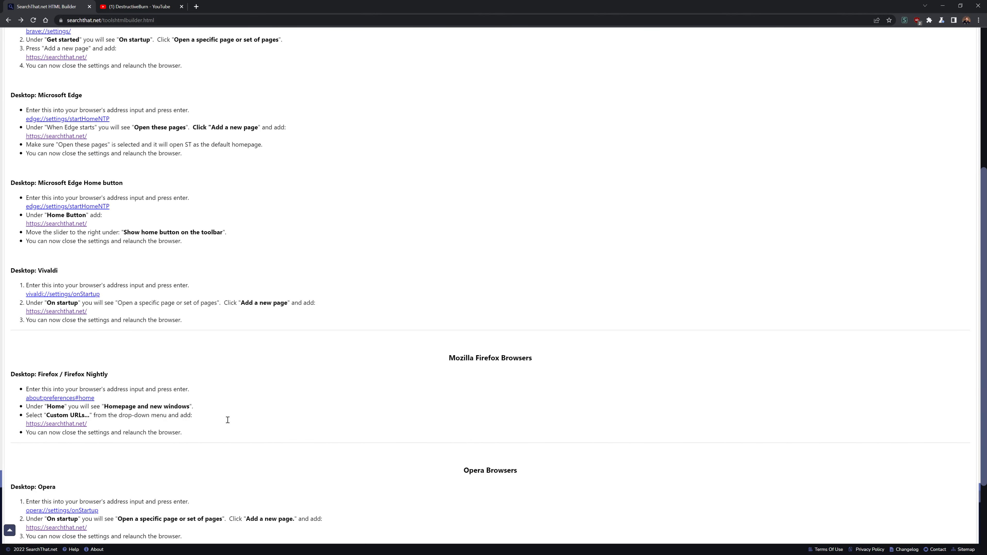
pyautogui.scroll(3)
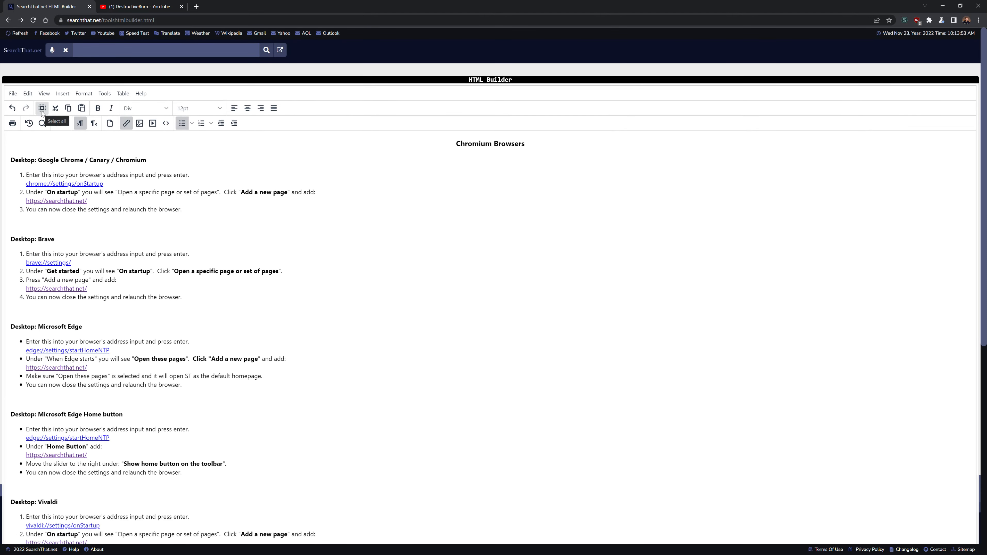
pyautogui.moveTo(42, 123)
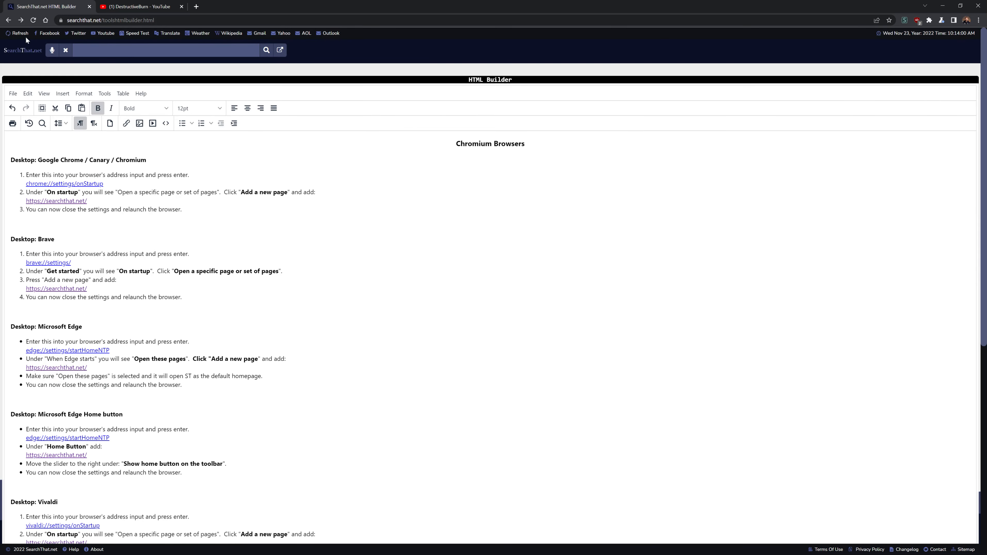
pyautogui.moveTo(431, 210)
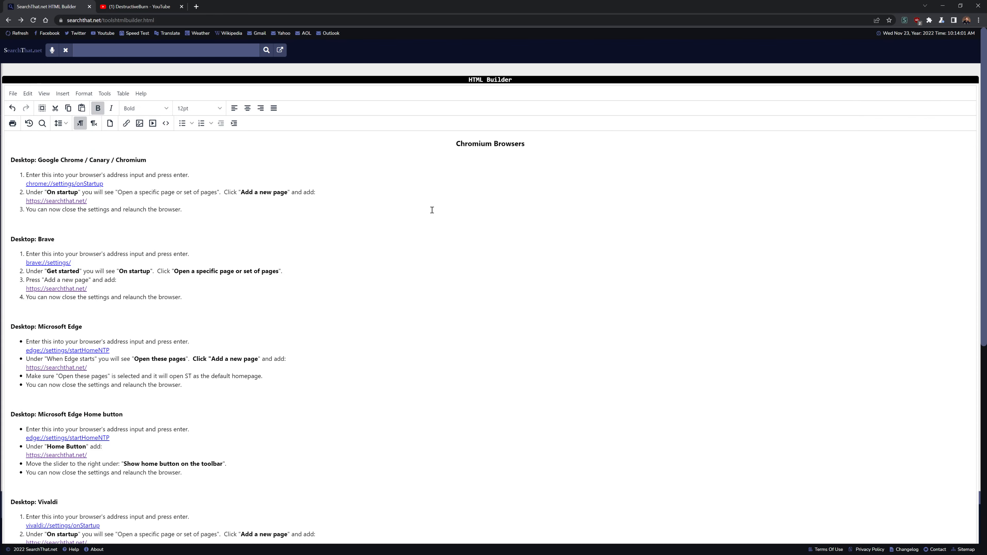
# Select the Edge and Chrome settings link text, then bring up a print preview of the document
pyautogui.doubleClick(56, 367)
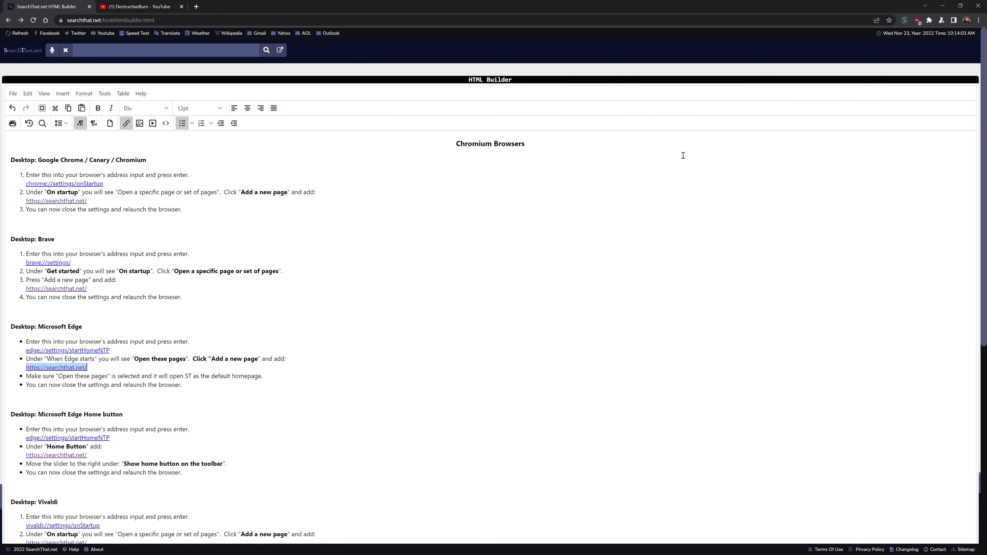
pyautogui.tripleClick(490, 143)
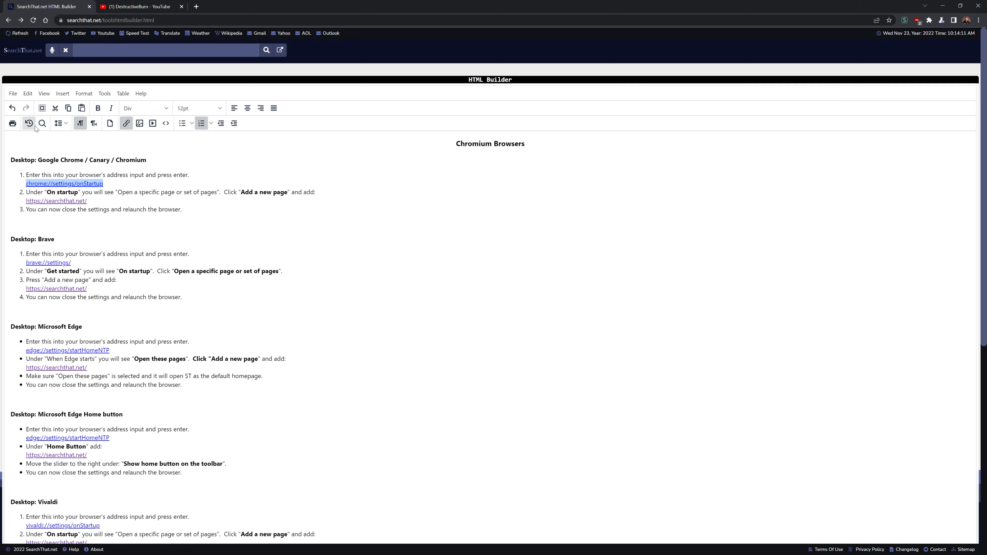
pyautogui.click(12, 122)
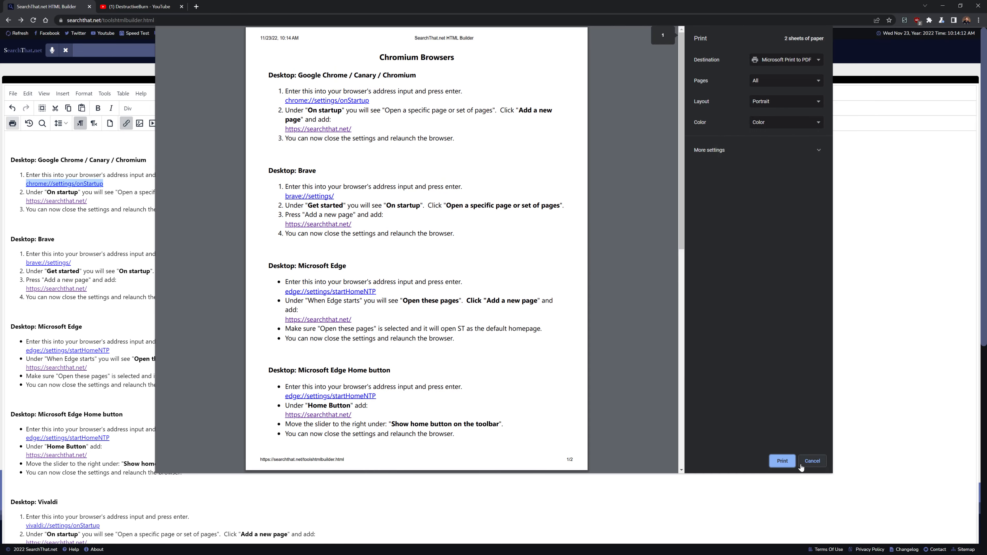
pyautogui.click(811, 461)
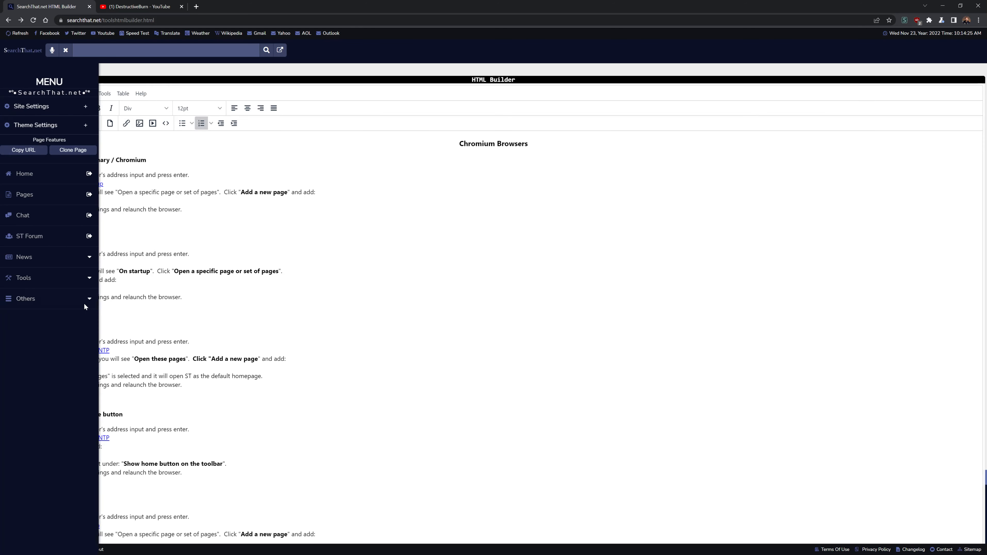
# Switch from the HTML Builder to the Emoji Selector, confirming to leave with unsaved changes
pyautogui.click(23, 278)
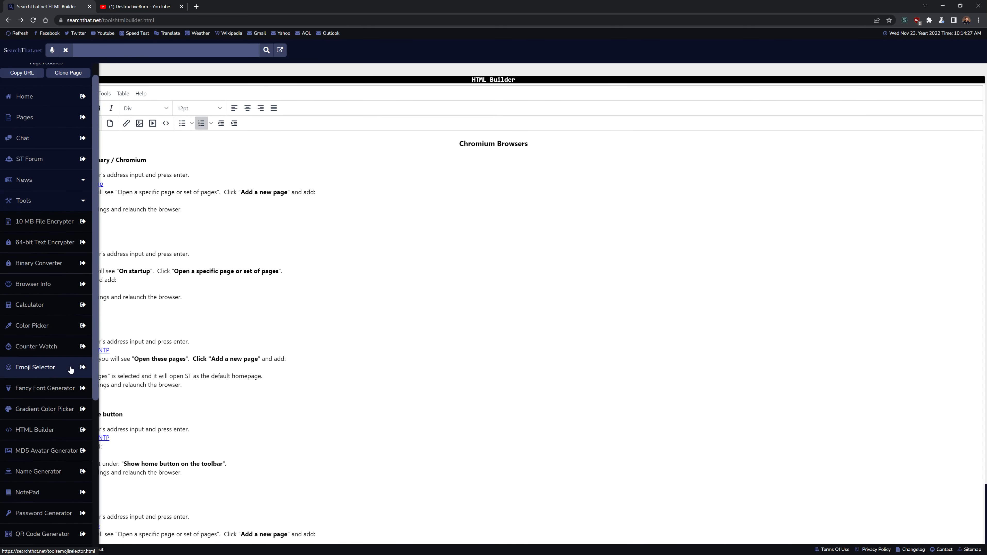
pyautogui.click(35, 367)
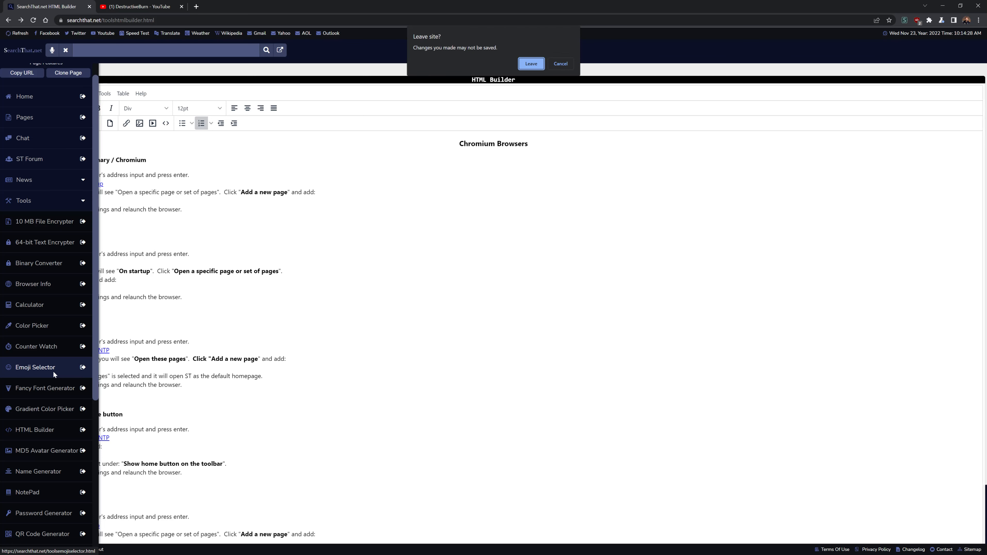
pyautogui.moveTo(809, 312)
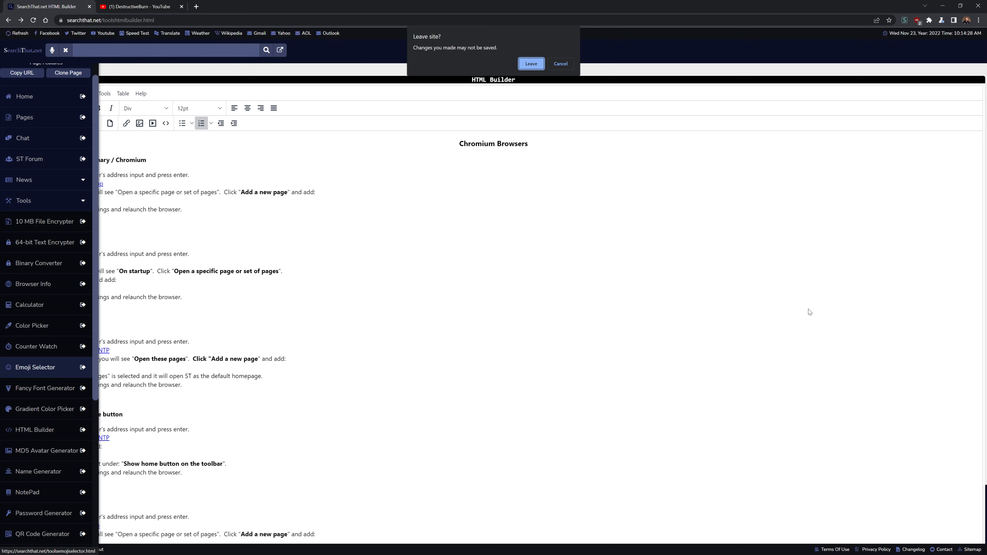
pyautogui.click(530, 64)
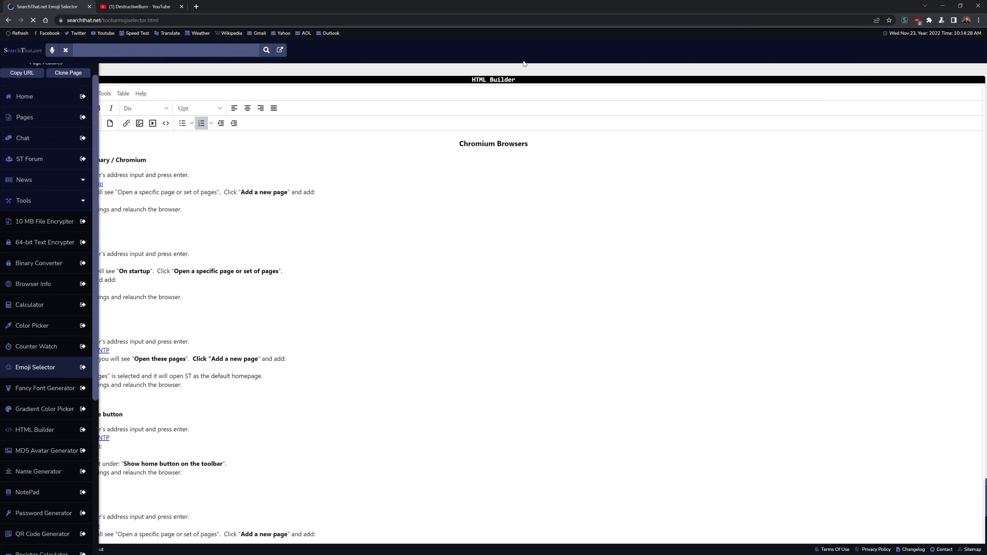
# Browse the emoji grid and copy the grinning squinting face emoji
pyautogui.click(35, 366)
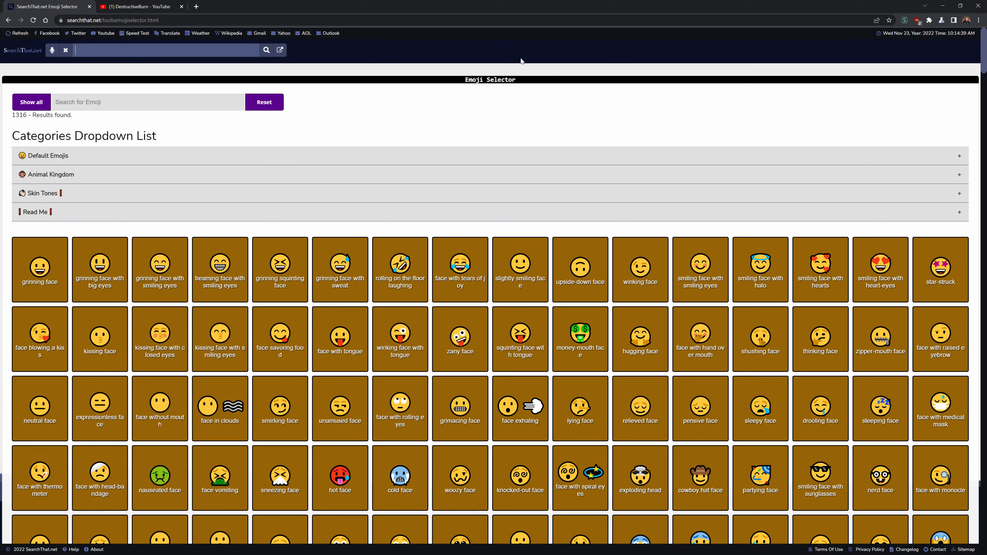
pyautogui.scroll(-3)
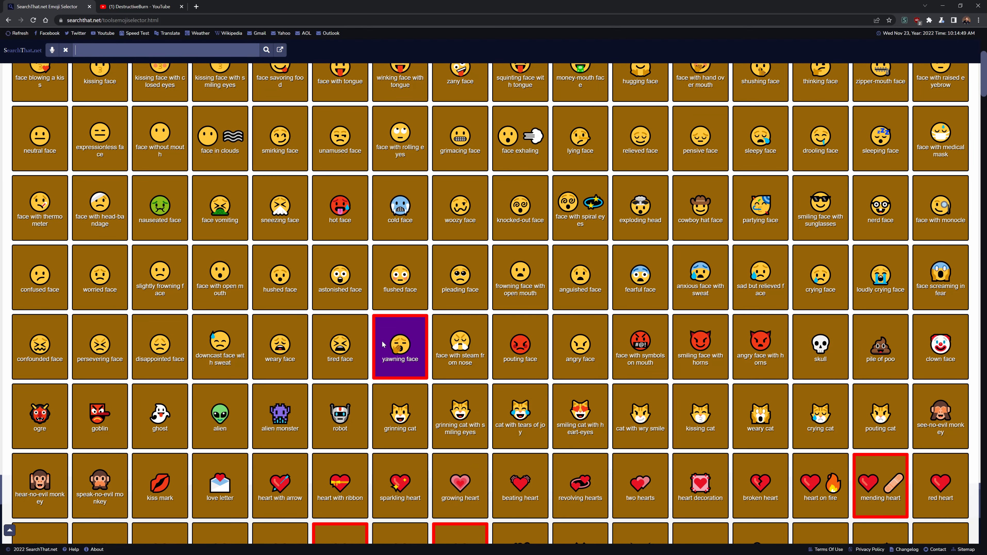
pyautogui.scroll(-3)
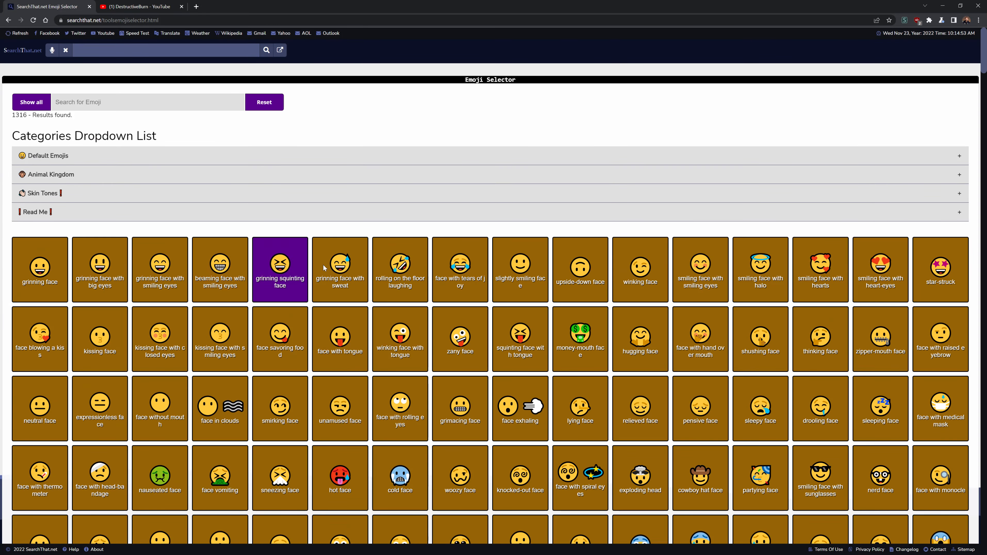
pyautogui.click(148, 101)
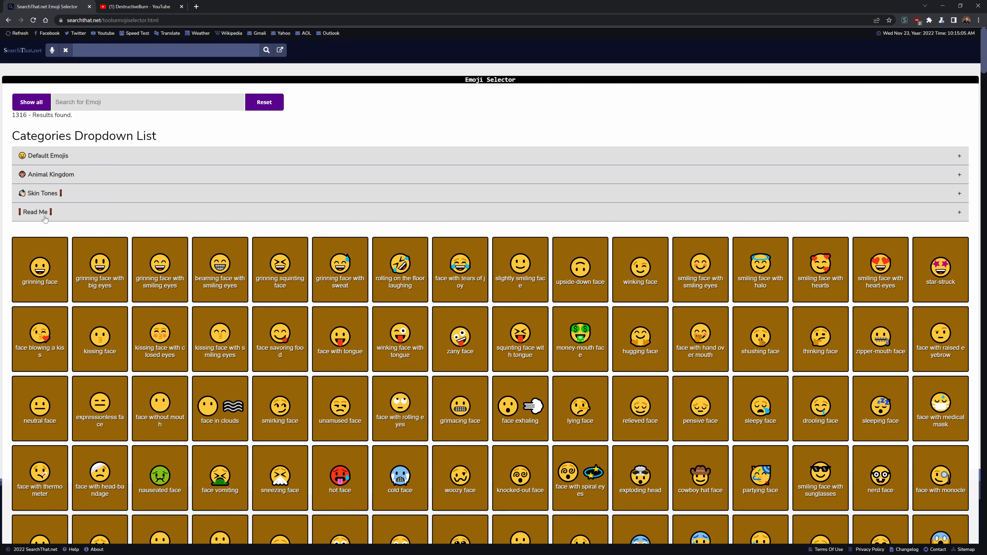
# Read the Read Me usage notes and go to the page of skin-tone emojis
pyautogui.click(42, 193)
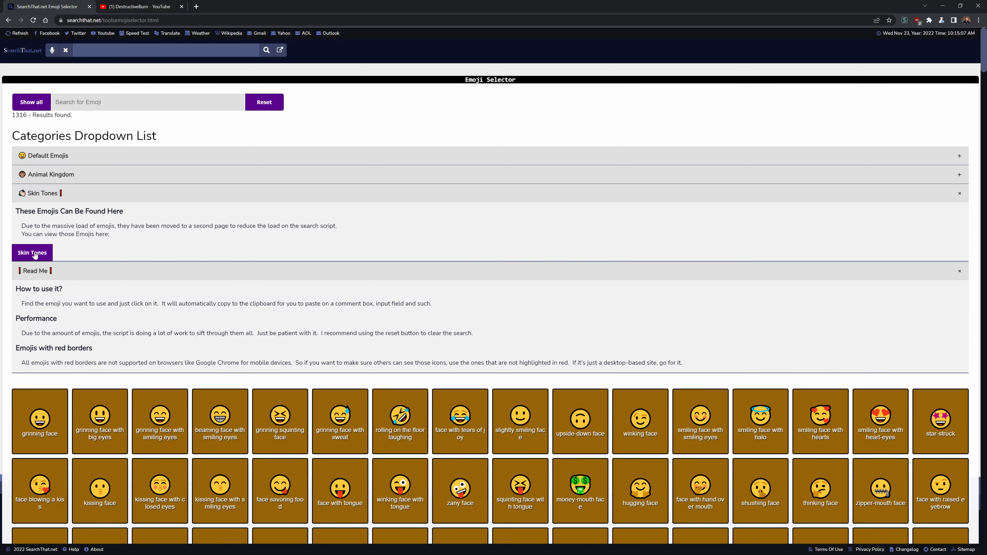
pyautogui.click(32, 252)
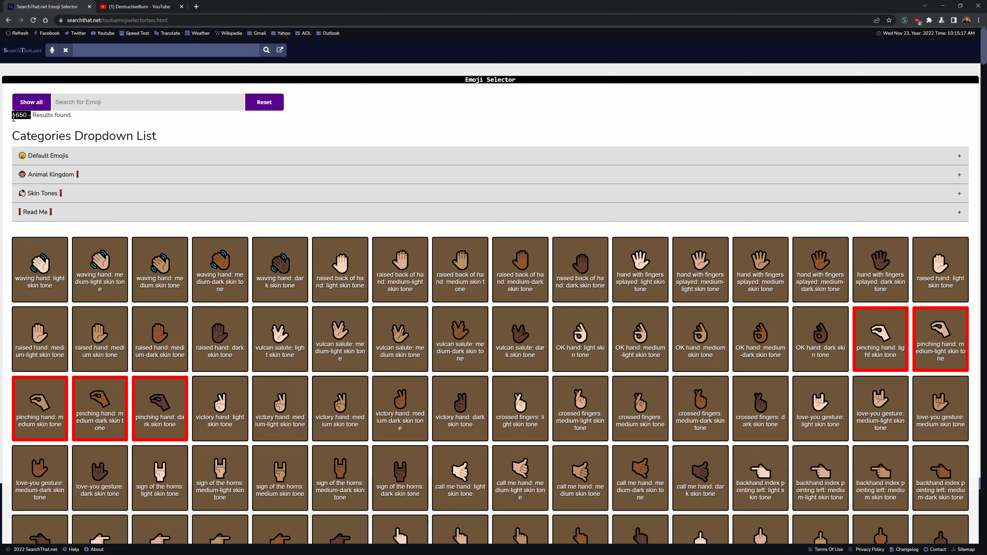
# Scroll through the full page of 1650 skin-tone emojis
pyautogui.scroll(-3)
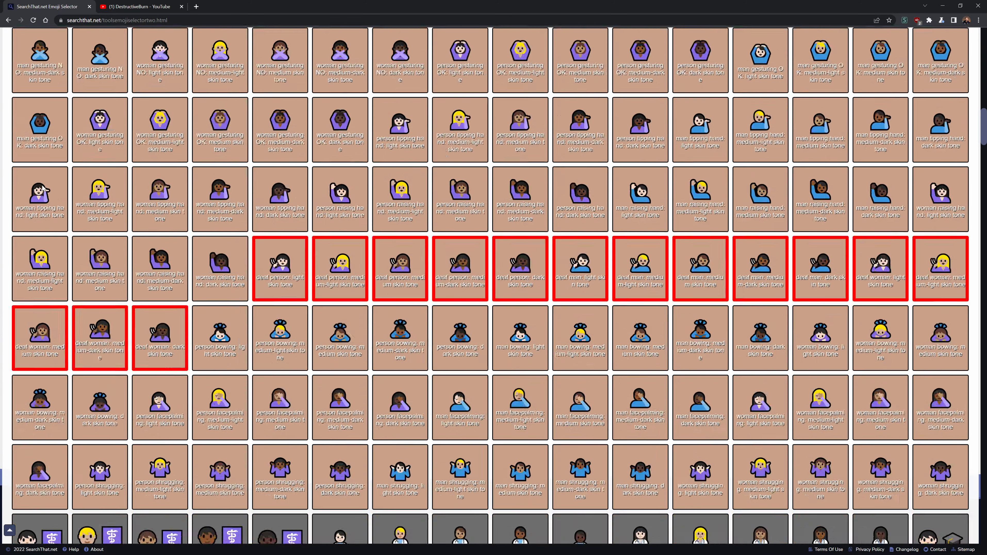
pyautogui.scroll(-3)
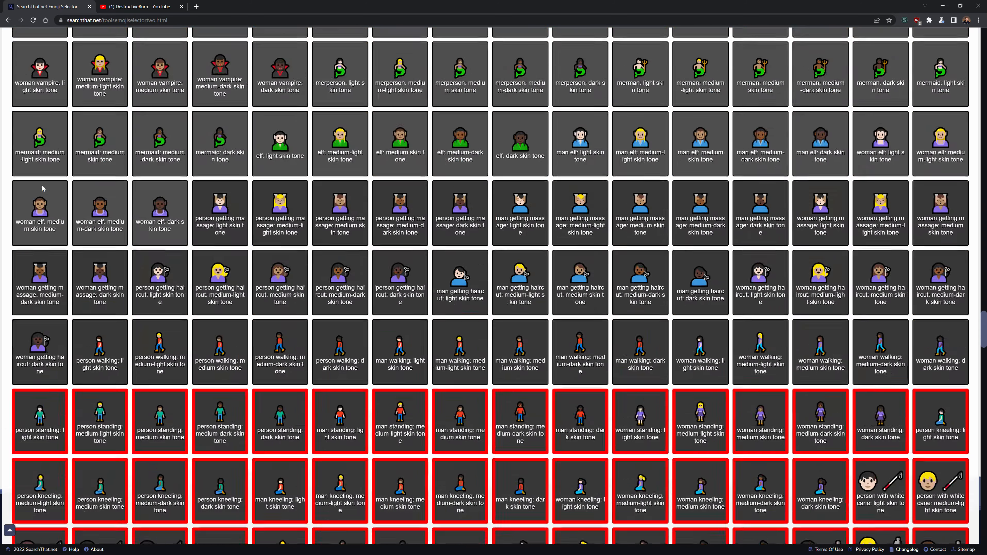
pyautogui.scroll(-3)
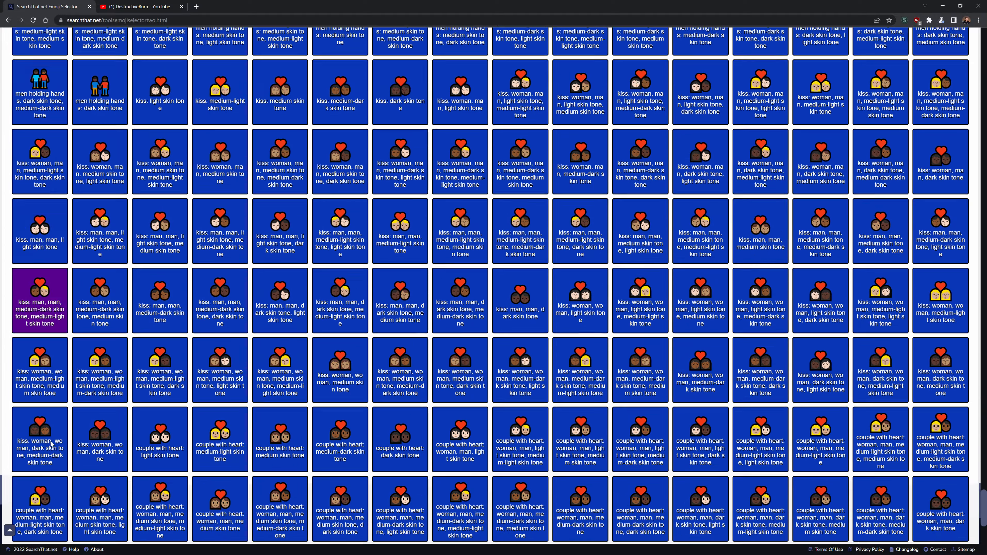
pyautogui.scroll(-3)
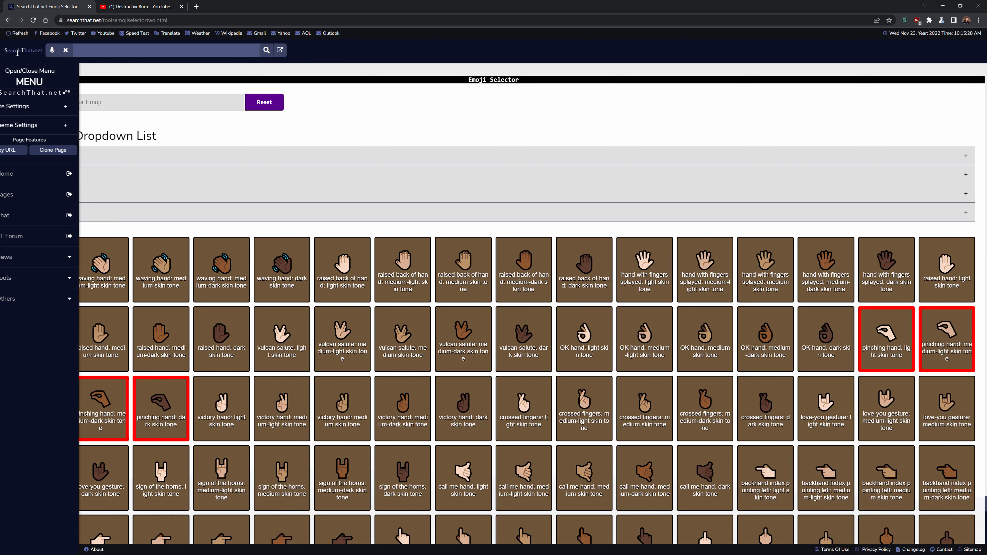
# Bring up the site menu with its Tools list expanded
pyautogui.click(29, 62)
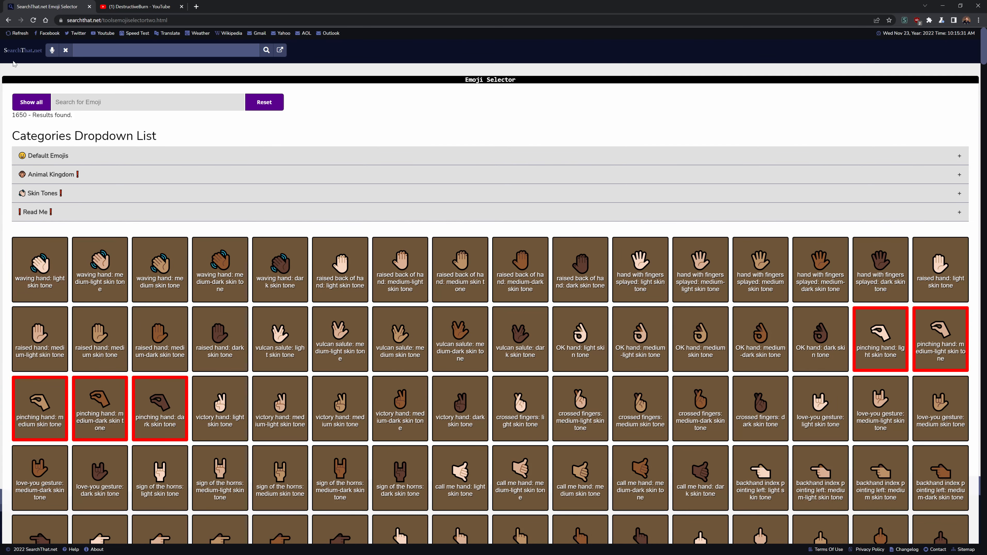
pyautogui.click(22, 50)
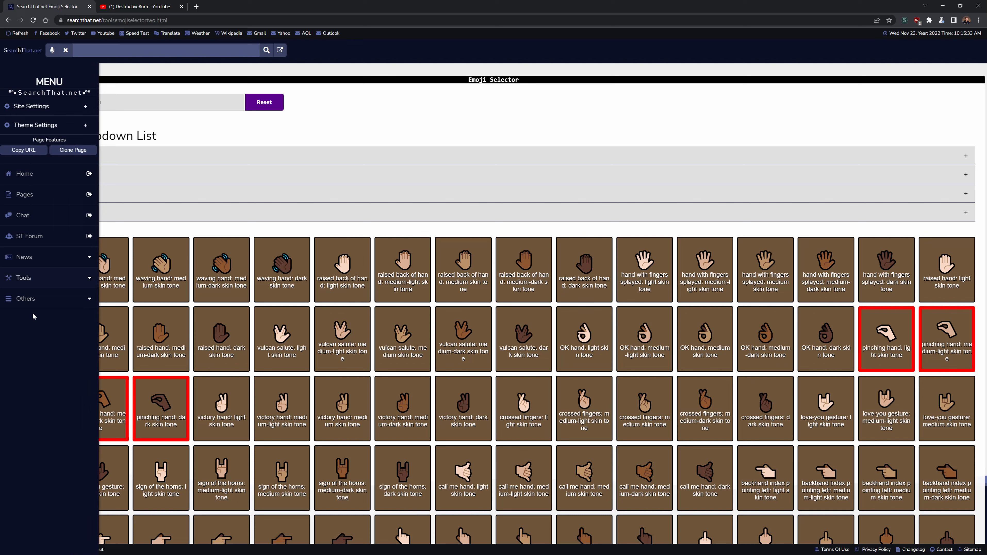
pyautogui.click(23, 276)
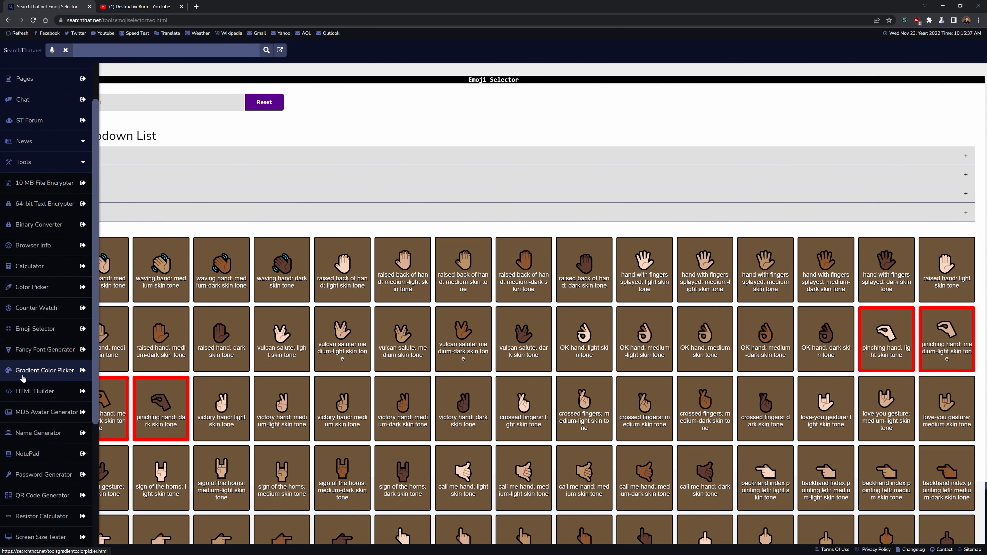
# In the Gradient Color Picker, change the green gradient stop to dark grey
pyautogui.click(44, 370)
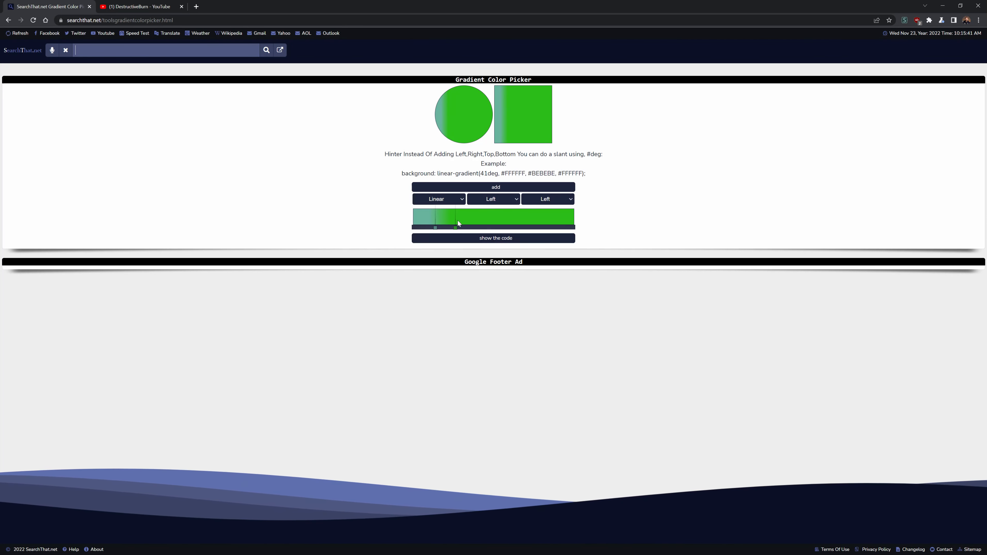
pyautogui.click(435, 217)
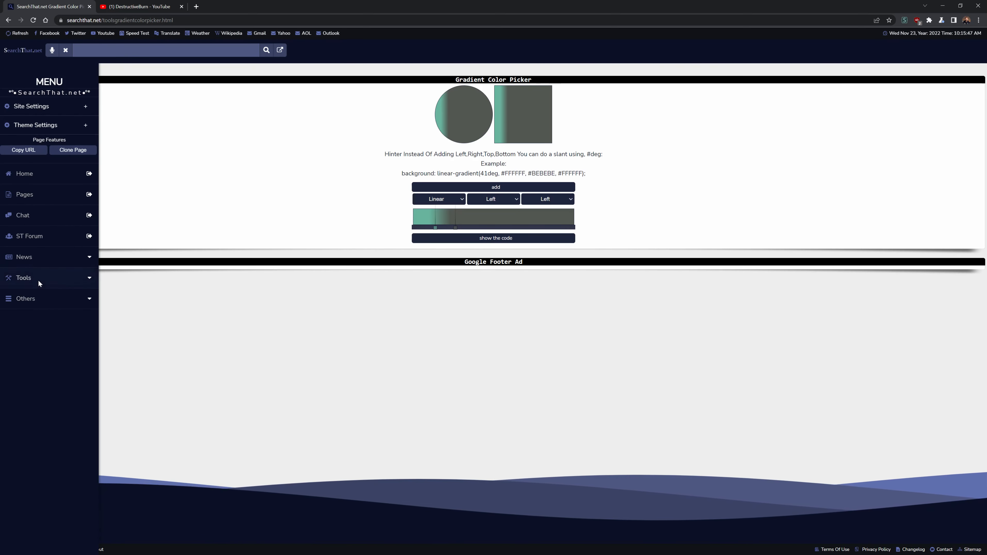
# Go to the Resistor Calculator from the Tools list
pyautogui.click(24, 277)
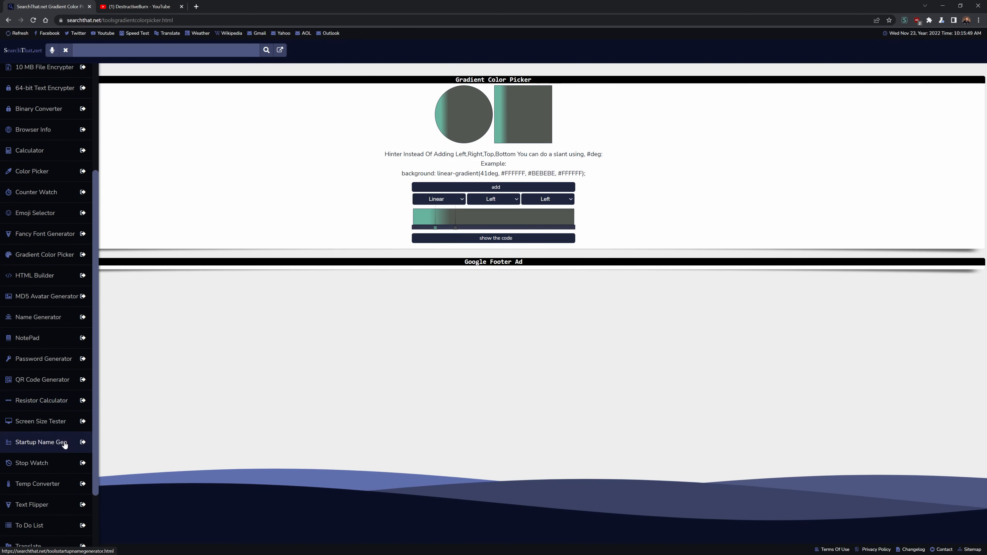
pyautogui.click(40, 400)
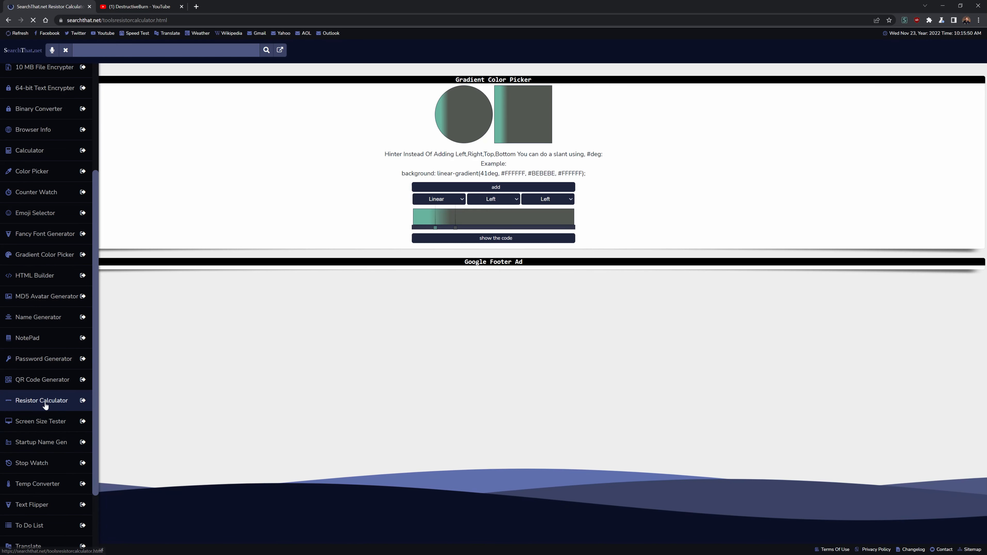
# Set bands to black, brown, red, brown for 100.00 Ω ±1% (99–101 Ω)
pyautogui.click(42, 400)
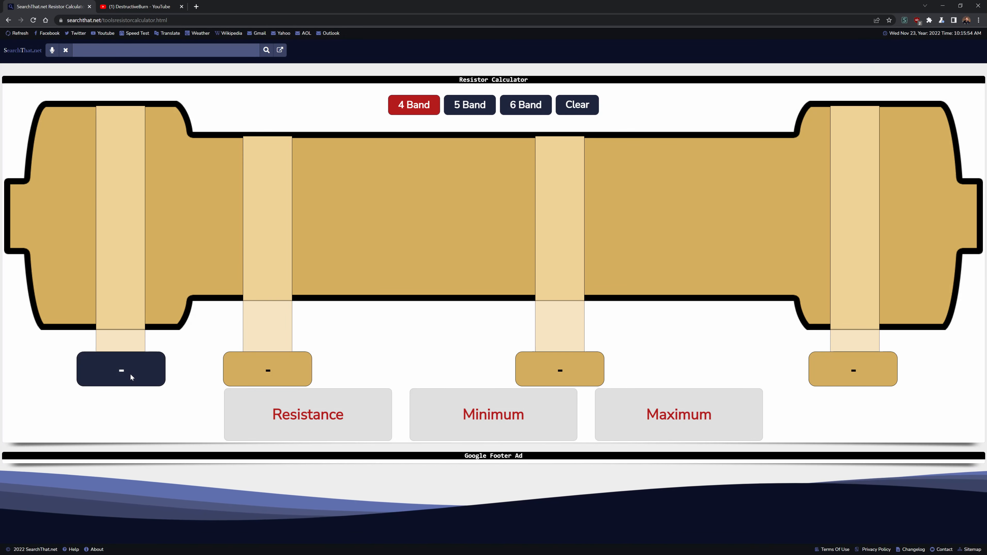
pyautogui.click(120, 369)
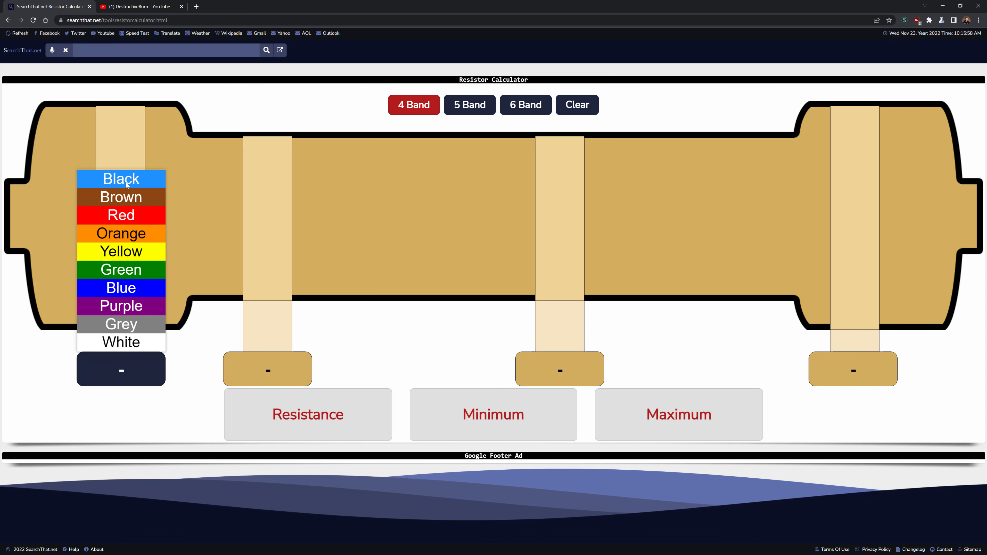
pyautogui.click(120, 178)
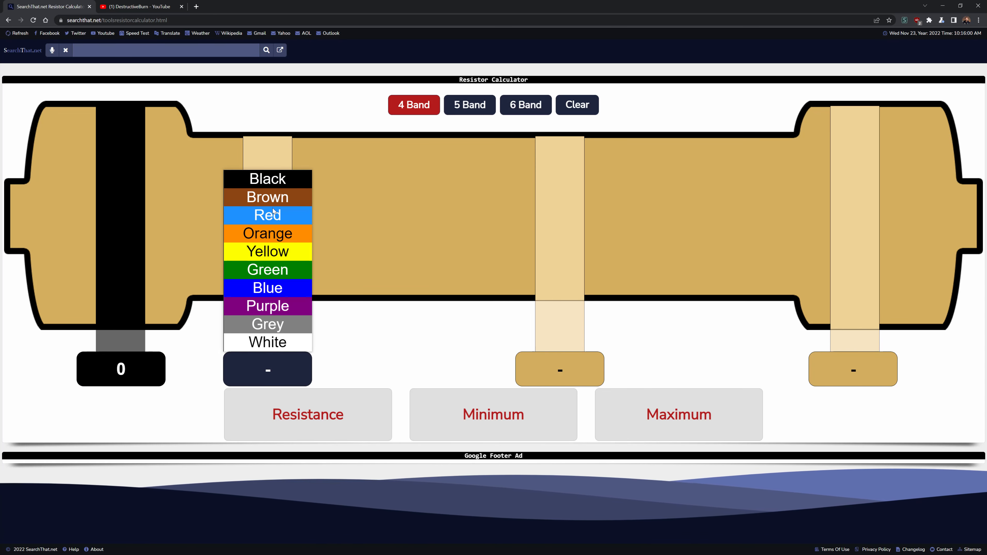
pyautogui.click(267, 197)
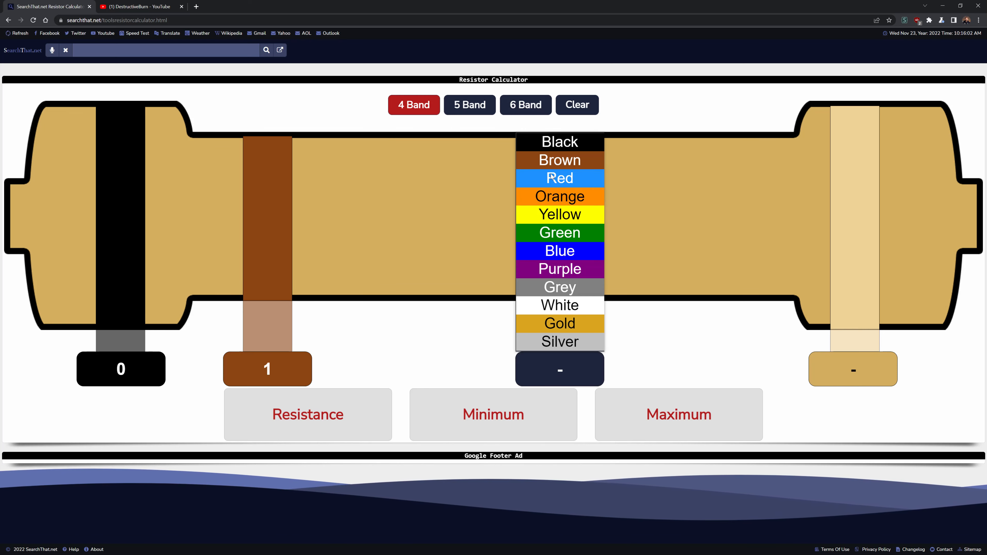
pyautogui.click(559, 177)
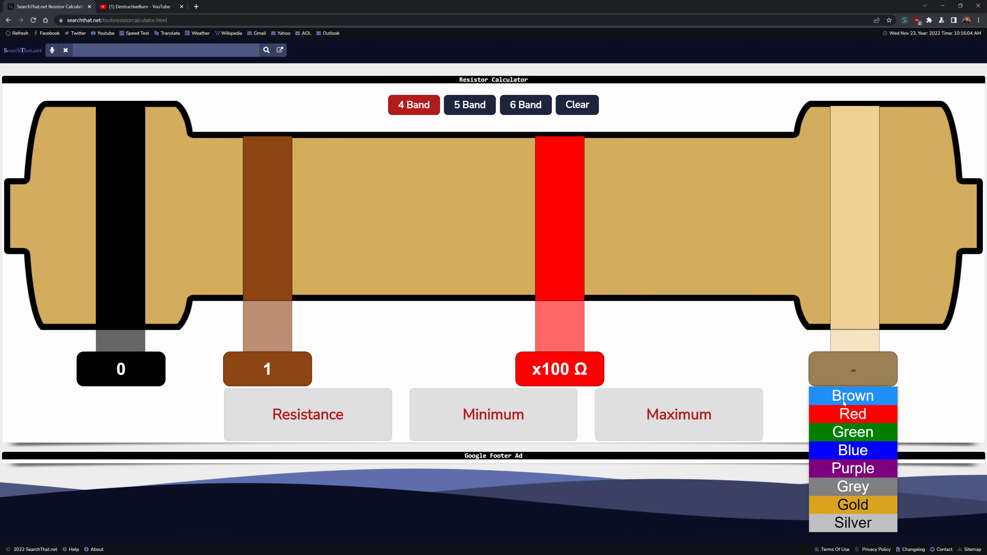
pyautogui.click(852, 395)
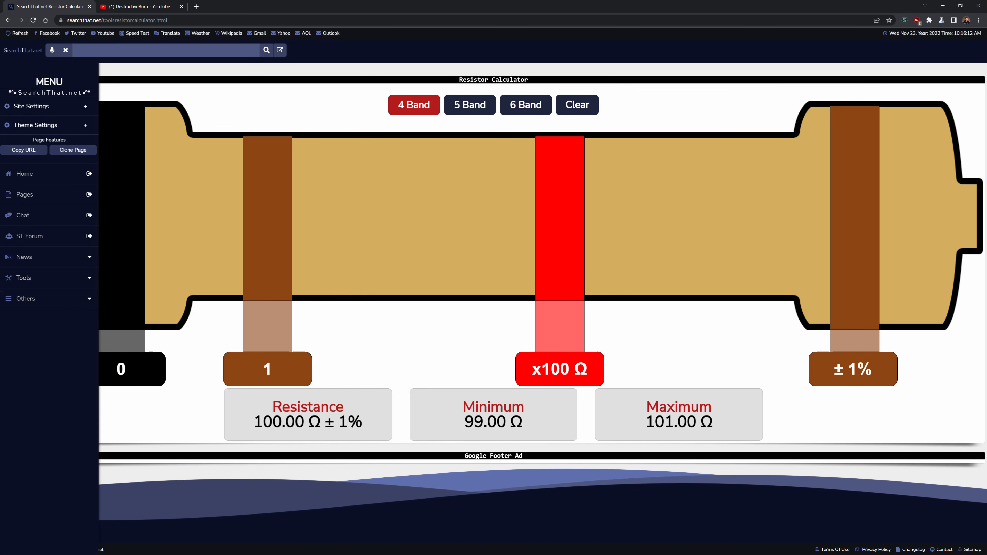
pyautogui.click(23, 277)
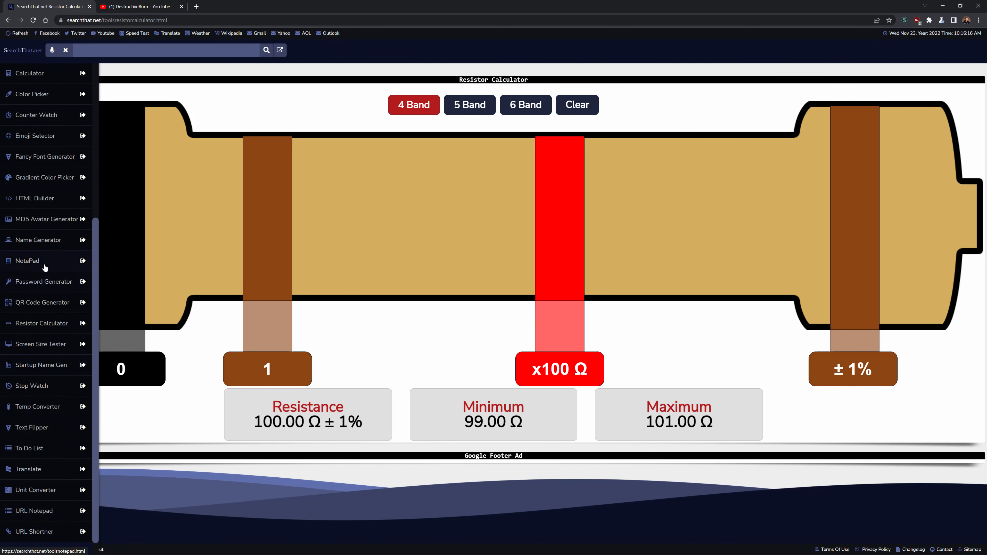
# In the NotePad, write a 'Hello' test note with filler text and start a second note
pyautogui.click(26, 260)
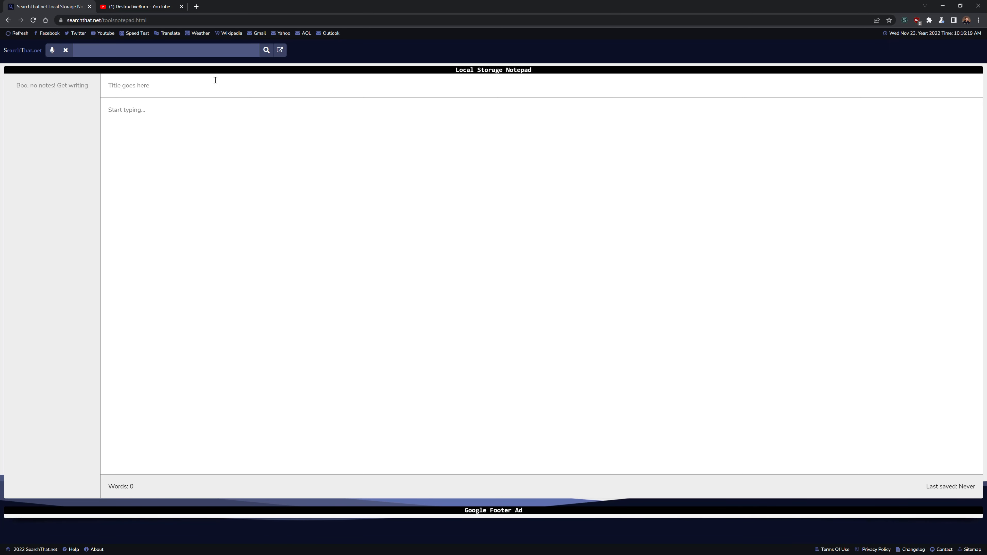
pyautogui.write('Hello')
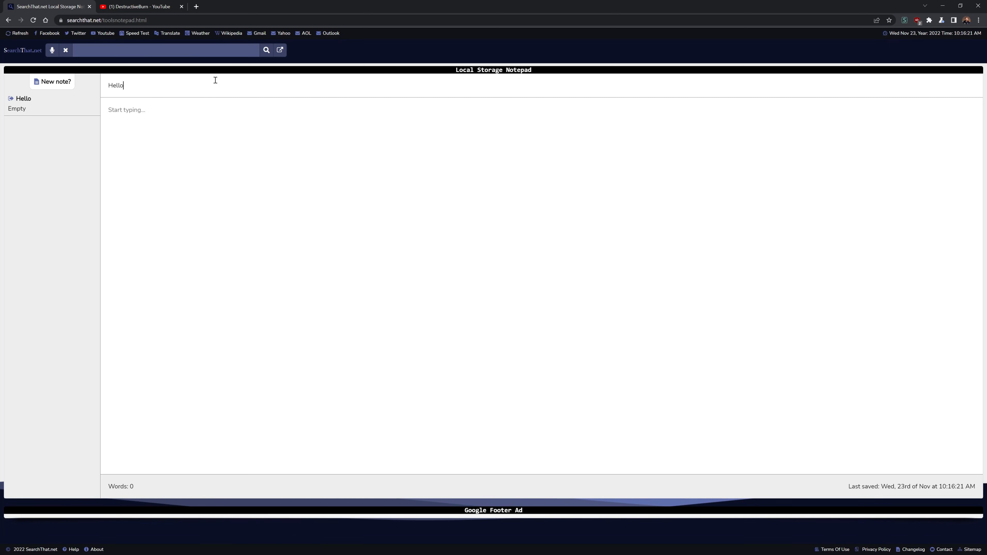
pyautogui.write('kjsdafhkjkfsdadsf')
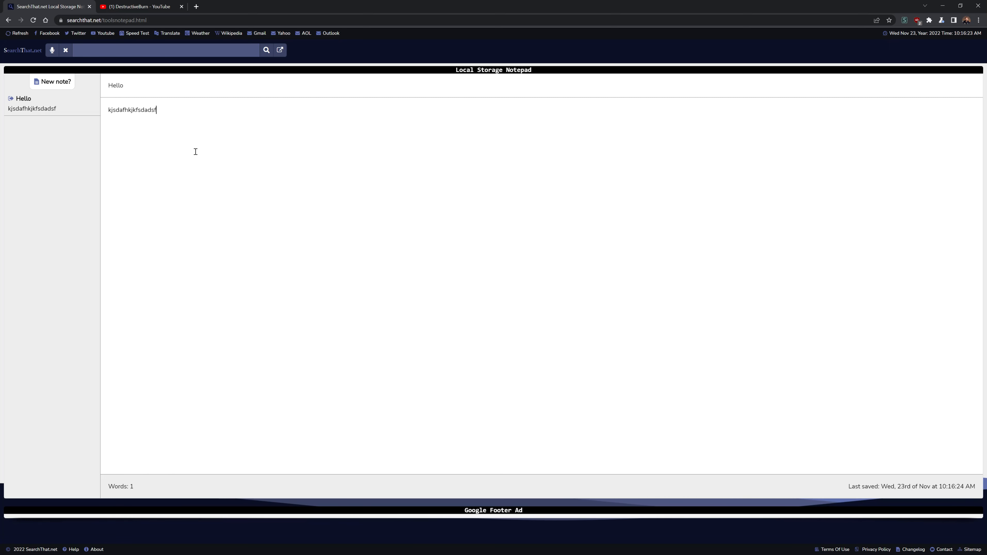
pyautogui.click(56, 82)
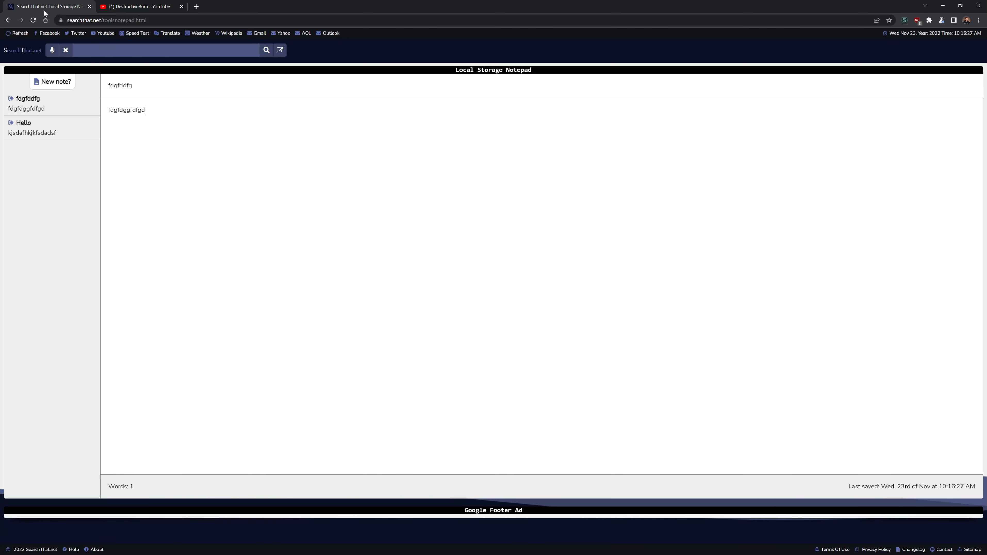
pyautogui.click(32, 20)
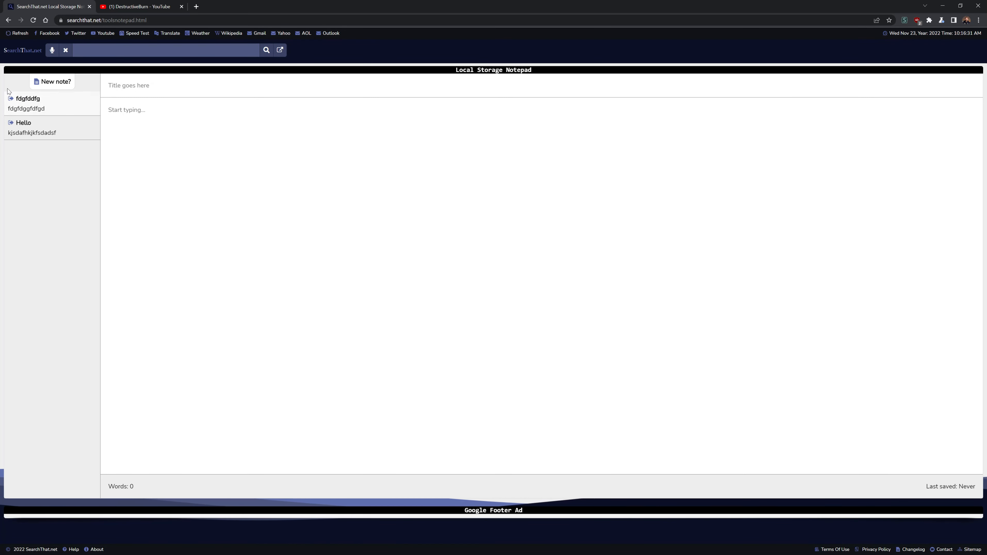
# Delete the fdgfddfg and Hello notes so no saved notes remain
pyautogui.click(9, 99)
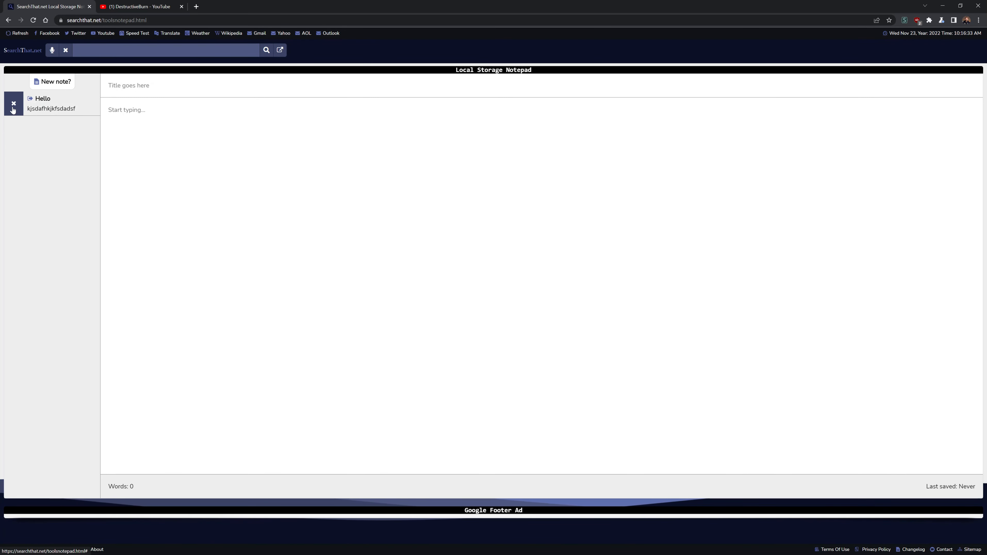
pyautogui.click(12, 104)
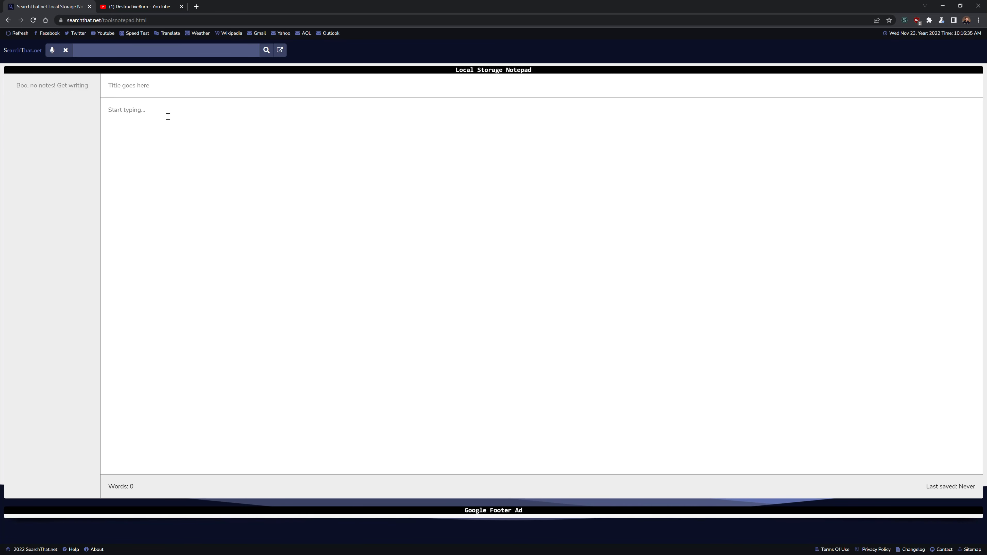
pyautogui.write('fdgsdfgfgd')
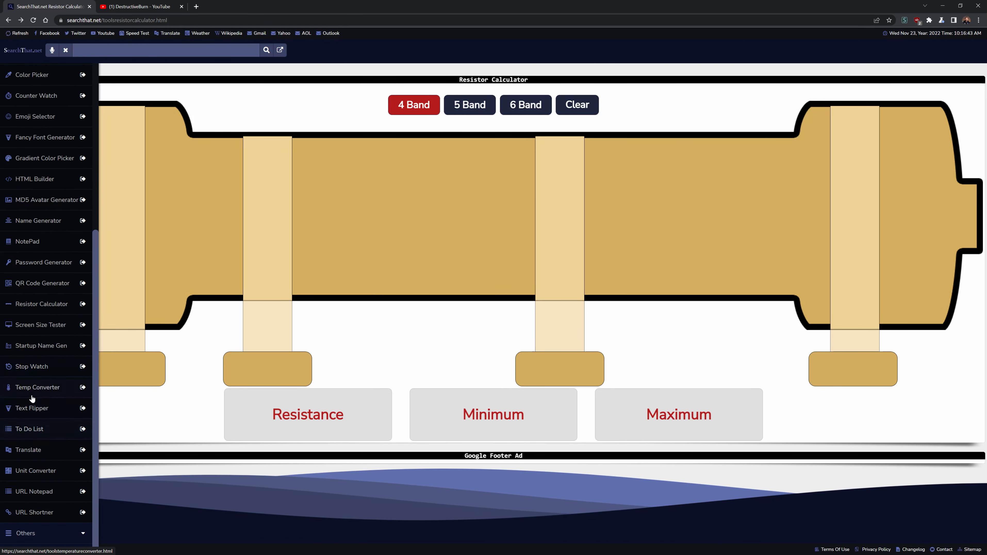
pyautogui.moveTo(42, 410)
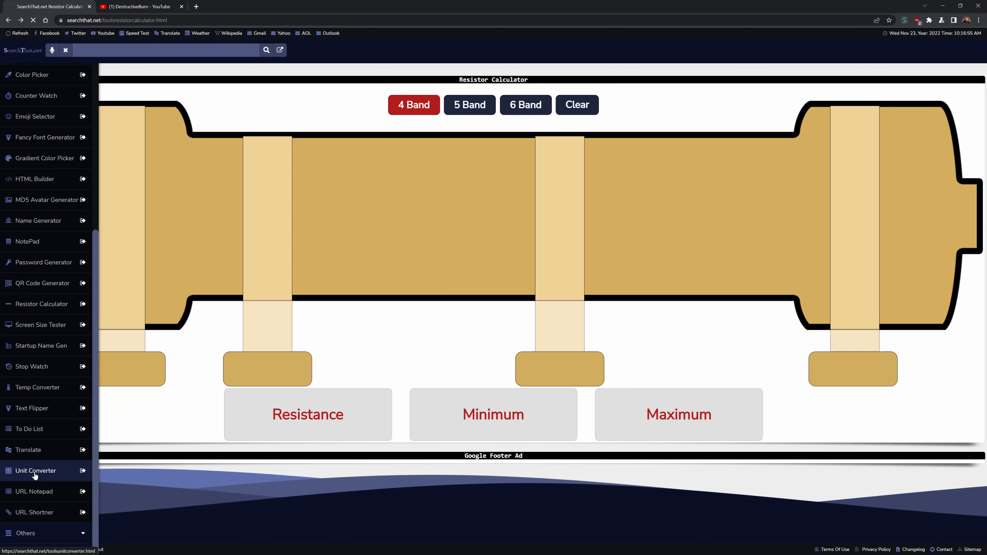
# Go to the Unit Converter tool from the Tools list
pyautogui.click(34, 470)
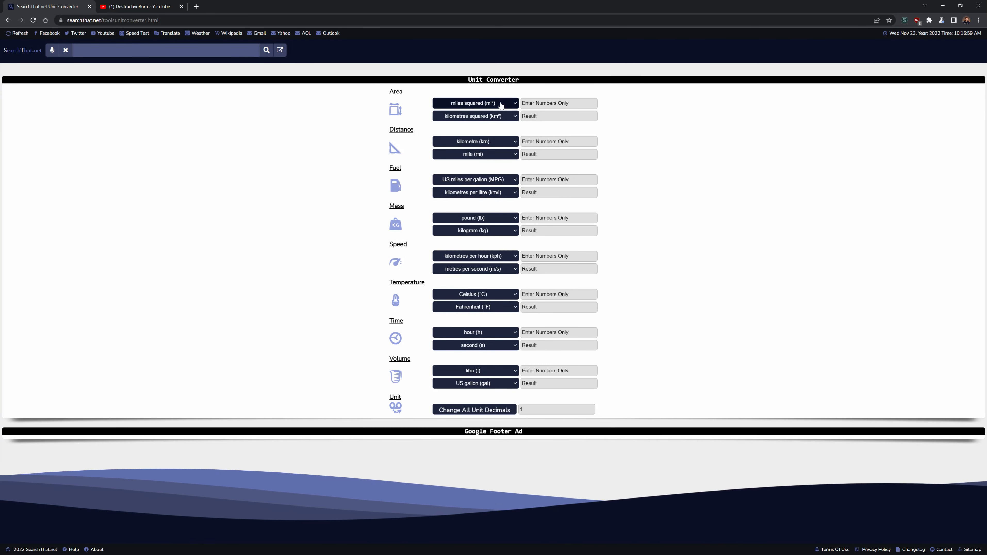
# From the site menu, toggle the Tools list and navigate to the Chat page
pyautogui.click(475, 102)
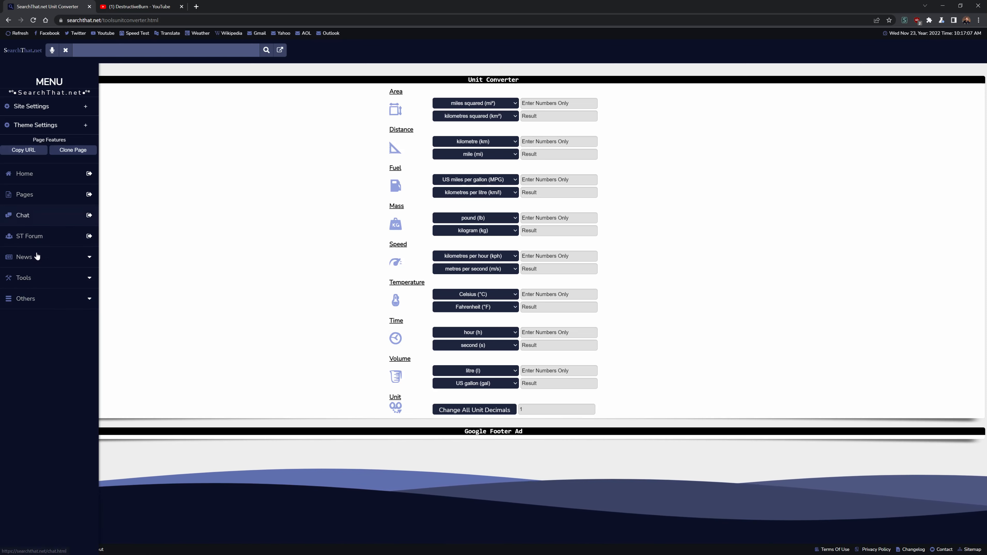
pyautogui.click(26, 298)
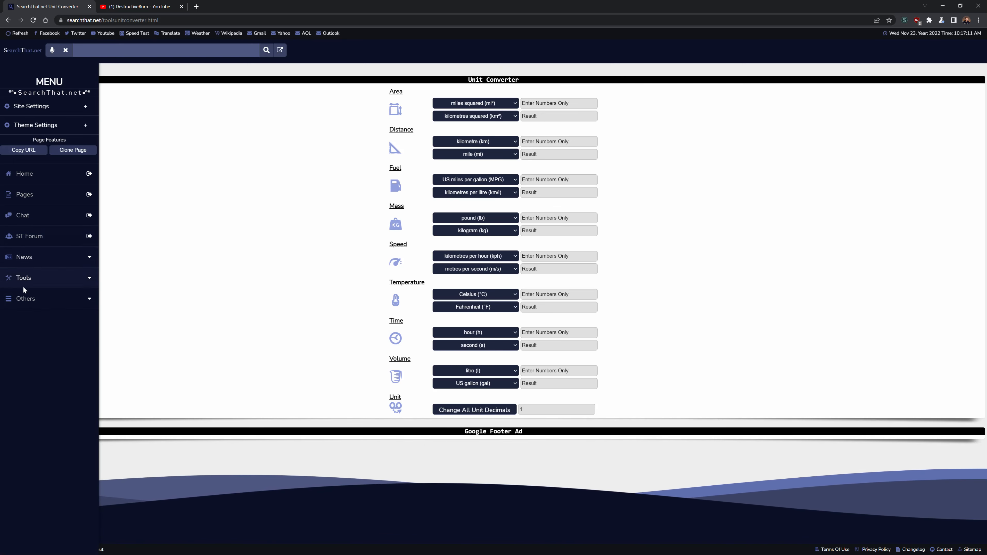
pyautogui.click(24, 277)
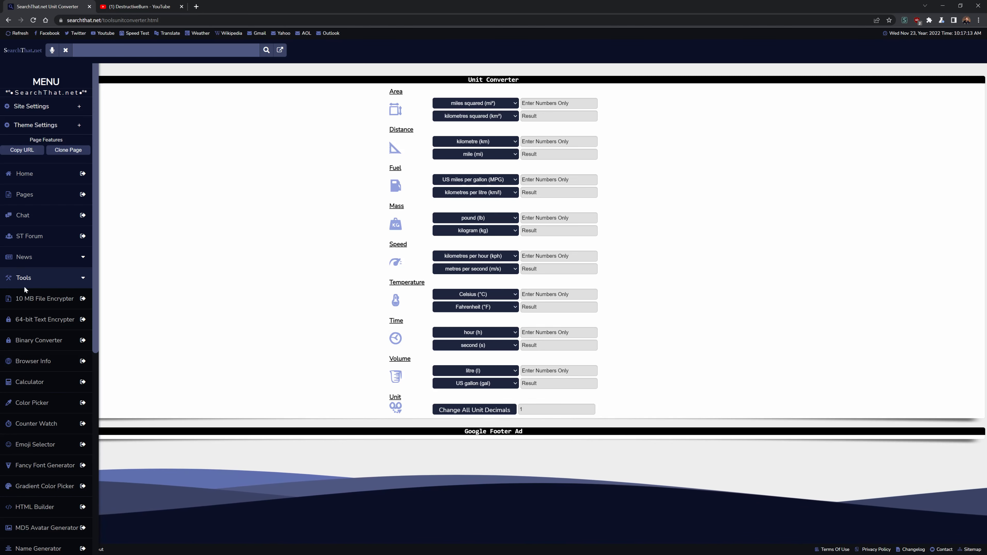
pyautogui.click(23, 276)
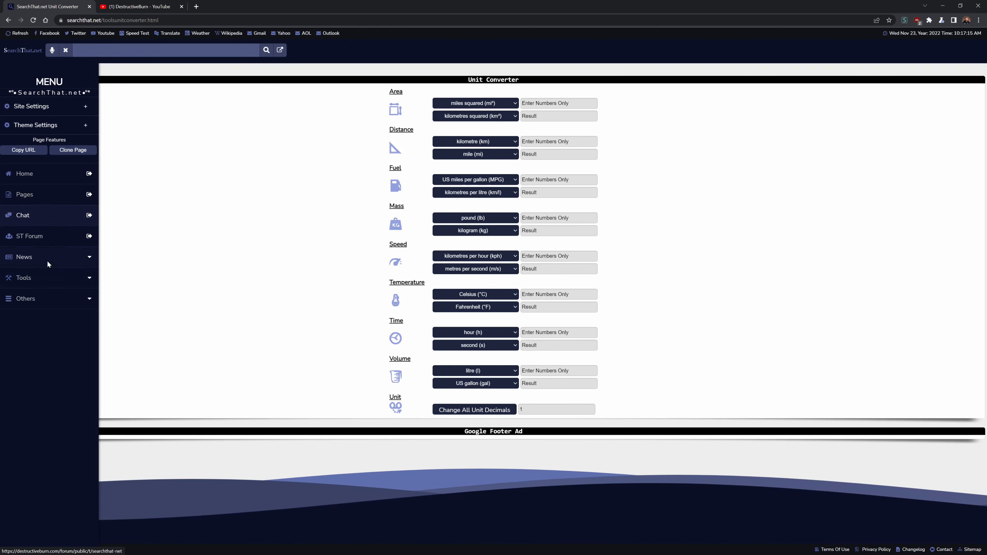
pyautogui.click(23, 278)
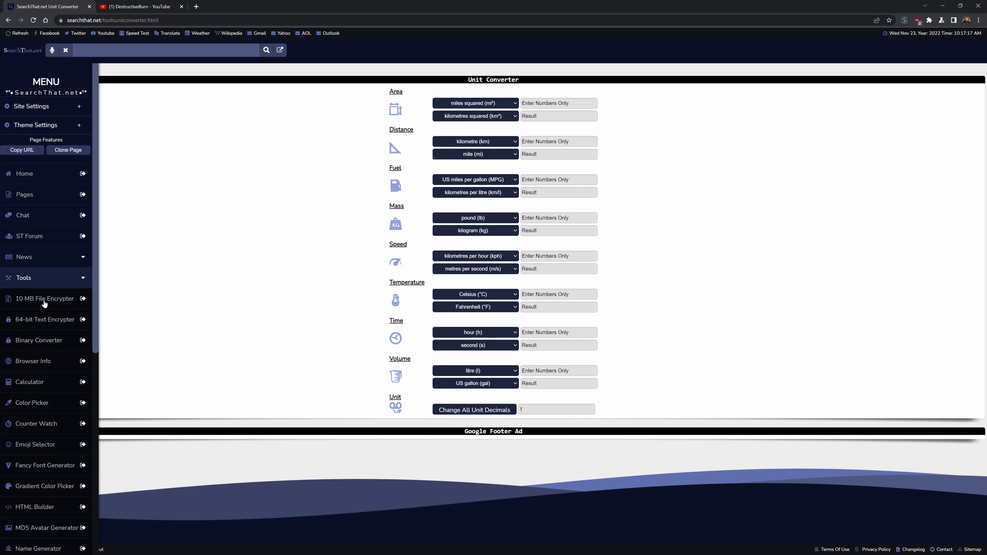
pyautogui.moveTo(44, 298)
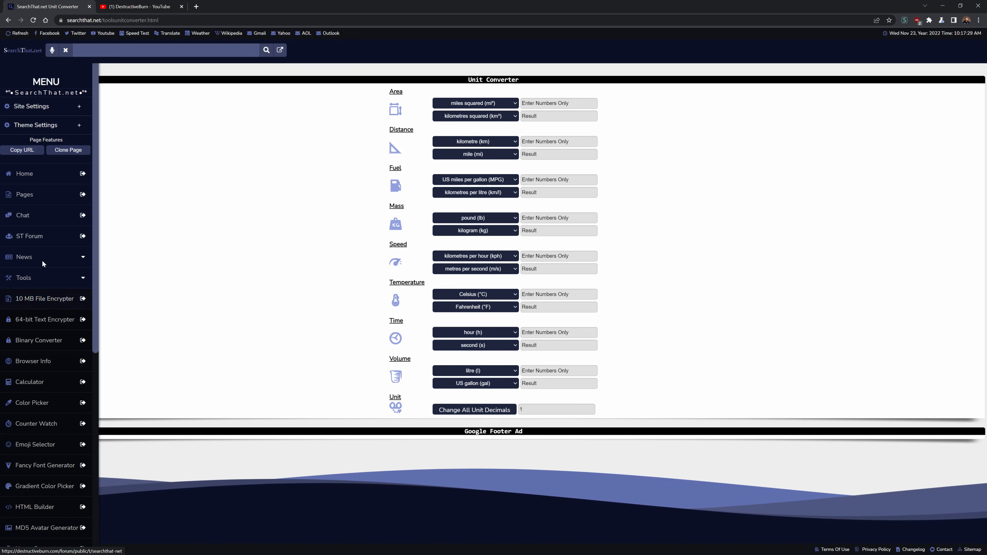
pyautogui.click(22, 215)
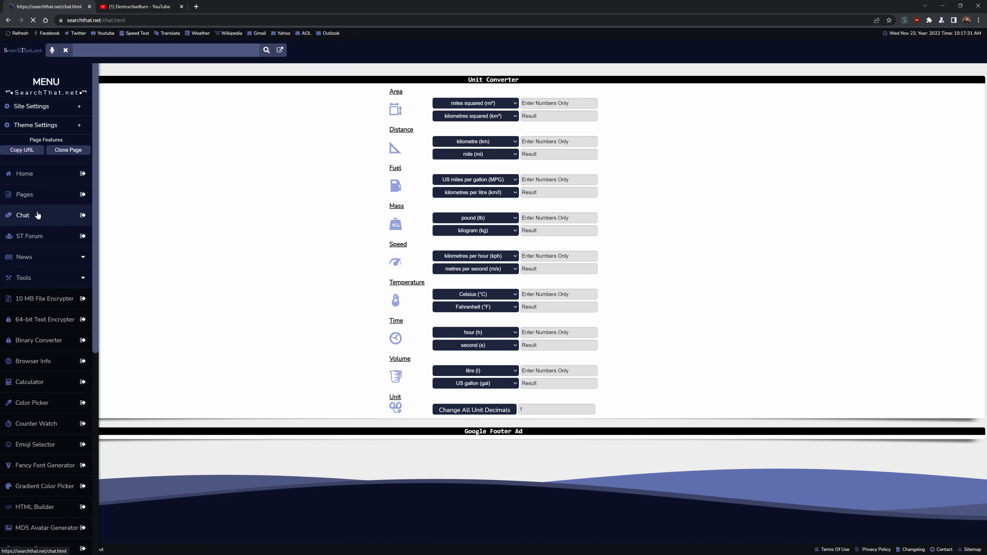
# Enter the light full-screen chat room and briefly view its chat rules
pyautogui.click(23, 215)
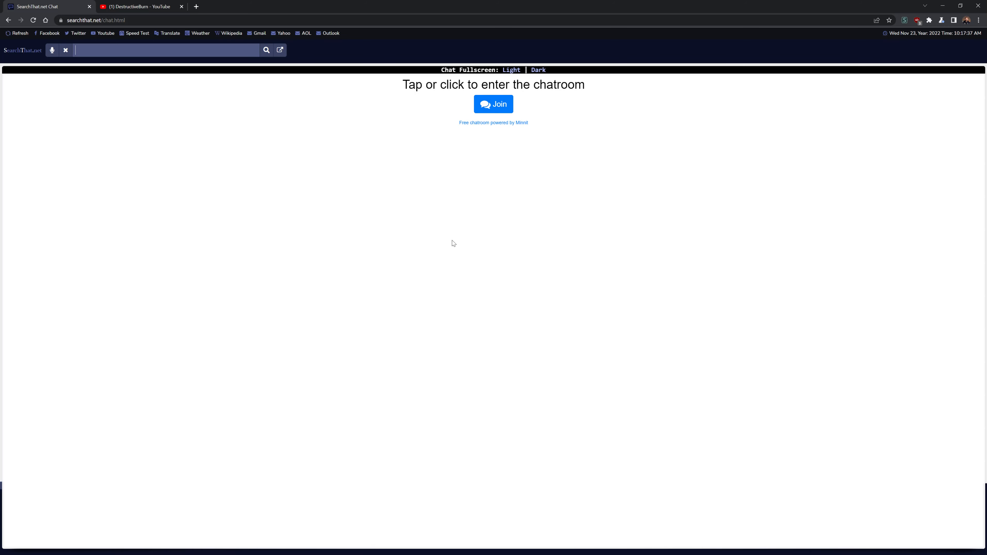
pyautogui.click(511, 69)
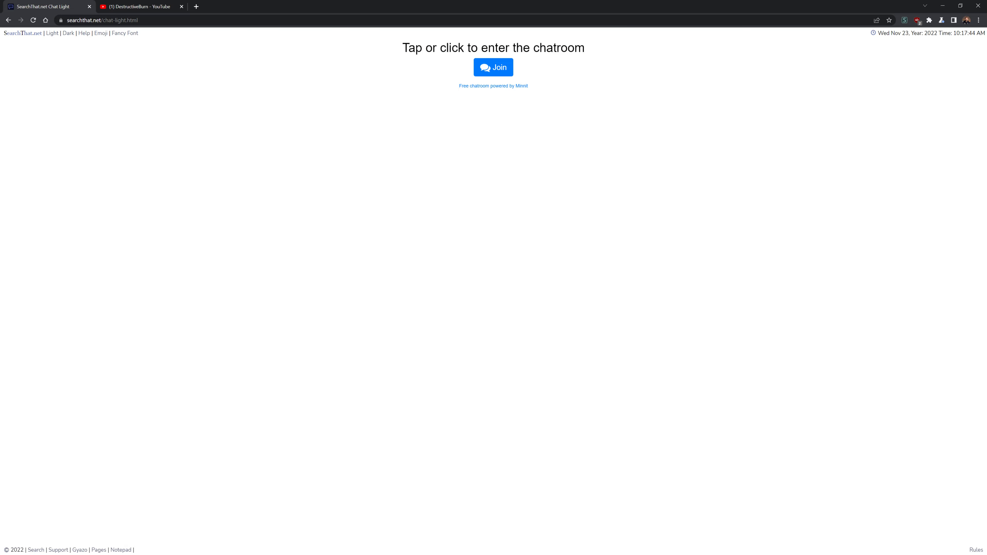
pyautogui.click(976, 549)
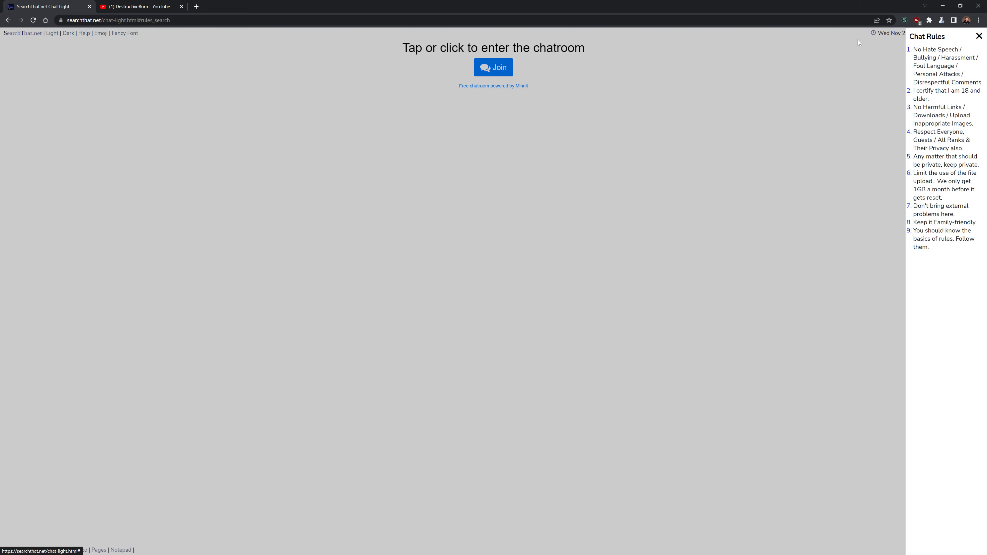
pyautogui.click(978, 36)
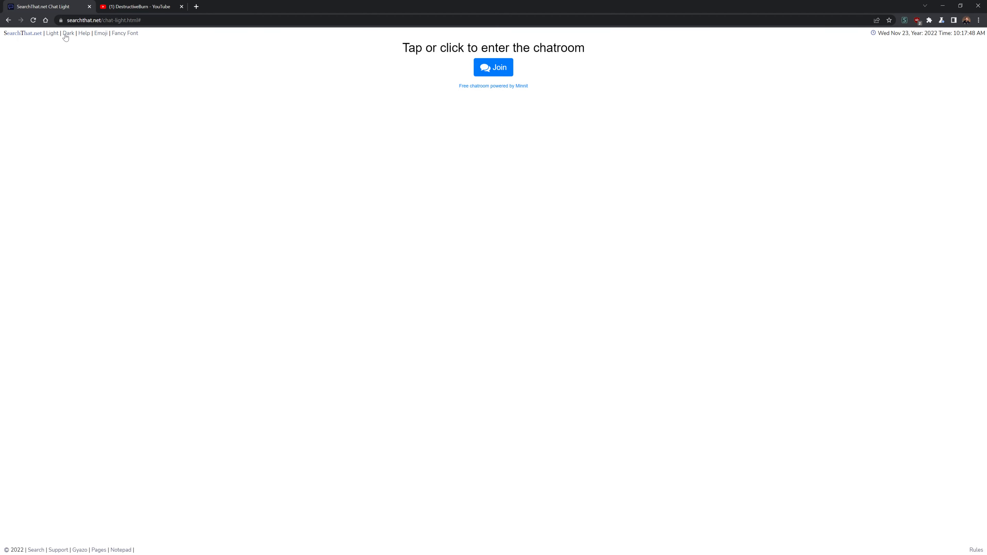
# Switch the chat room to its Dark version and briefly view the chat rules
pyautogui.click(68, 33)
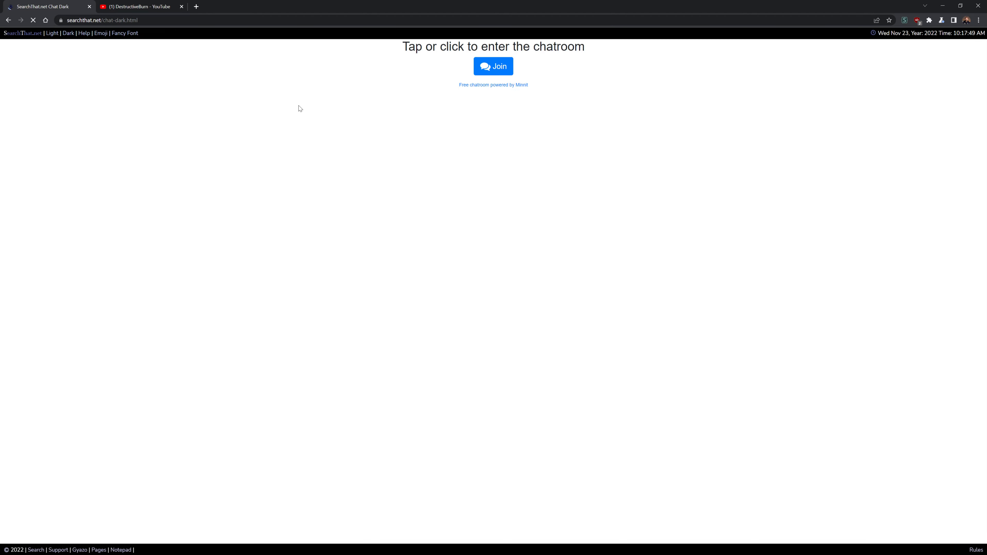
pyautogui.click(975, 549)
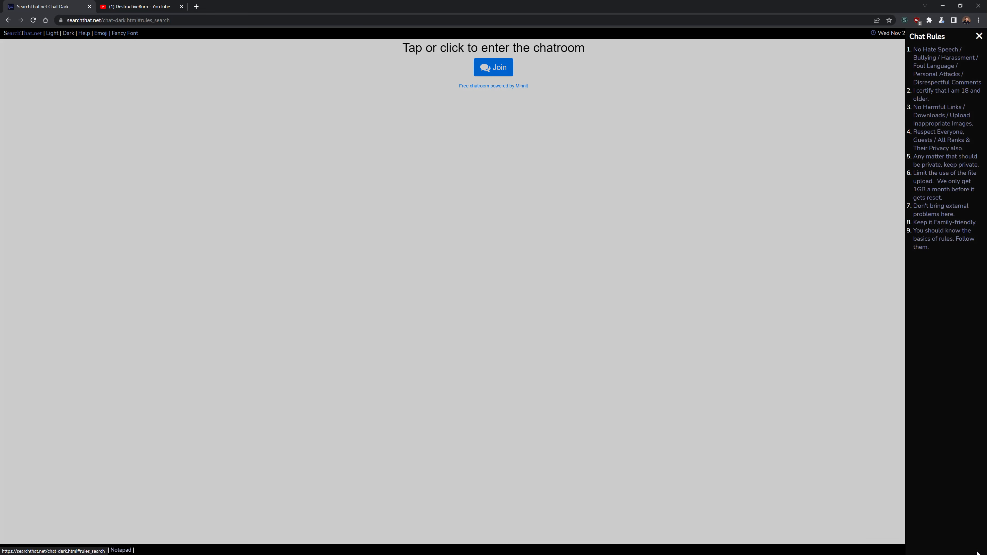
pyautogui.click(979, 36)
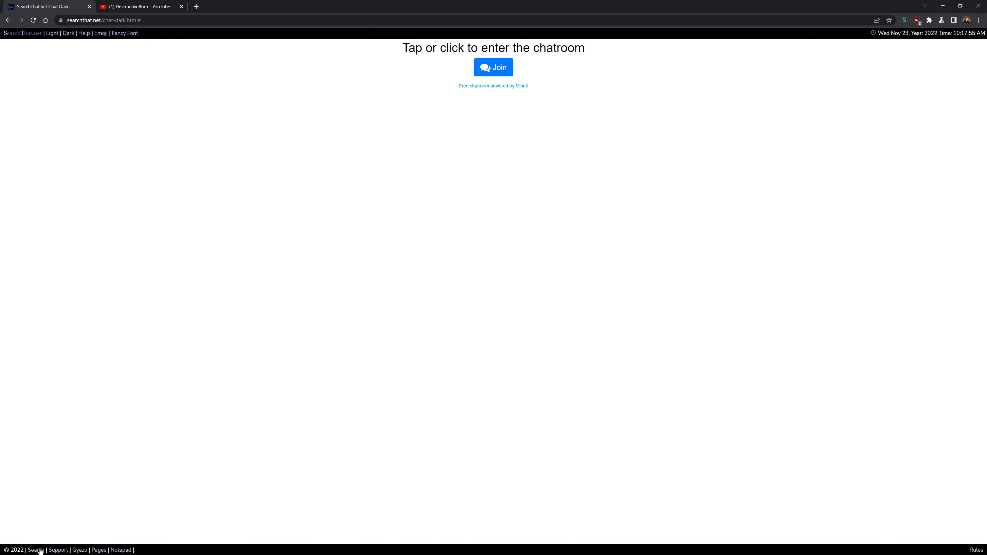
# Show and dismiss the web search box, then launch the Notepad from the footer
pyautogui.click(36, 549)
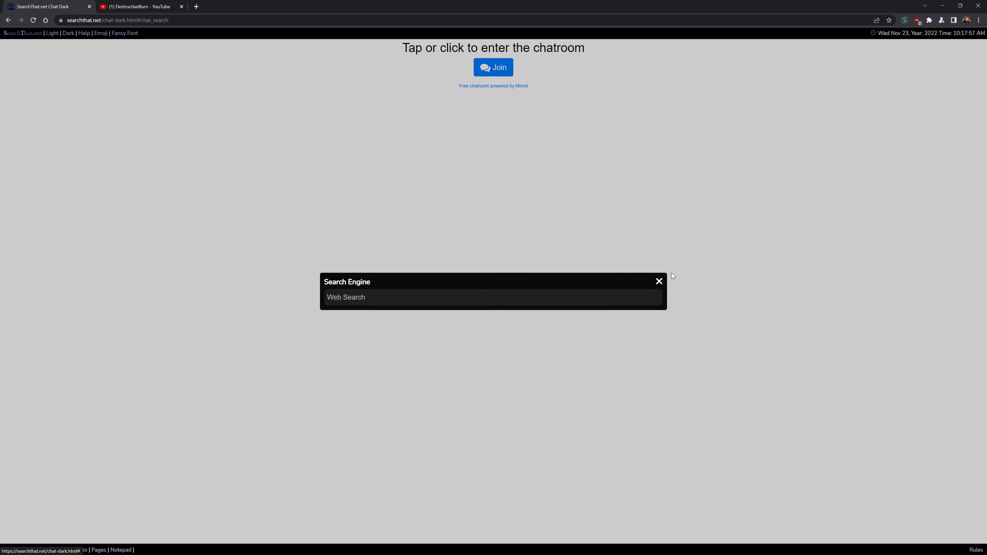
pyautogui.click(659, 281)
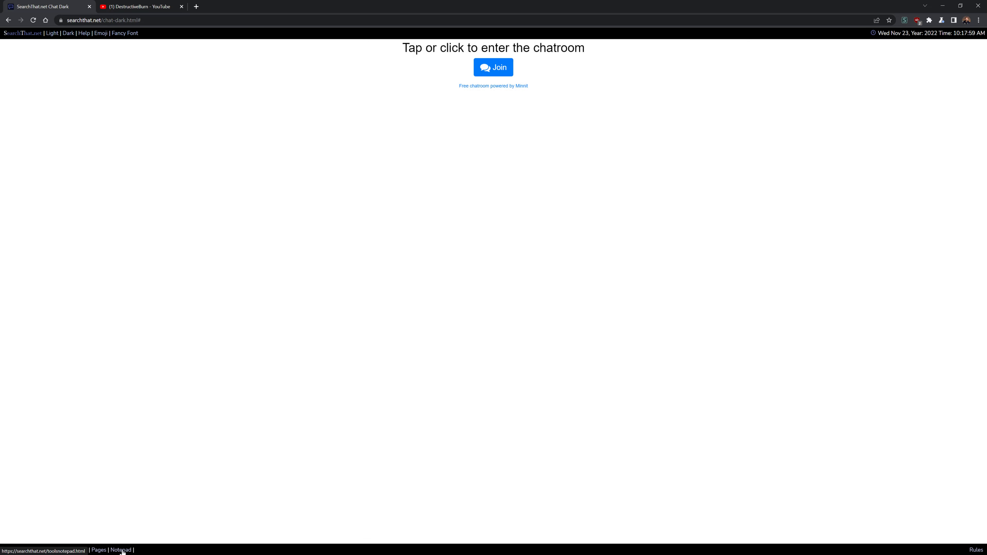
pyautogui.click(120, 550)
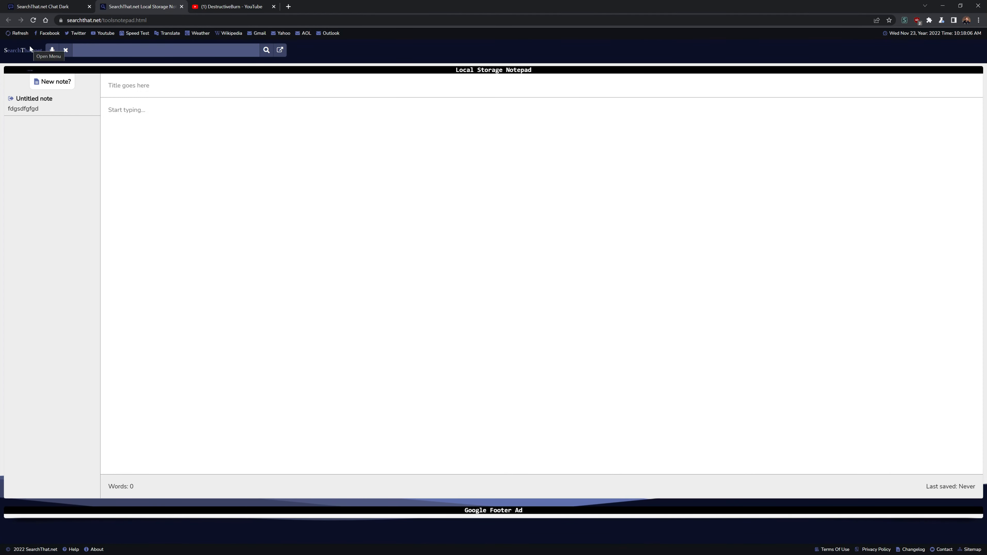
# Go to the SearchThat.net home page, close the Chat Dark tab and focus the search bar
pyautogui.click(52, 50)
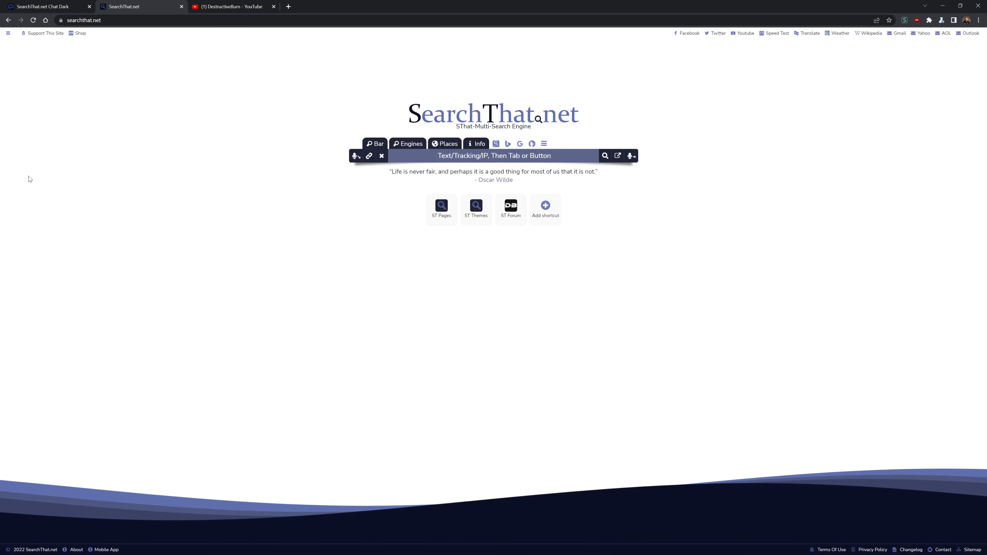
pyautogui.click(494, 155)
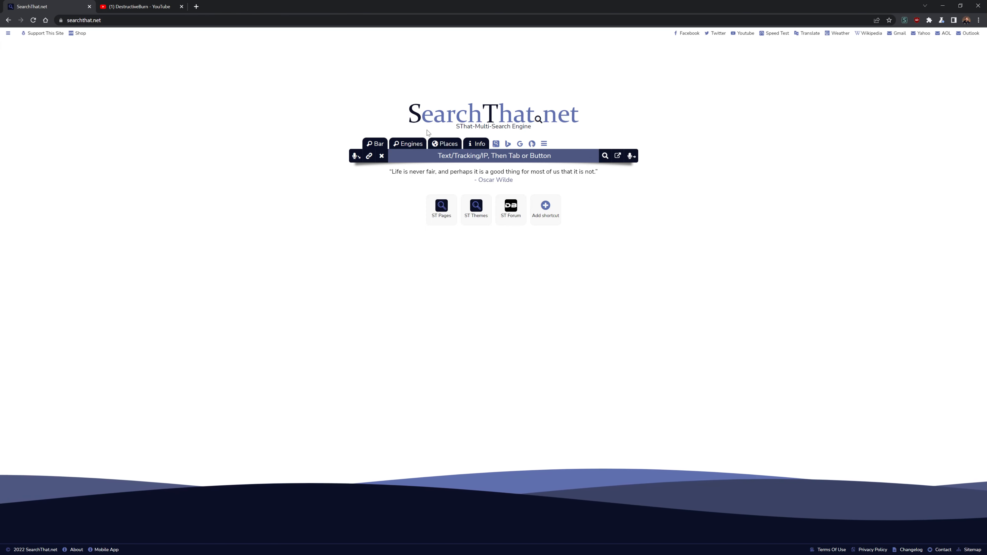
pyautogui.click(493, 156)
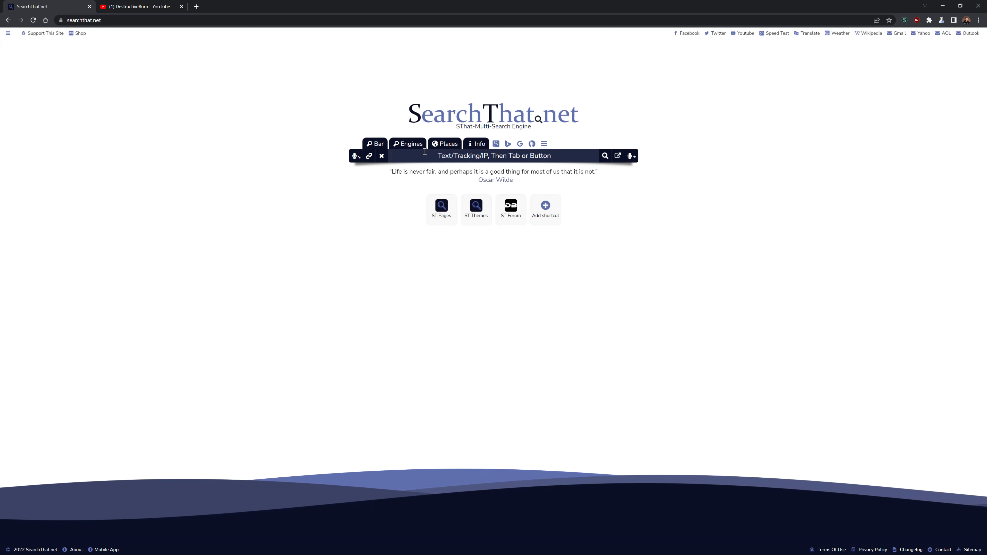
# Search for 'Earth' and browse the web, Wikipedia and headline results
pyautogui.write('Earth')
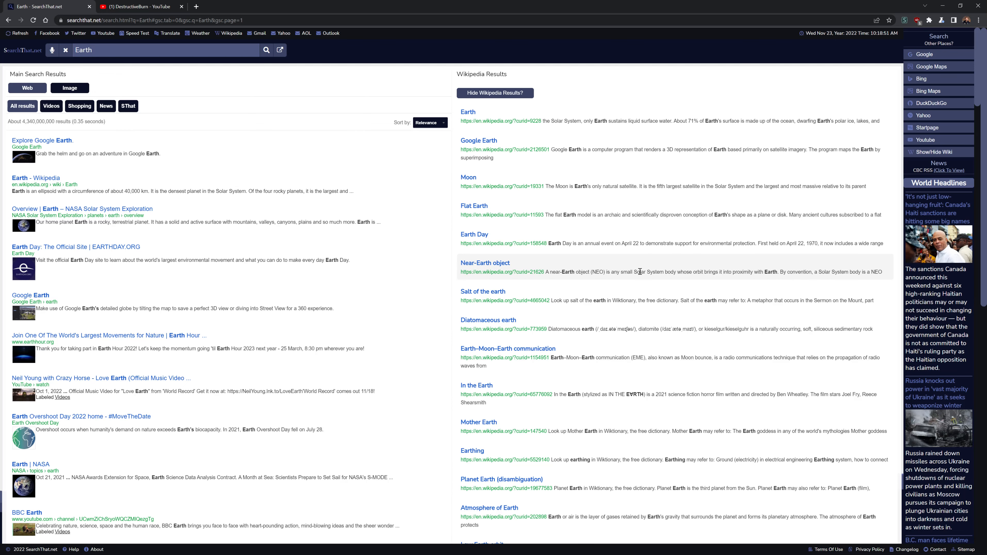
pyautogui.scroll(-3)
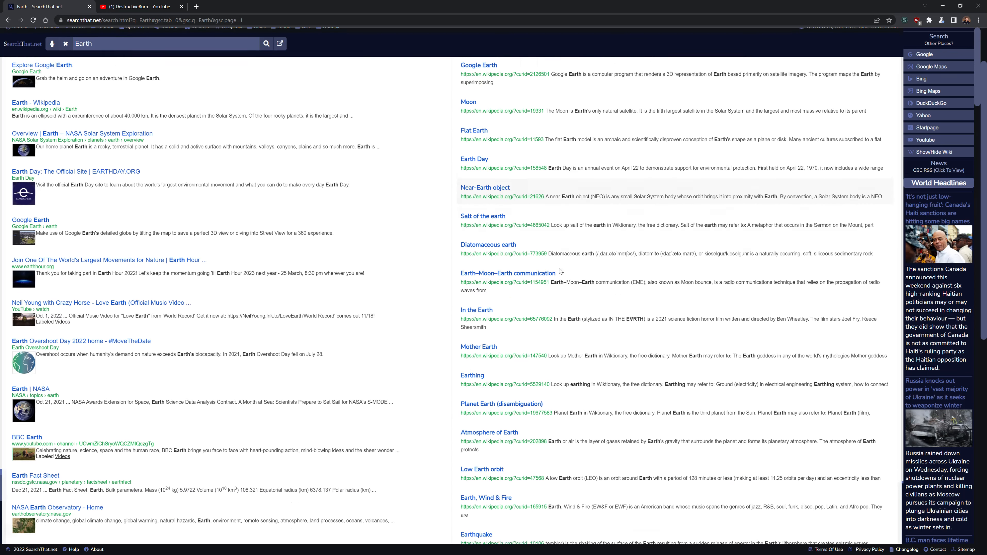